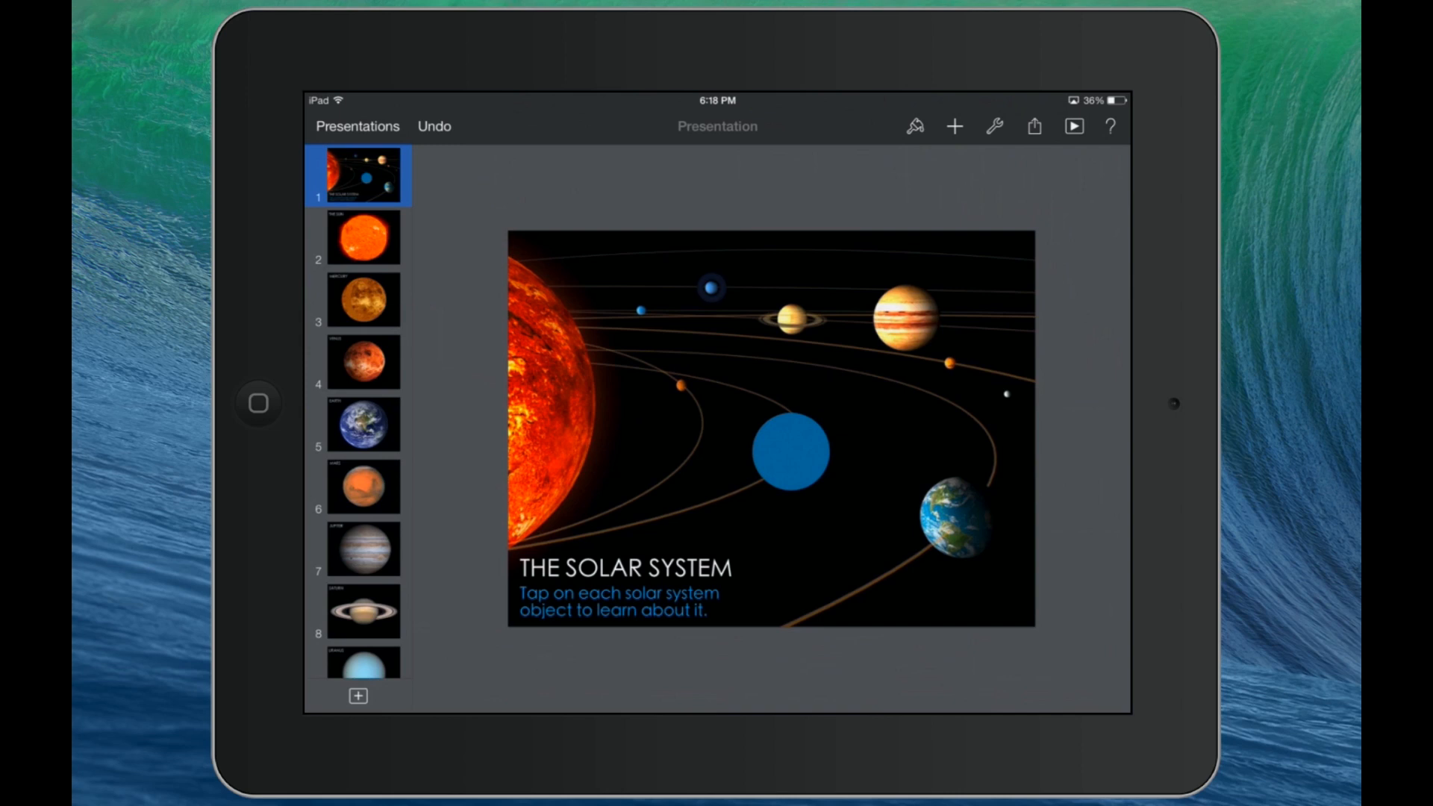
# Browse the deck slide by slide from The Sun through Venus, Earth, Mars and Jupiter.
pyautogui.click(358, 237)
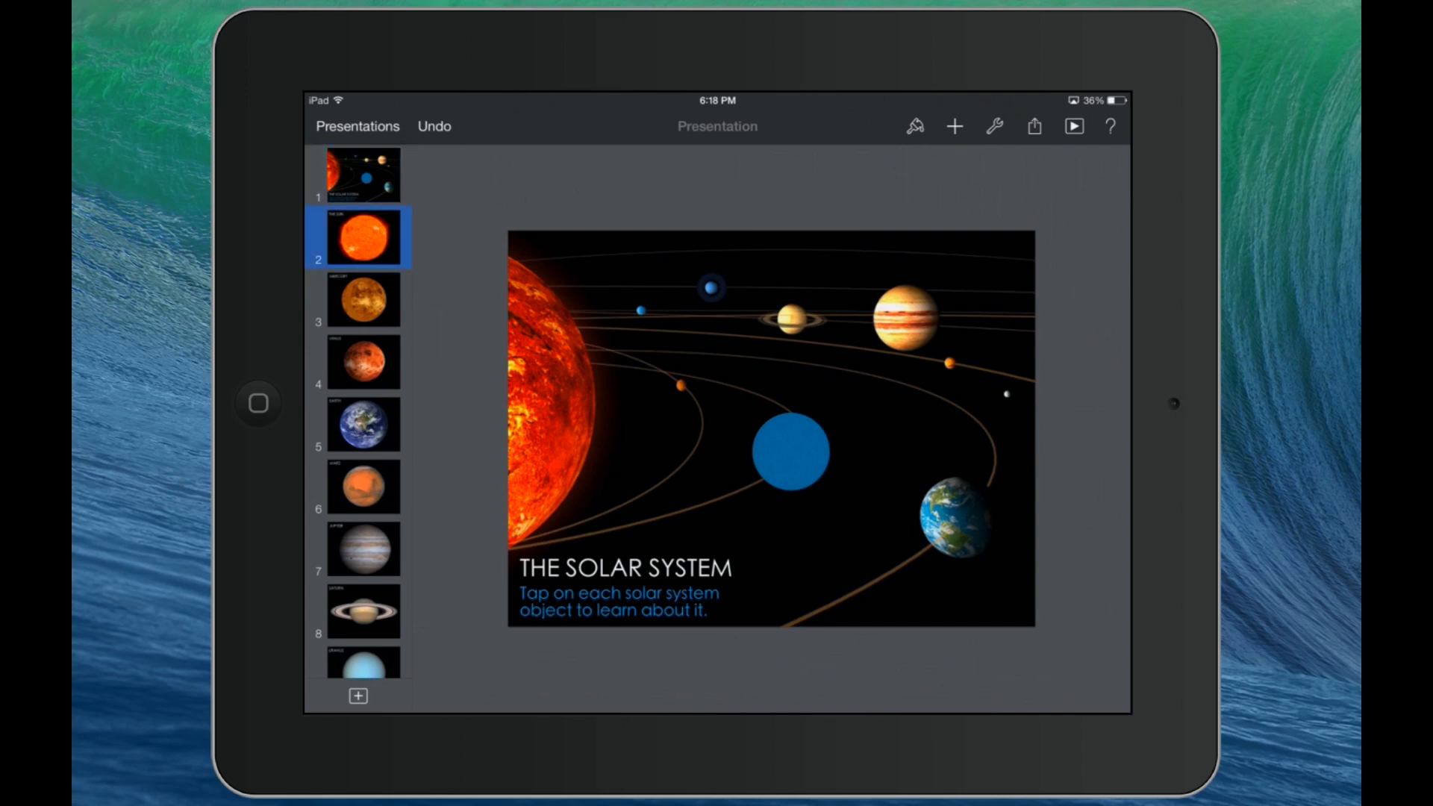
pyautogui.click(363, 300)
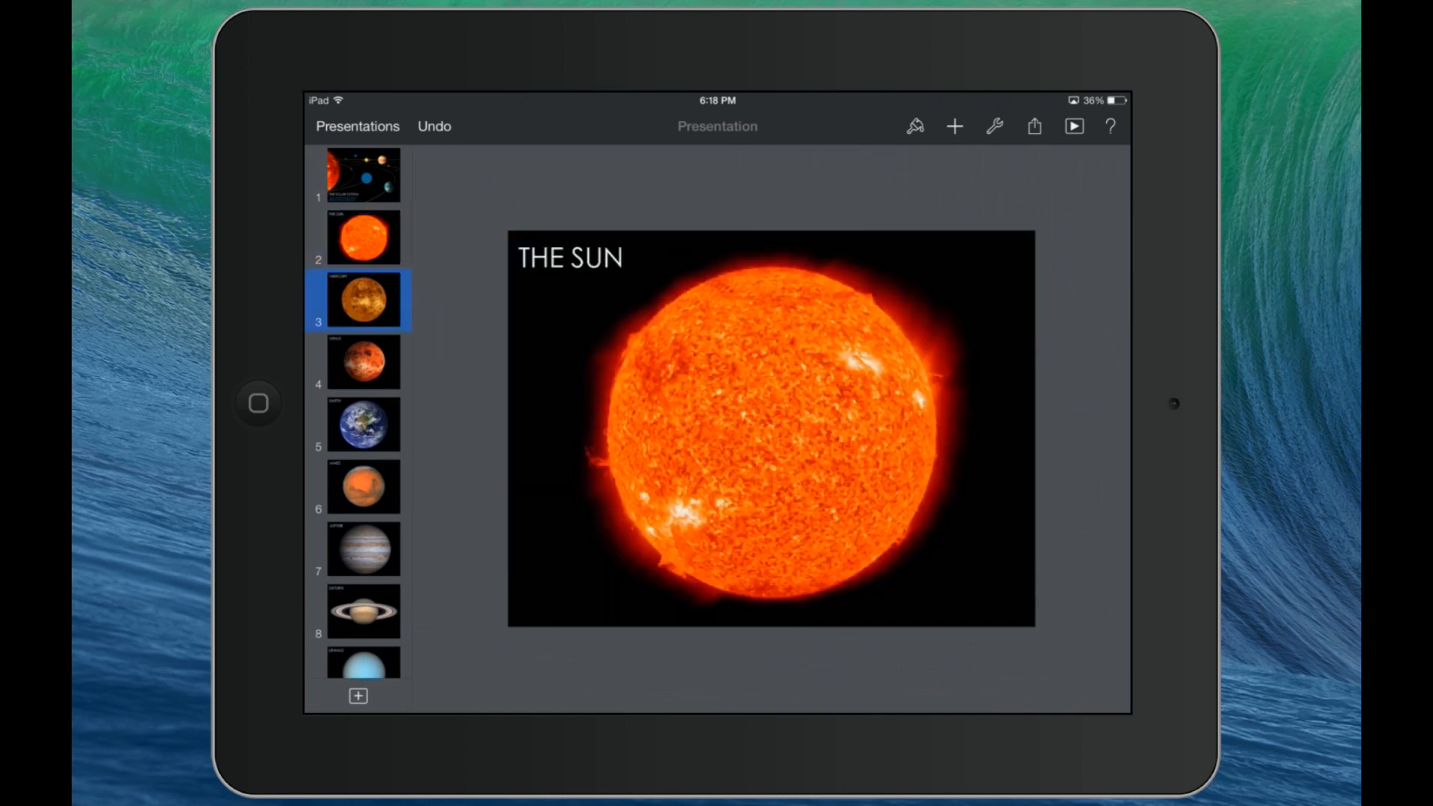
pyautogui.click(362, 362)
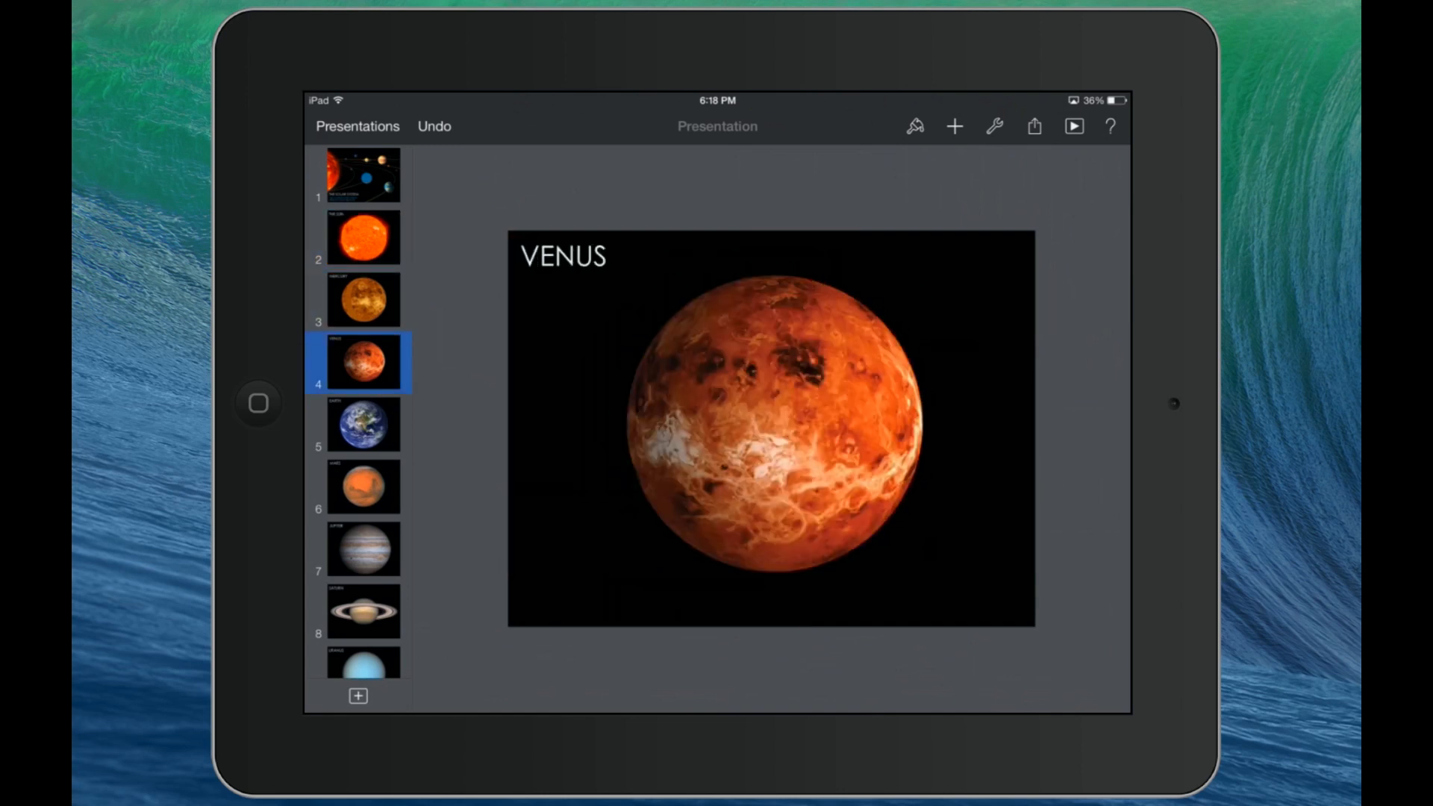
pyautogui.click(363, 424)
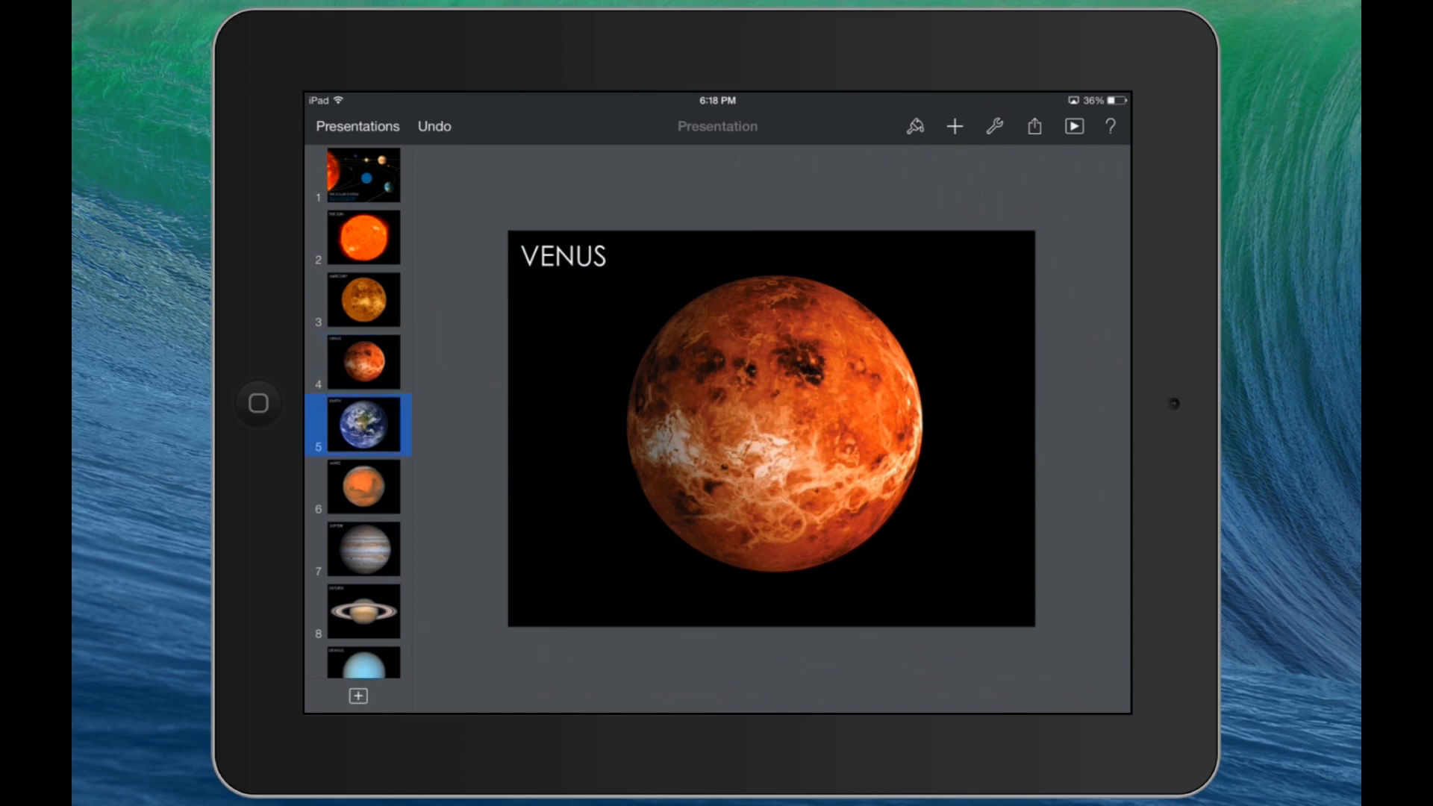
pyautogui.click(360, 424)
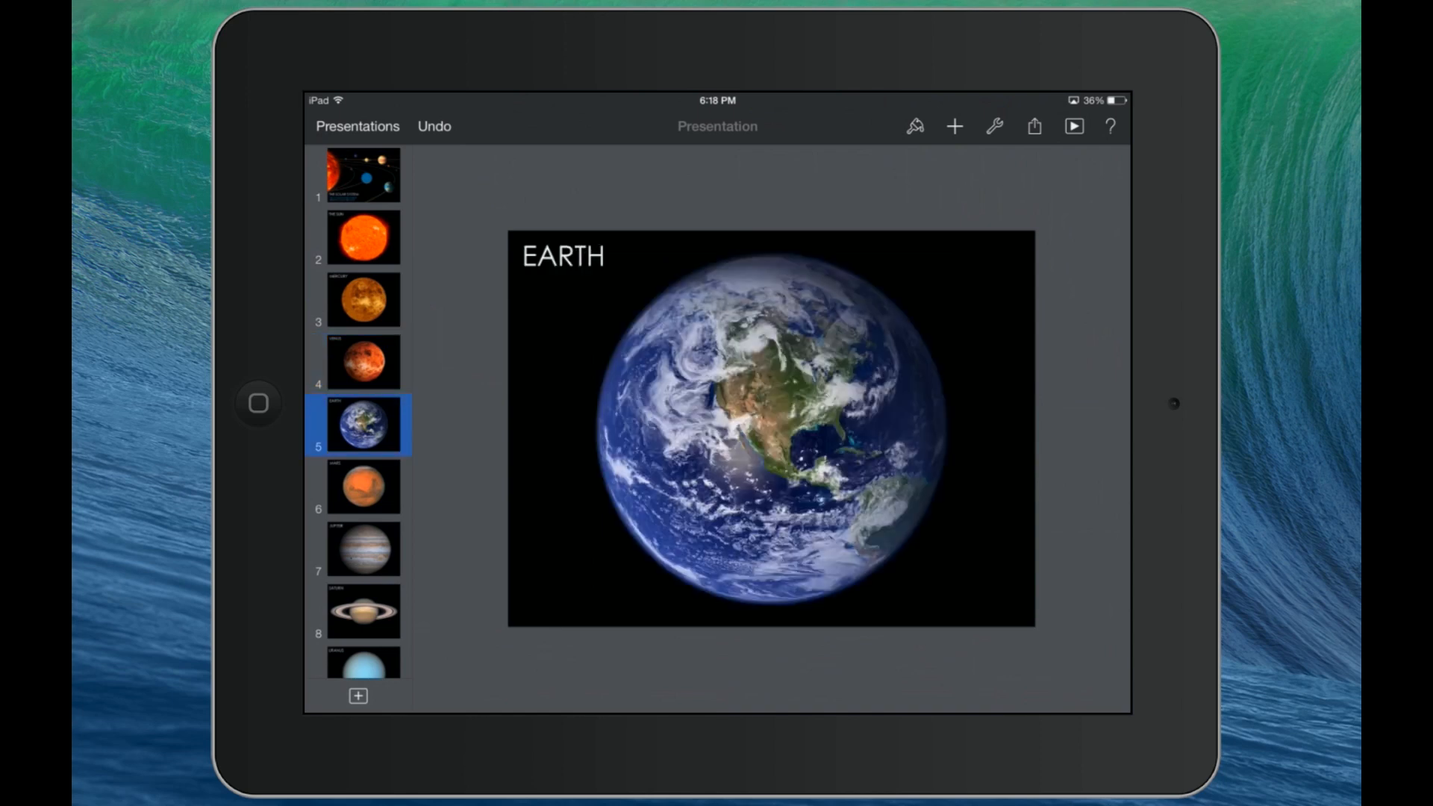
pyautogui.click(363, 487)
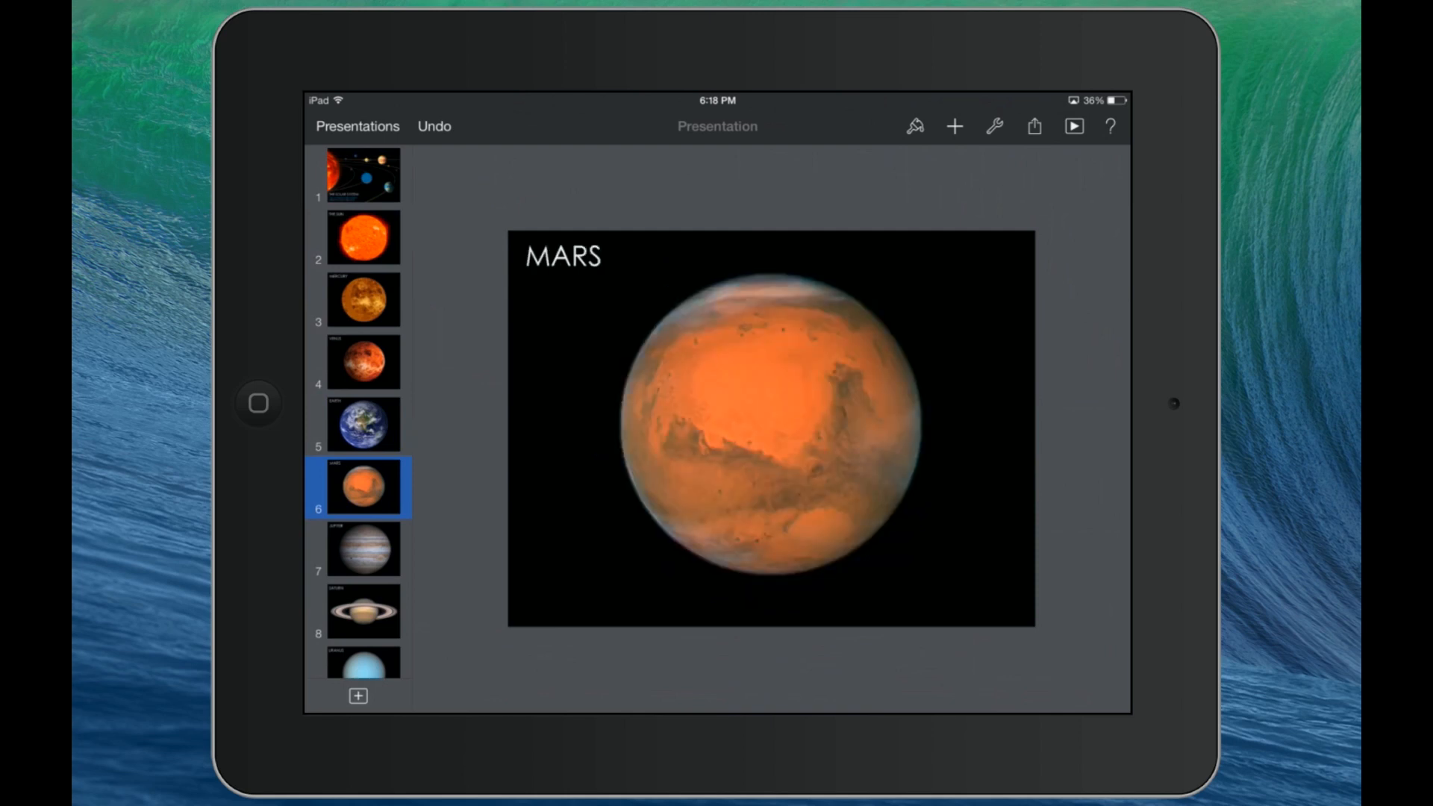
pyautogui.click(364, 549)
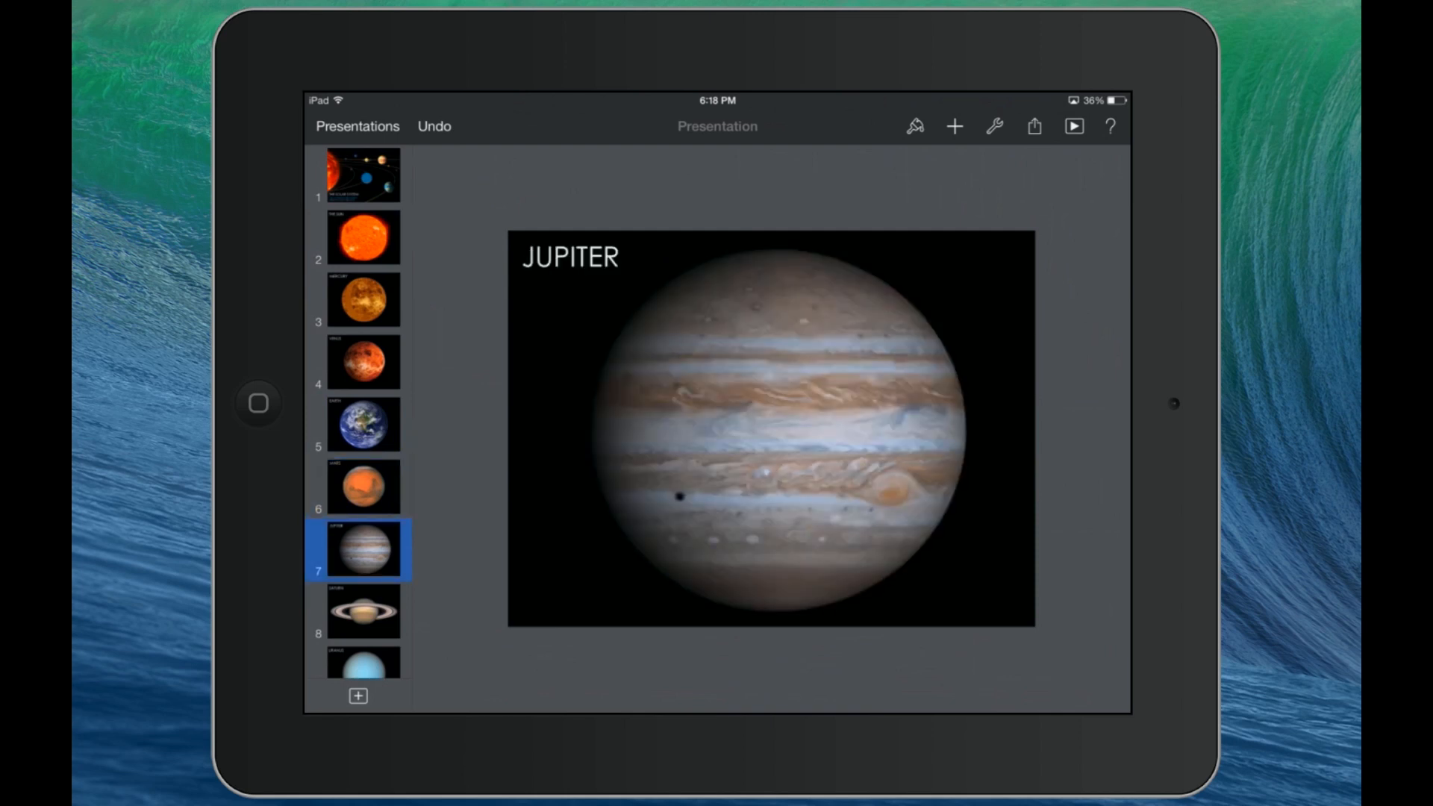
# Return to the title slide and reopen THE SUN slide.
pyautogui.click(359, 174)
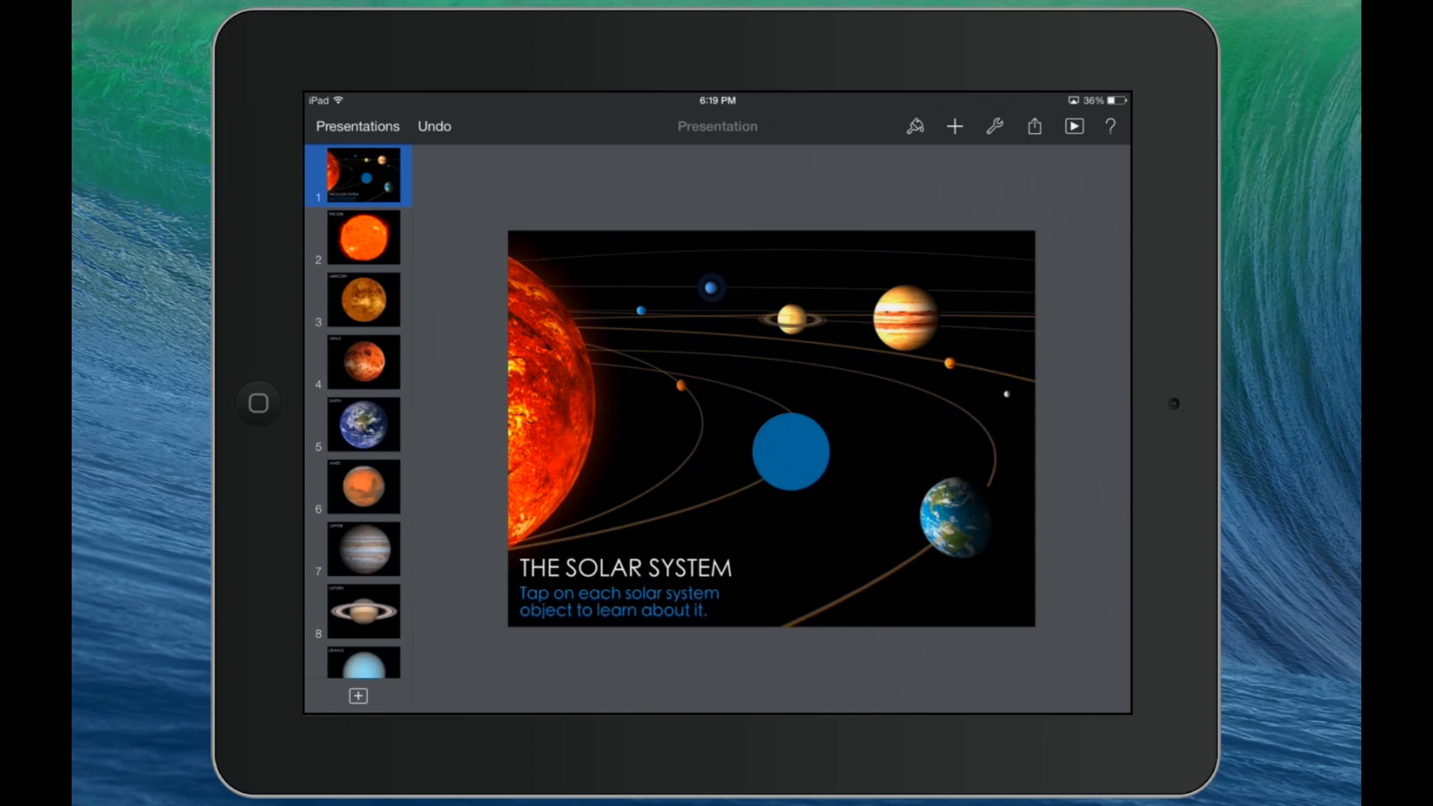
pyautogui.click(359, 237)
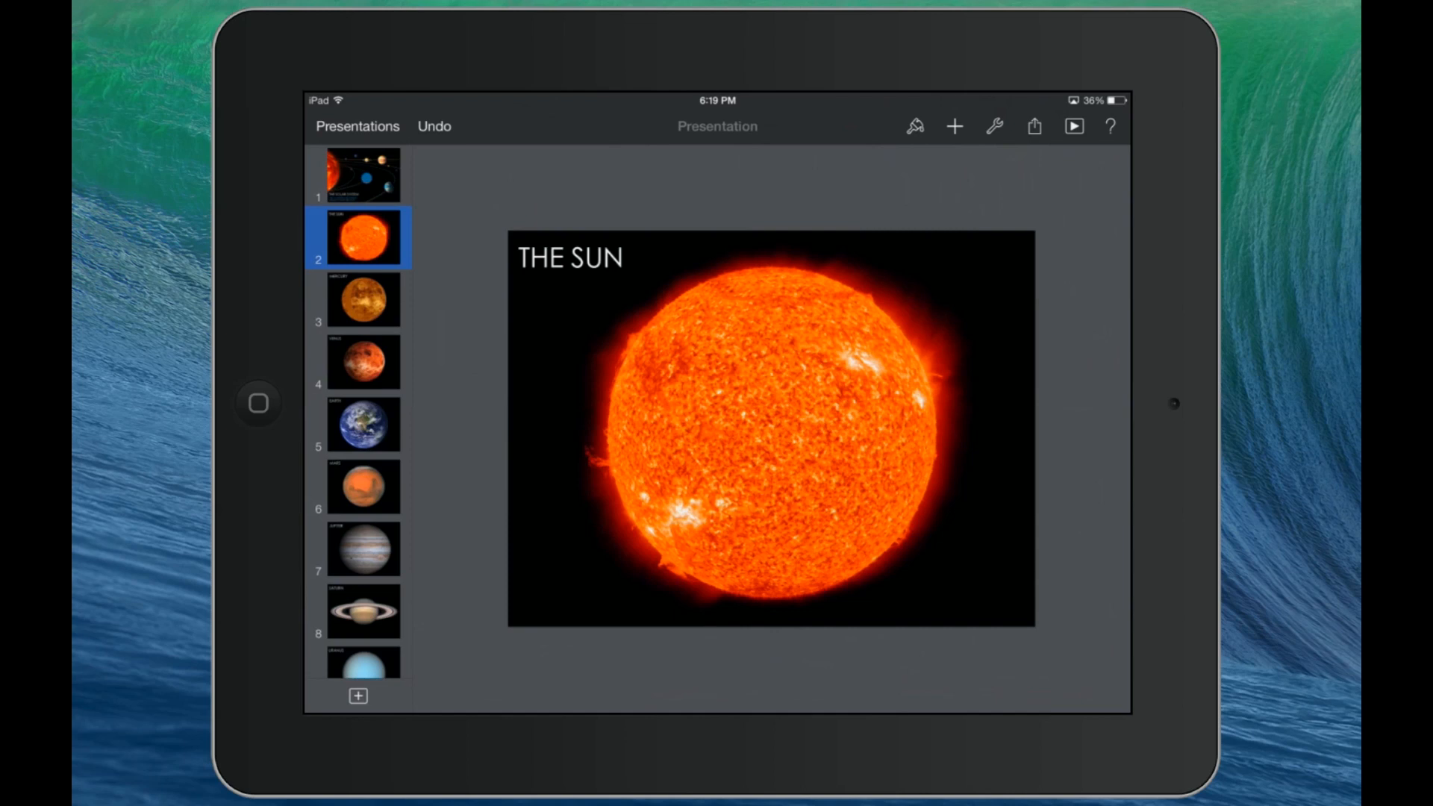
pyautogui.click(954, 127)
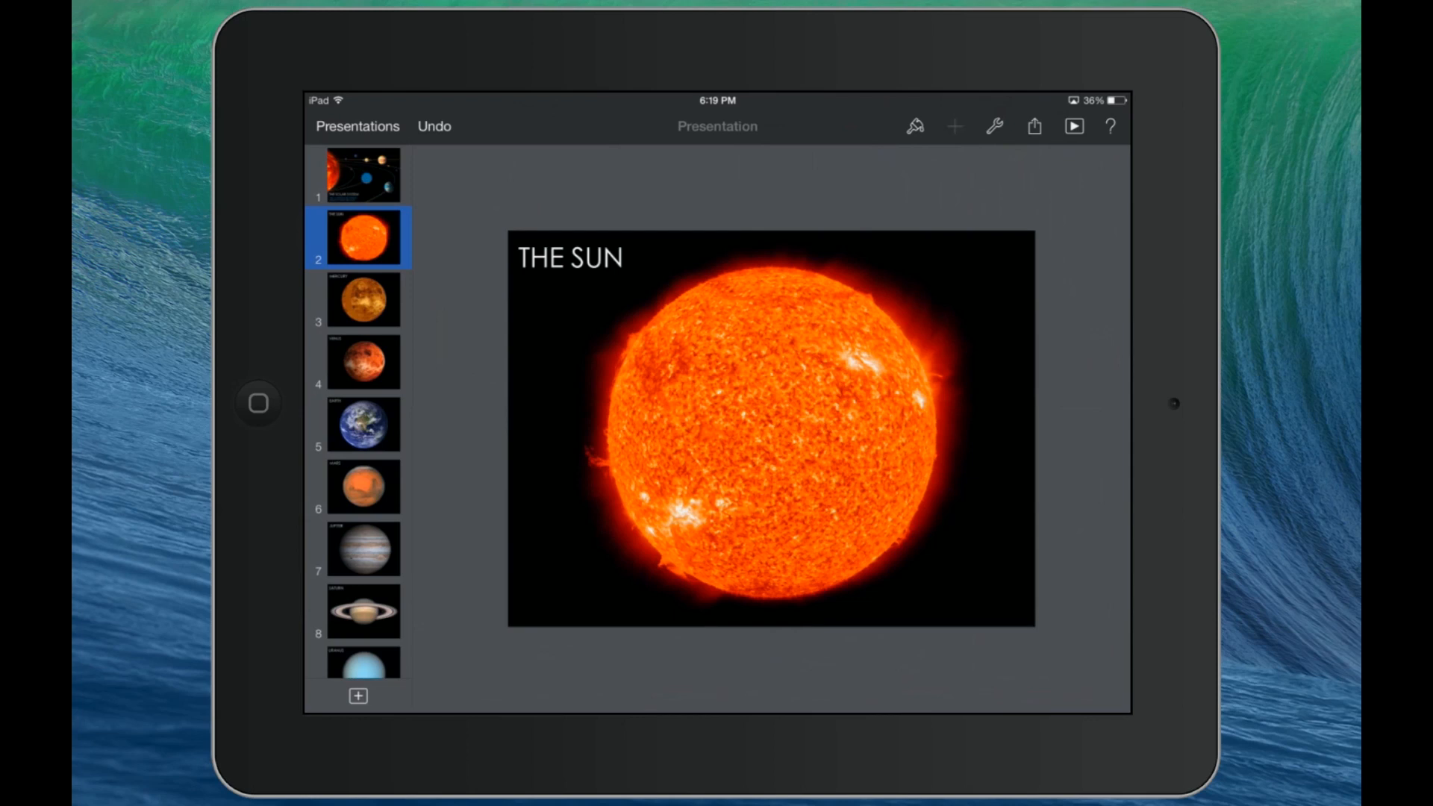
# Insert the house image from the Camera Roll onto The Sun slide.
pyautogui.click(954, 127)
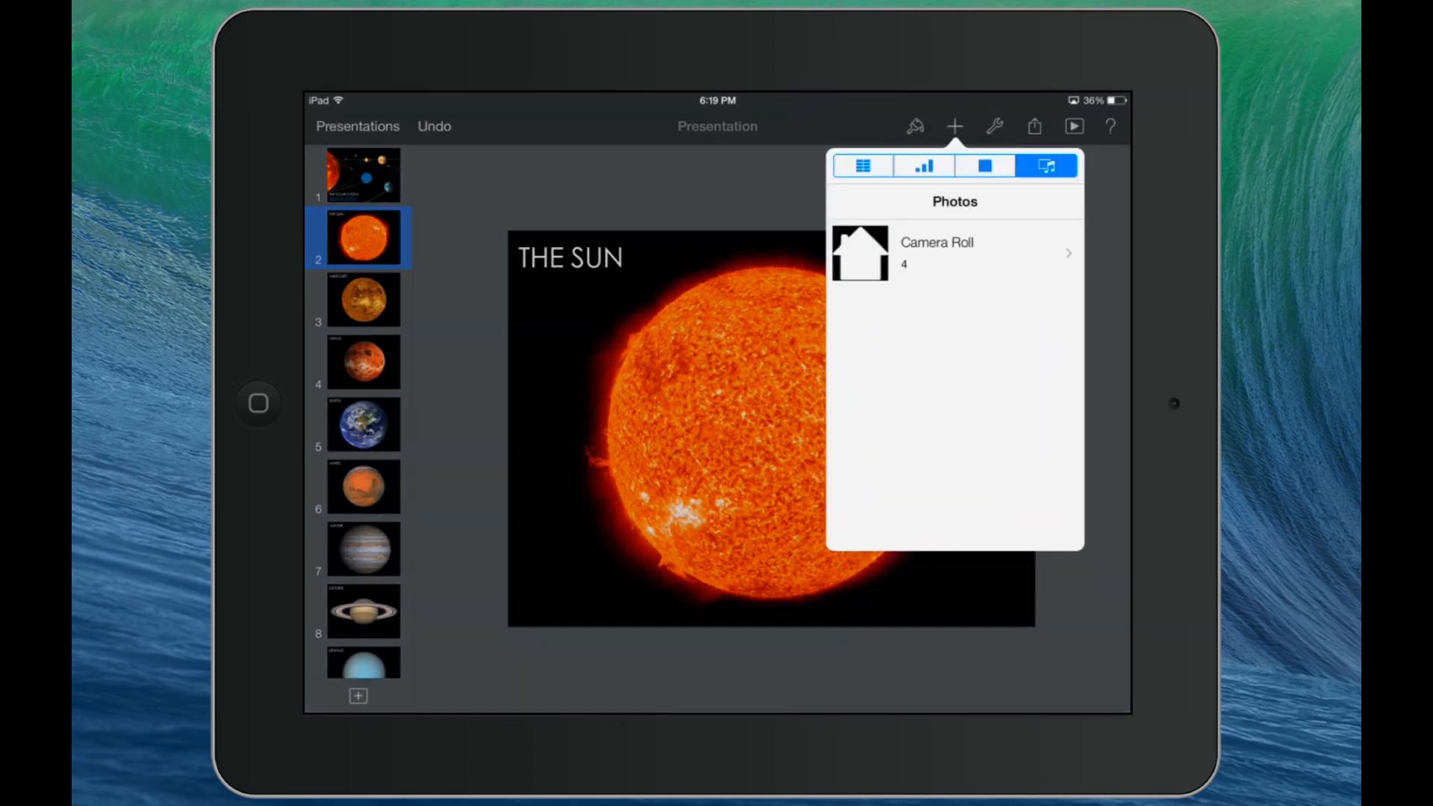
pyautogui.click(954, 252)
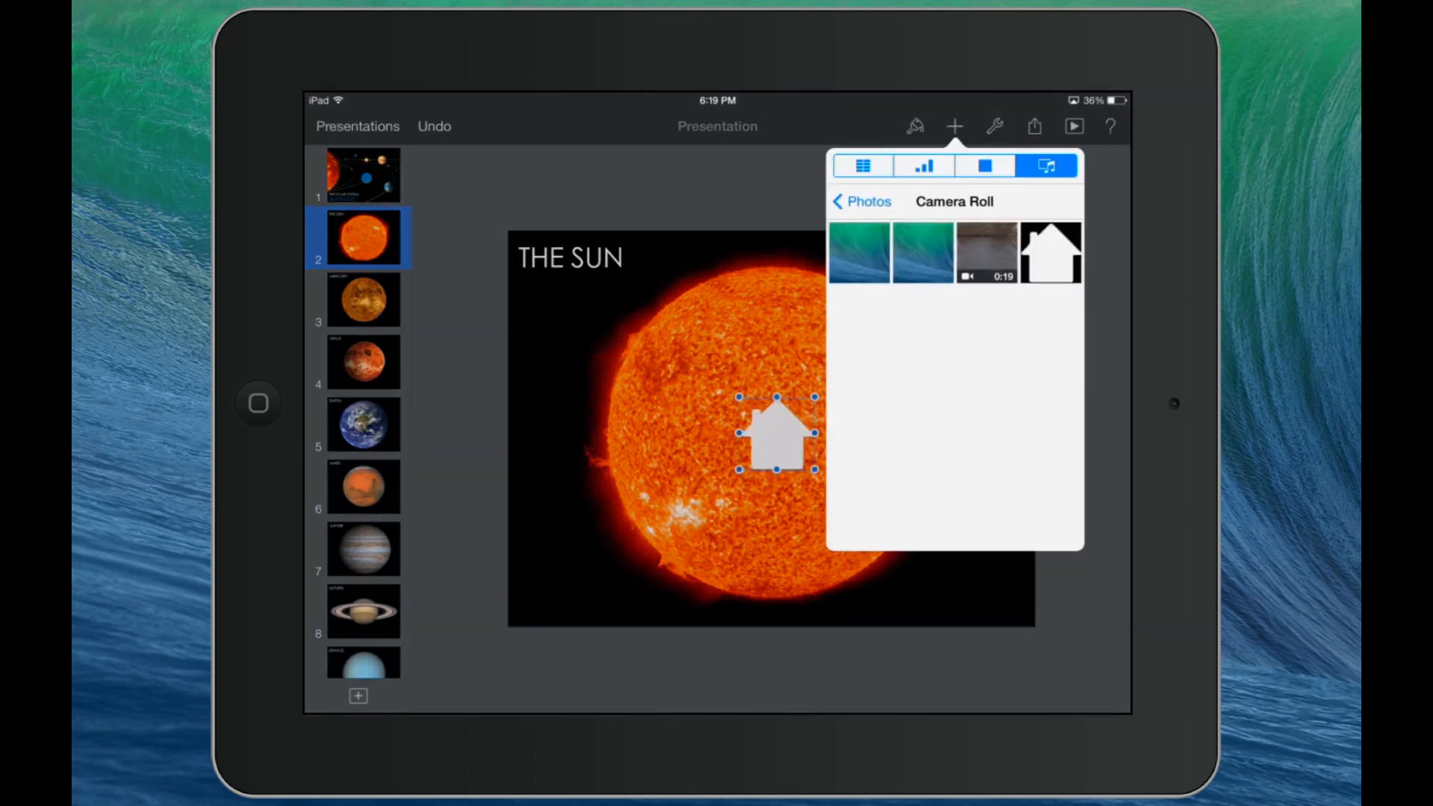
pyautogui.click(776, 431)
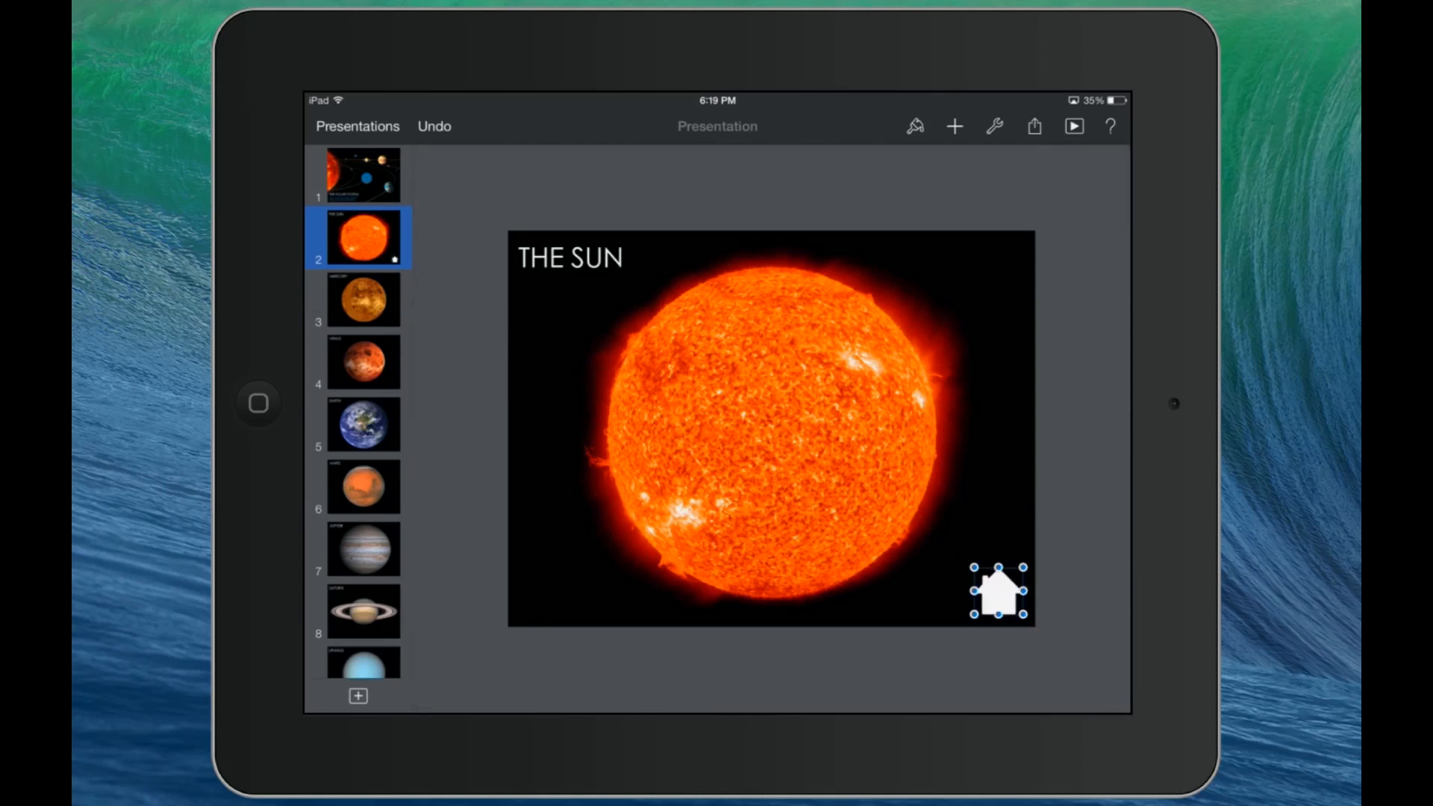
# Place the house icon in the bottom-right corner and shrink it slightly.
pyautogui.click(773, 430)
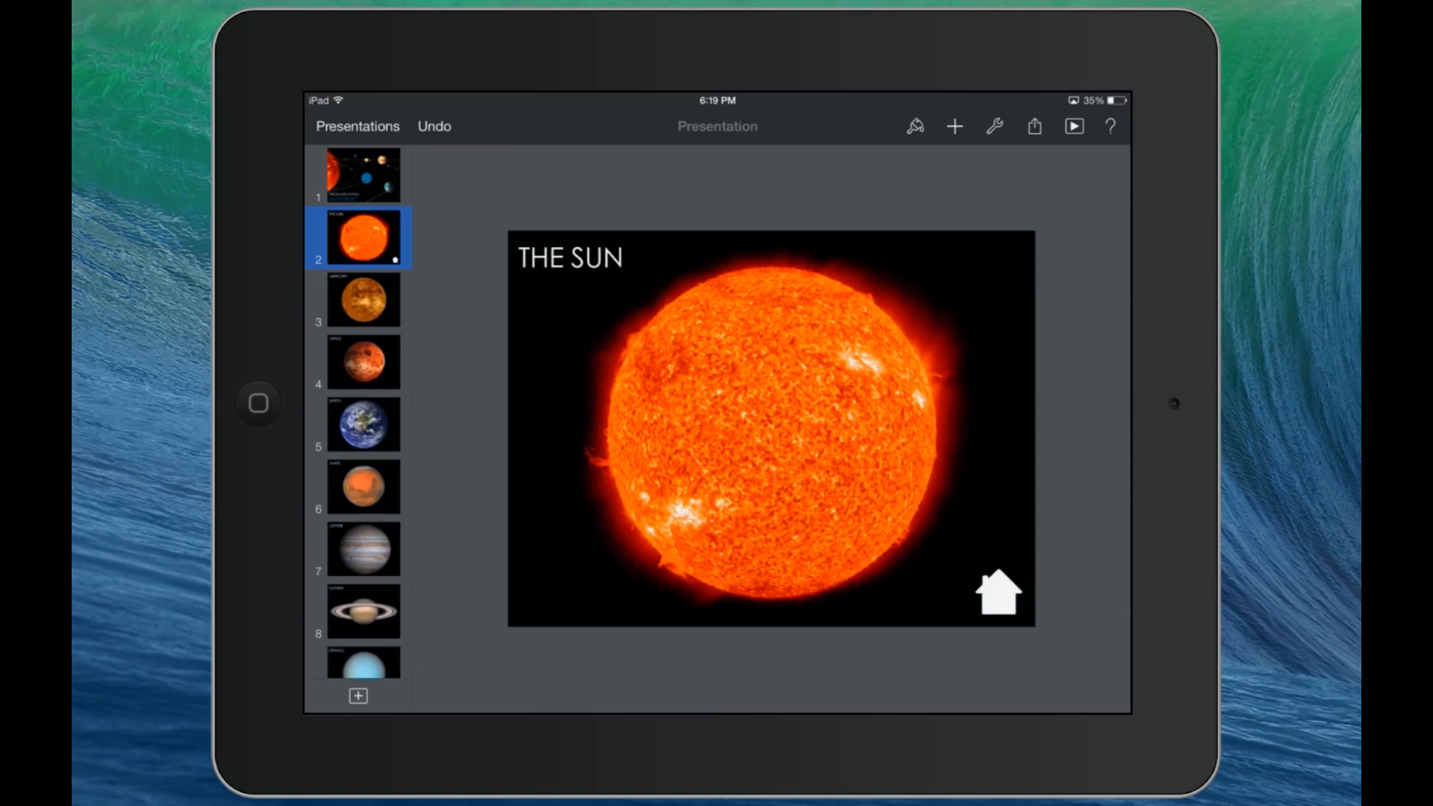
pyautogui.click(998, 592)
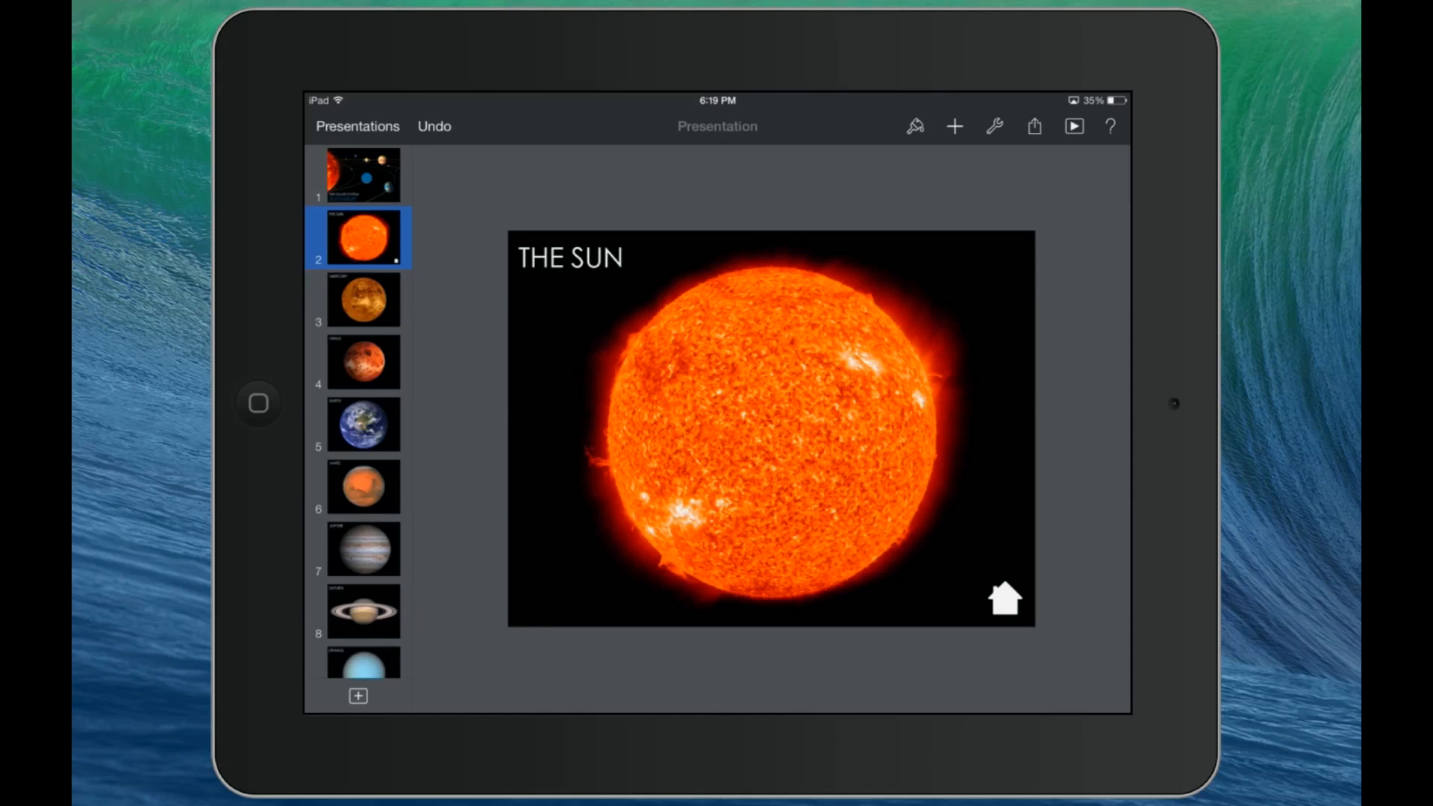
pyautogui.click(360, 174)
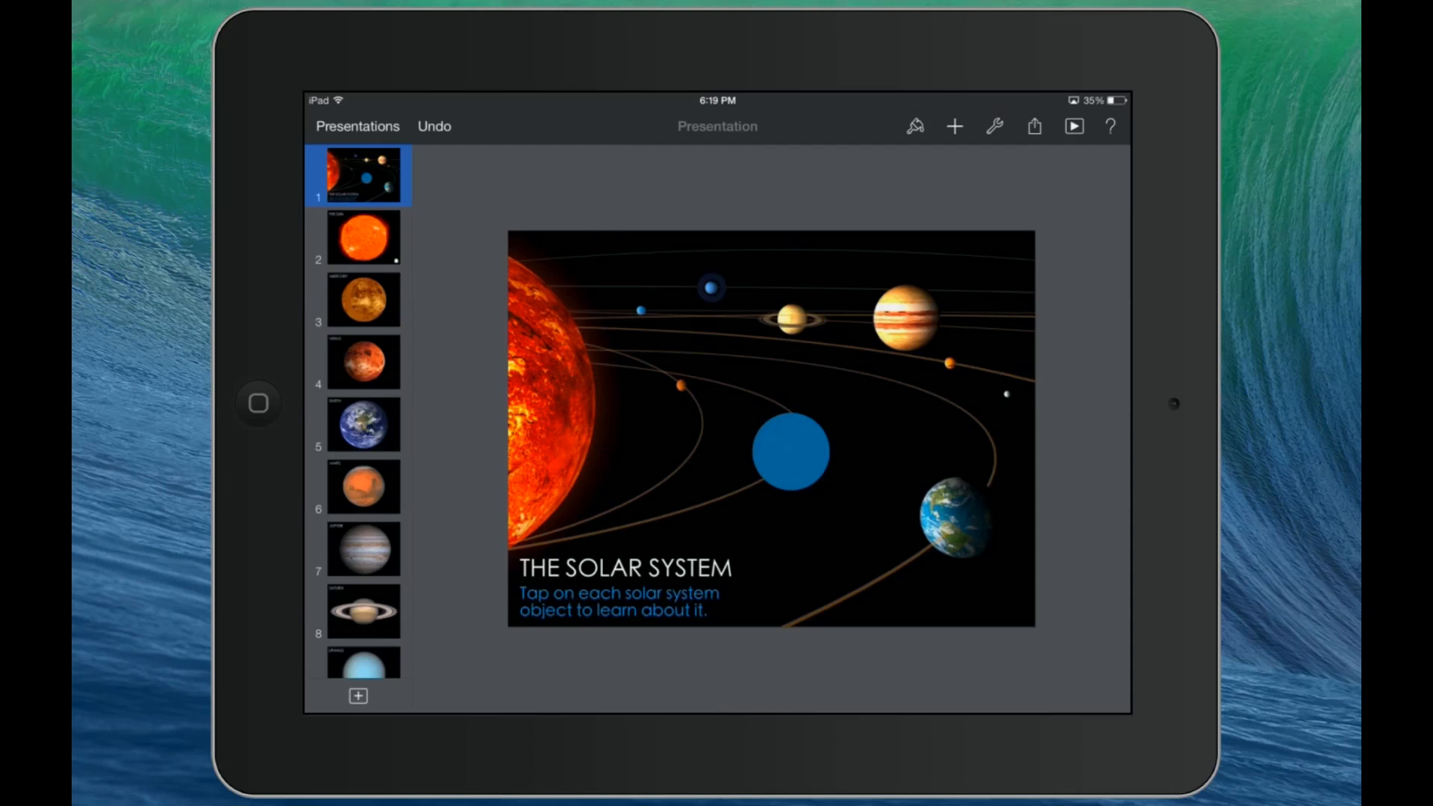
# Add a circle shape to the title slide and position it over Mercury.
pyautogui.click(954, 127)
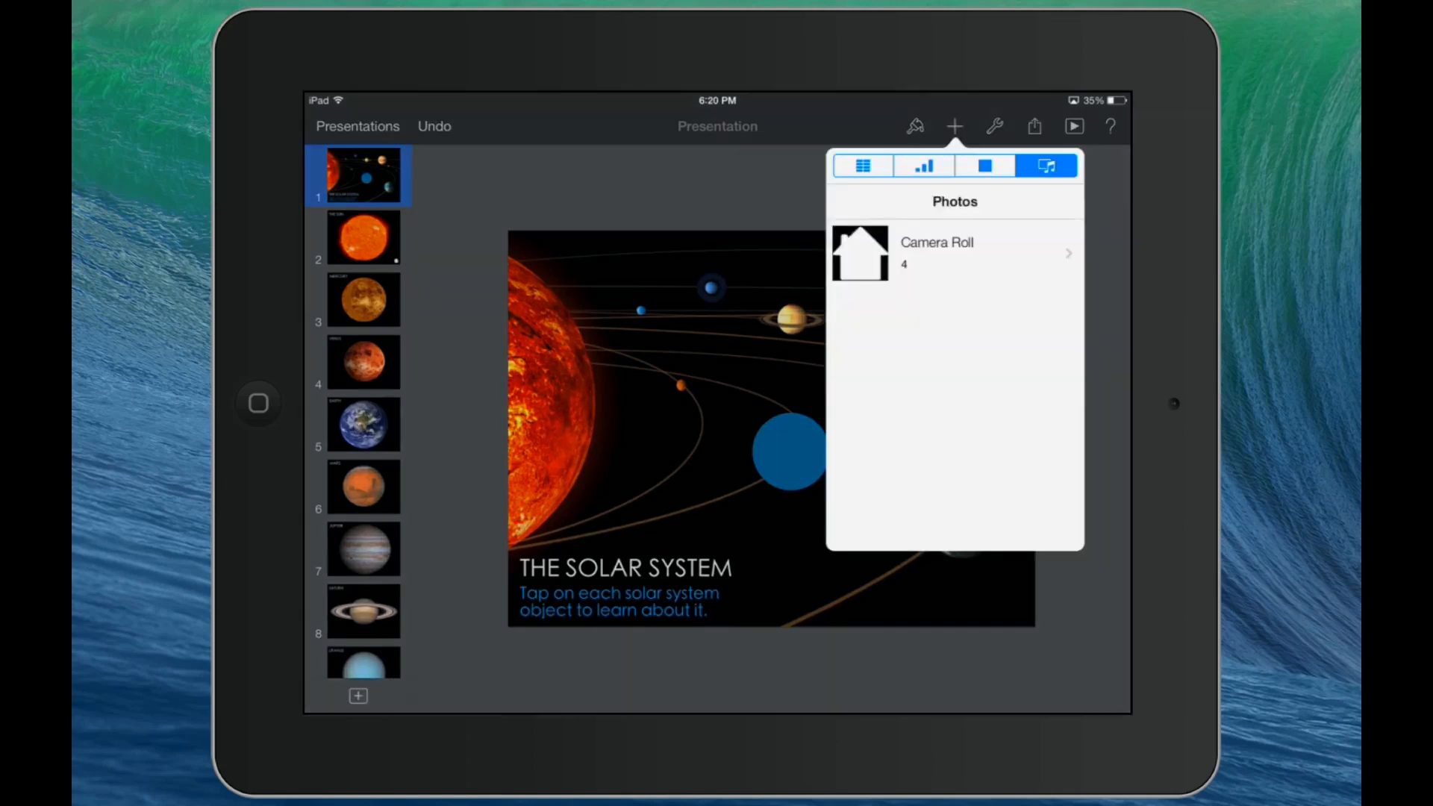
pyautogui.click(984, 166)
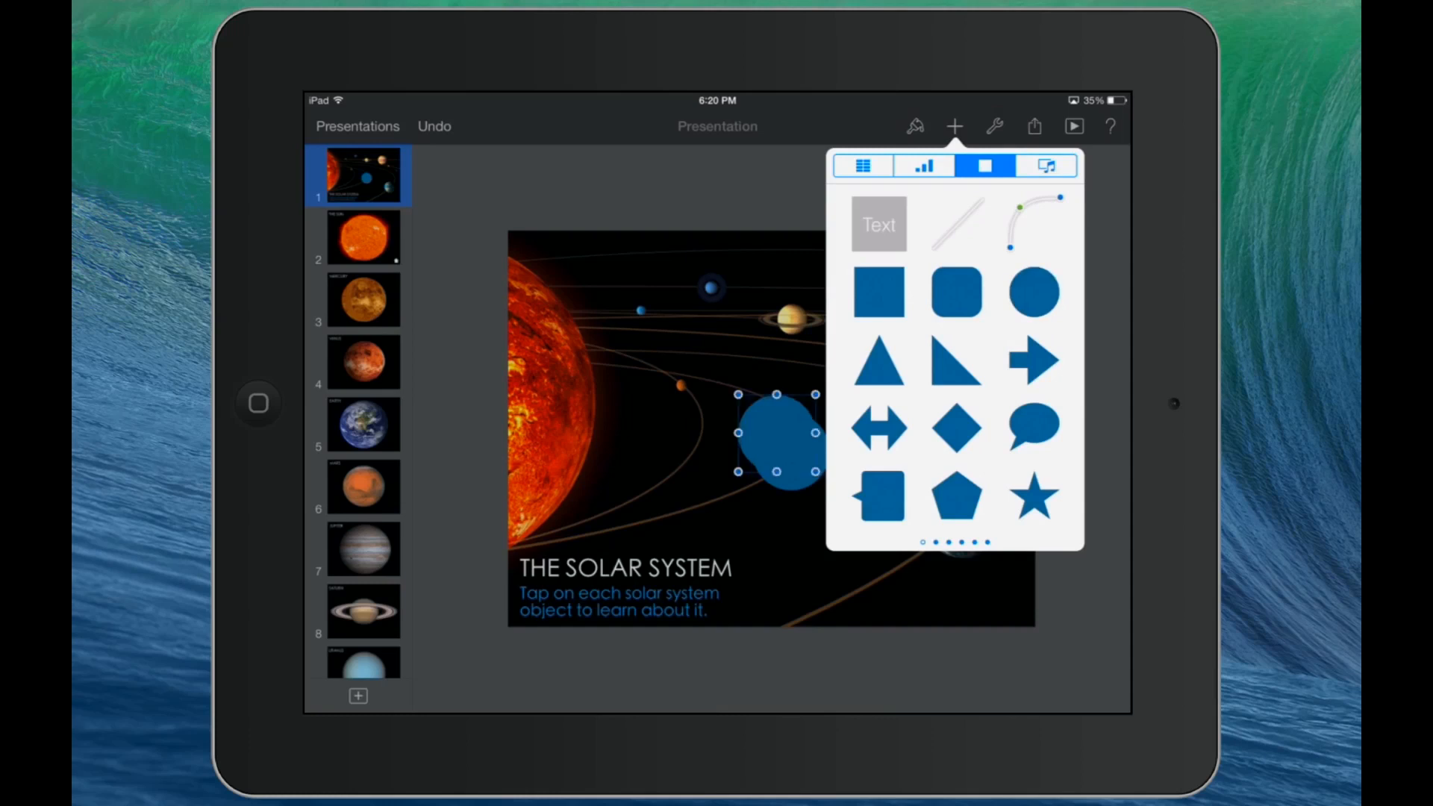
pyautogui.click(1034, 293)
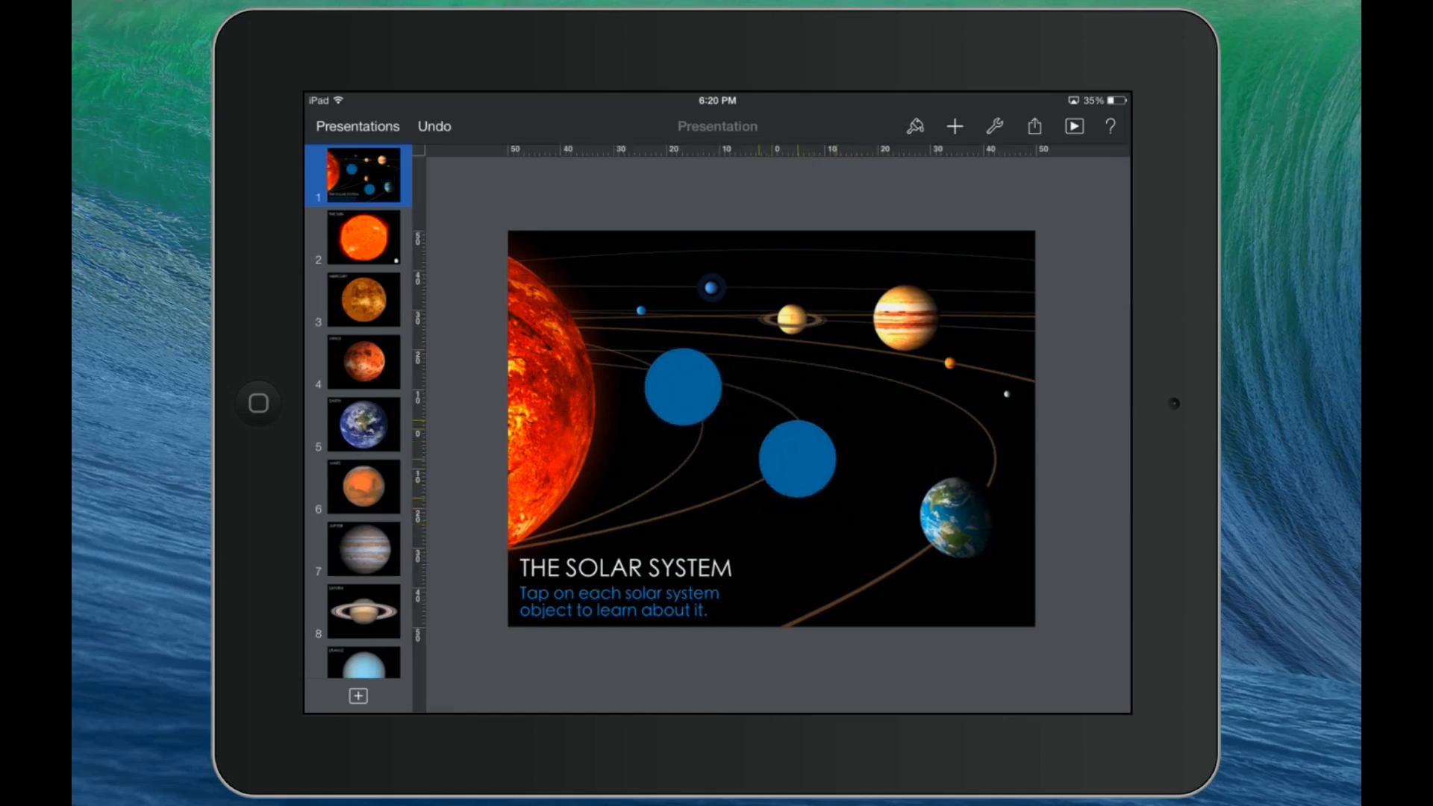
pyautogui.click(797, 457)
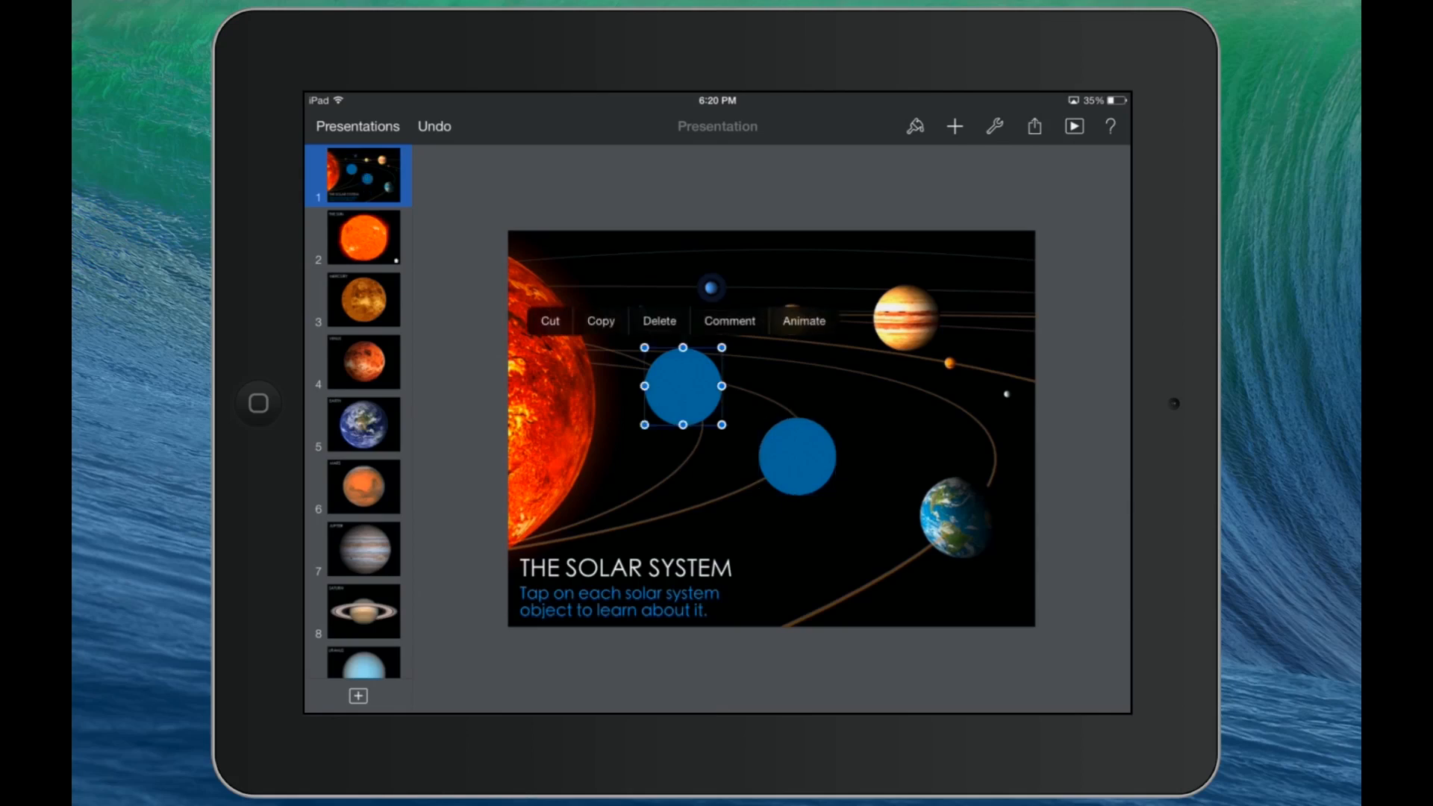
# Restyle the circles over Mercury and Venus with no fill so the planets show through.
pyautogui.click(916, 126)
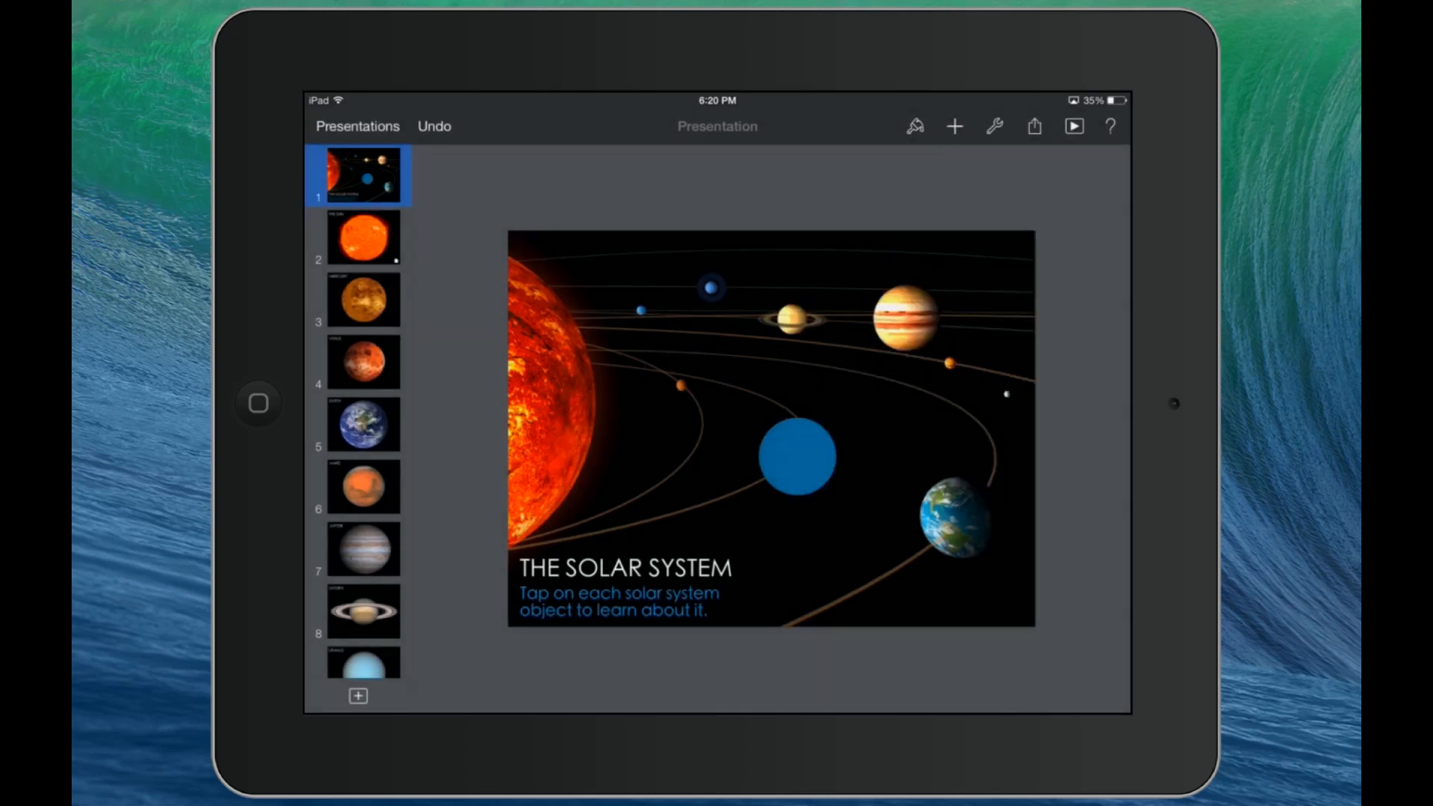
pyautogui.click(681, 385)
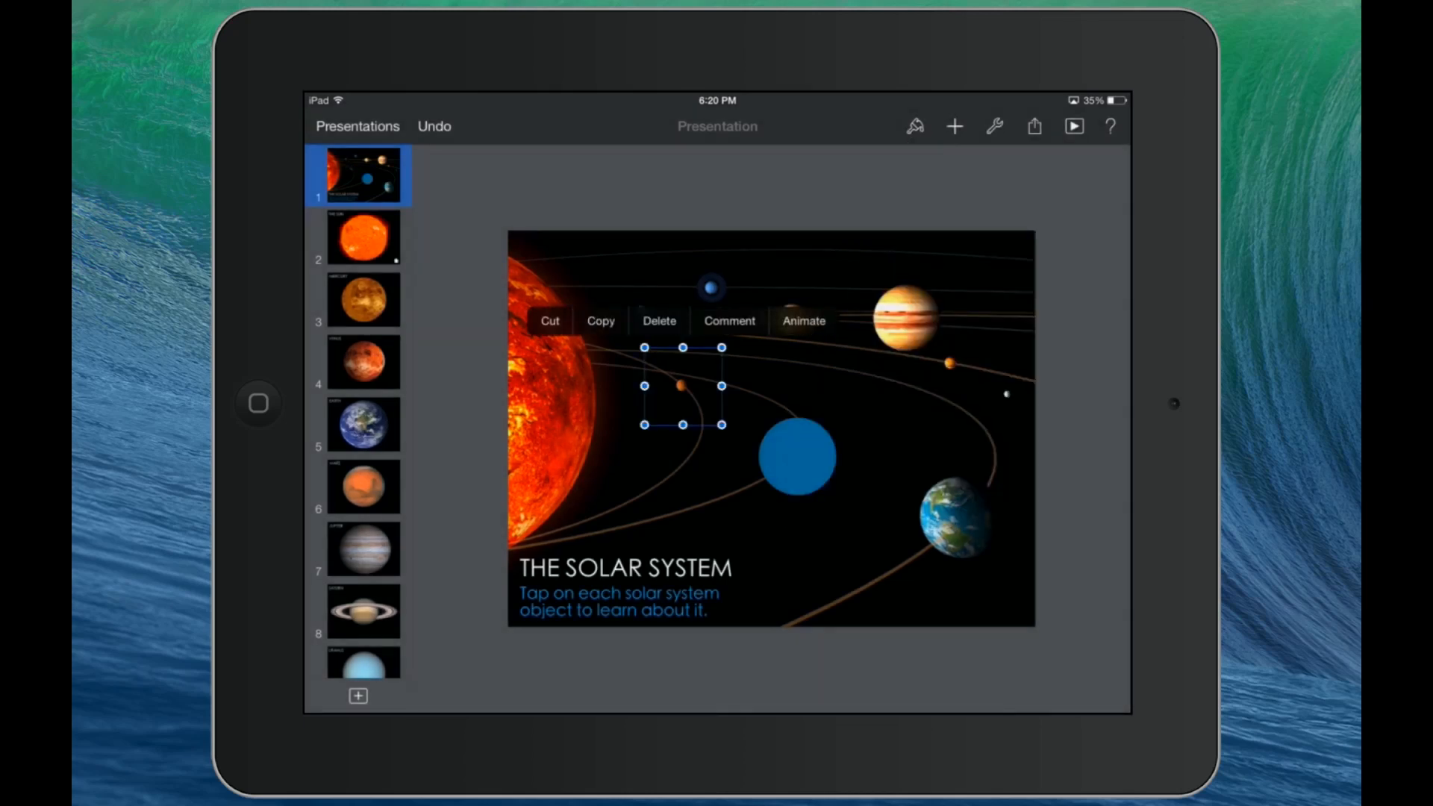
pyautogui.click(916, 126)
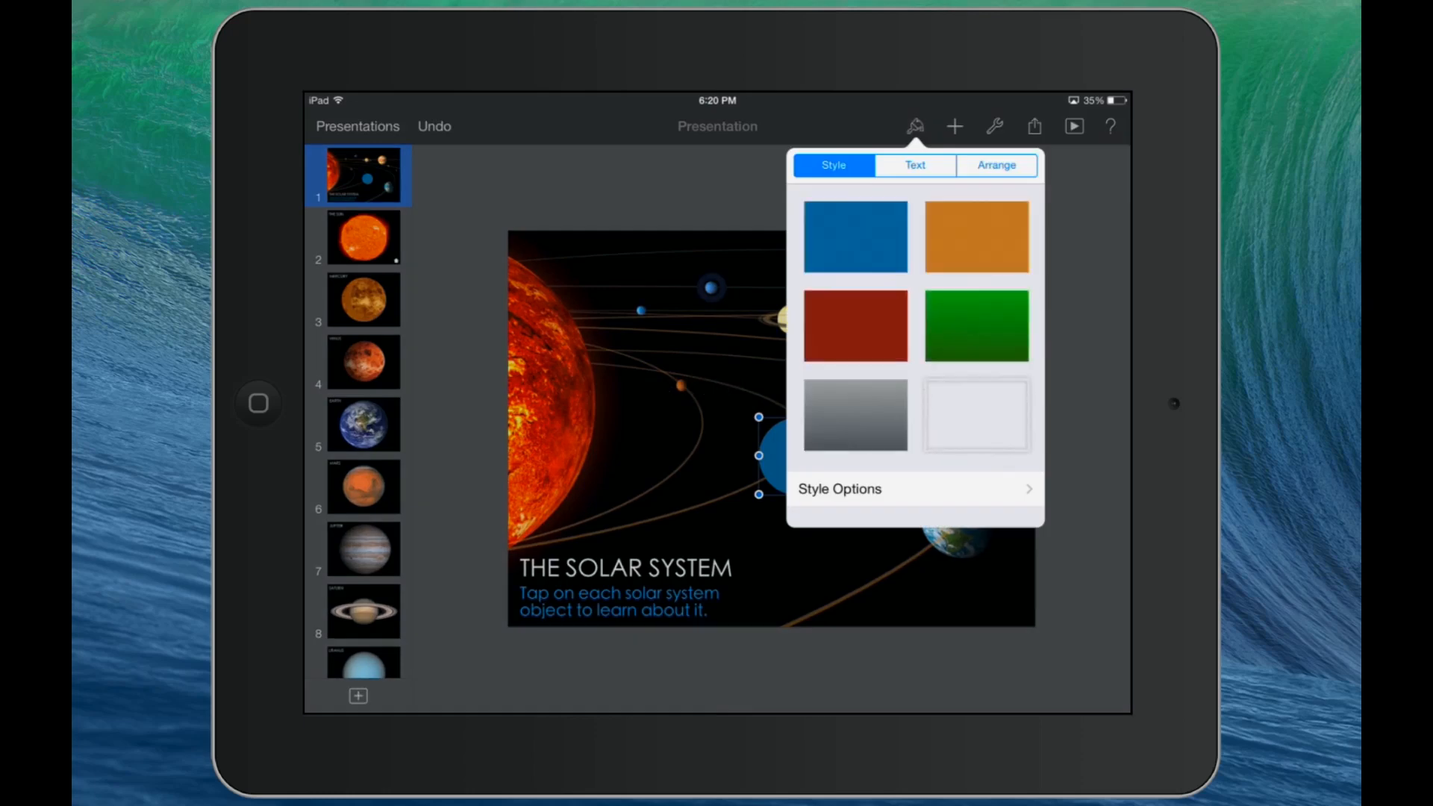
pyautogui.click(913, 489)
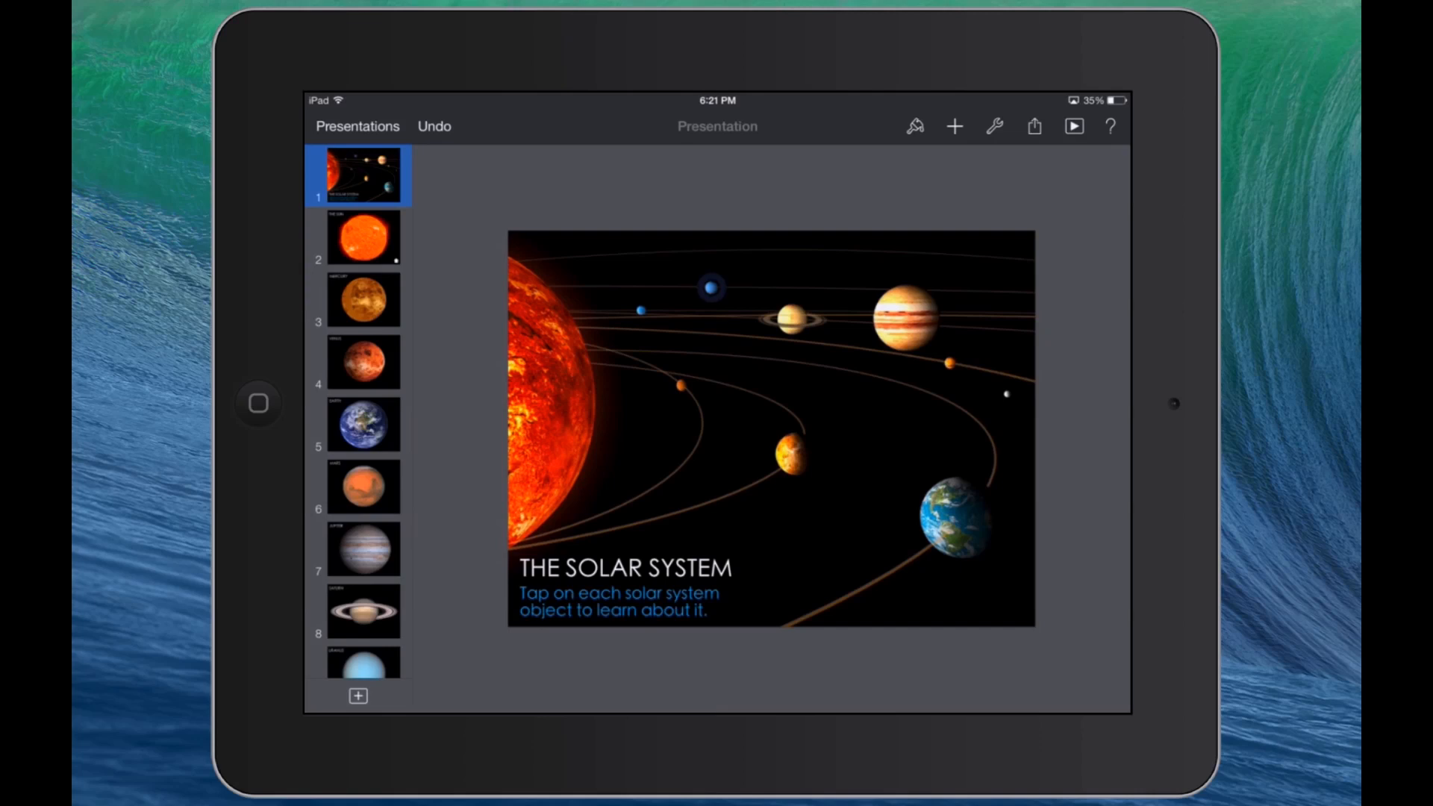
# Enter Interactive Links mode and link the Sun area to its slide.
pyautogui.click(994, 126)
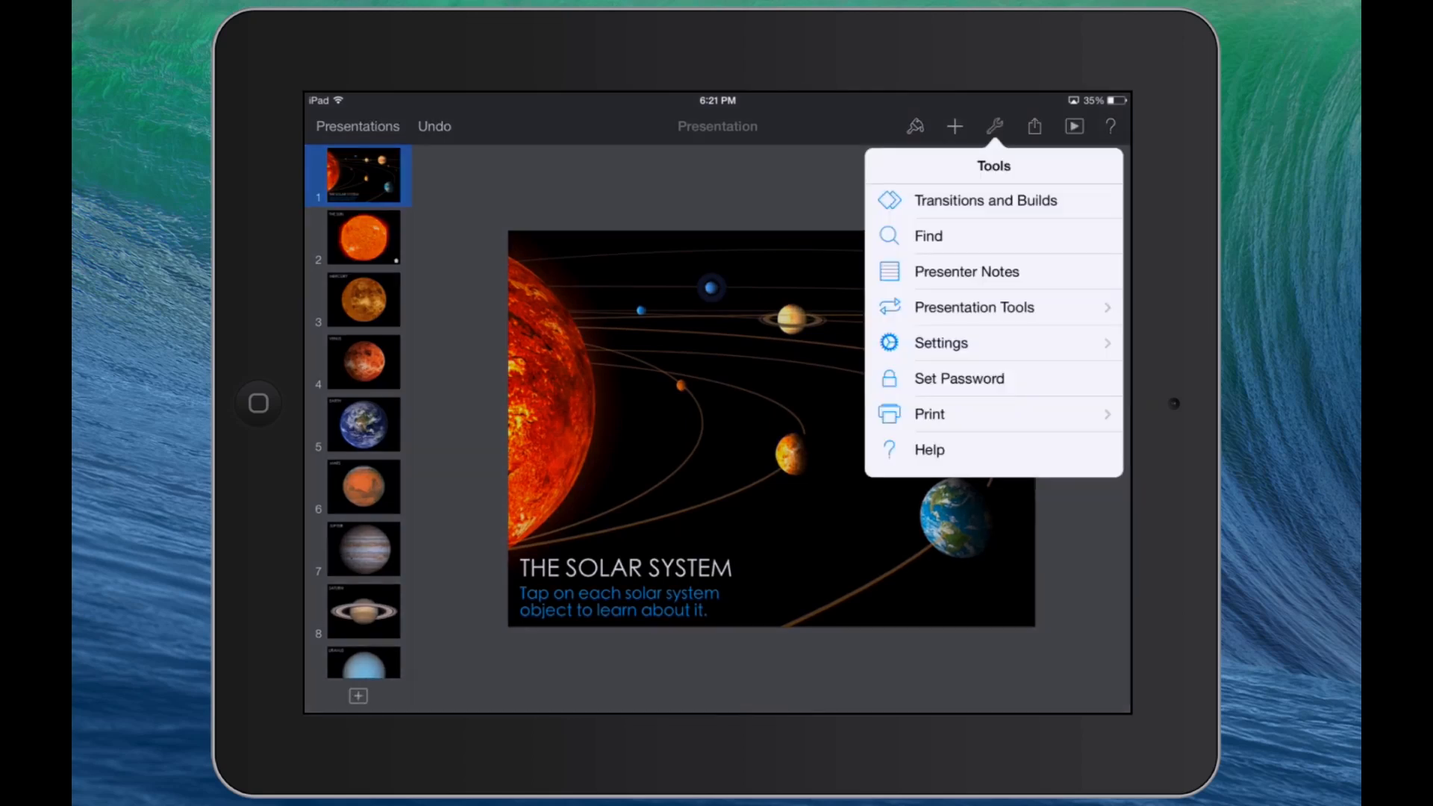
pyautogui.click(974, 306)
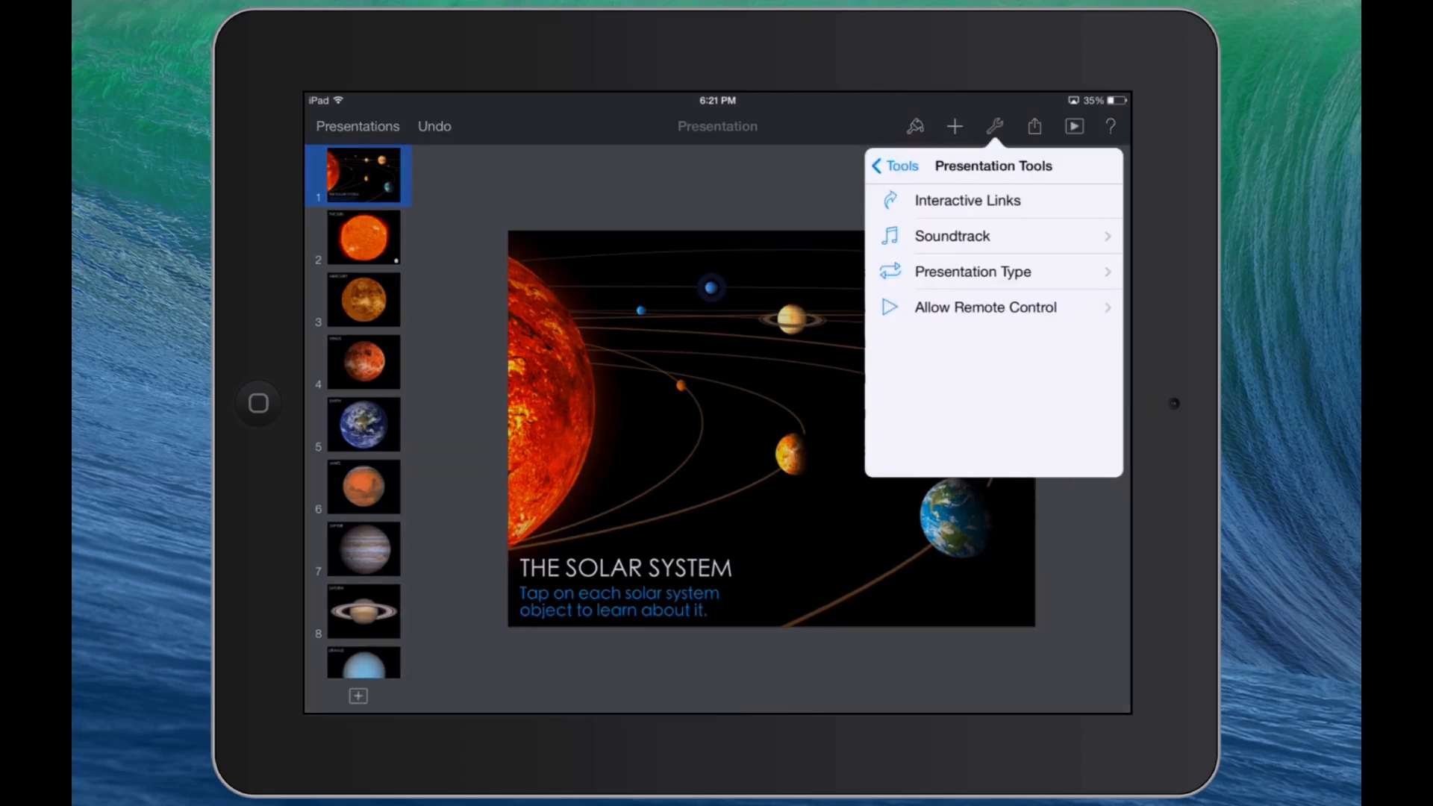
pyautogui.click(966, 200)
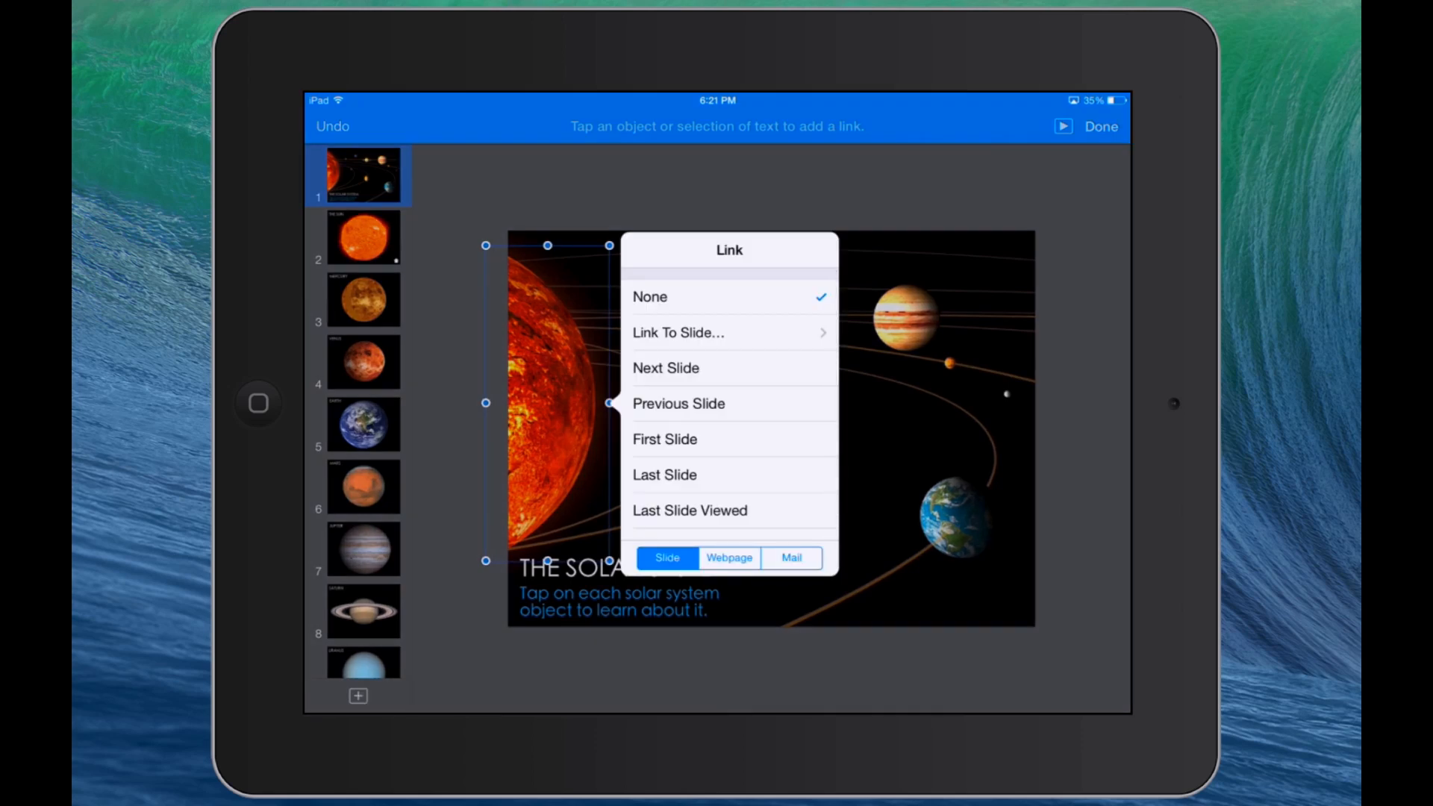
pyautogui.click(679, 333)
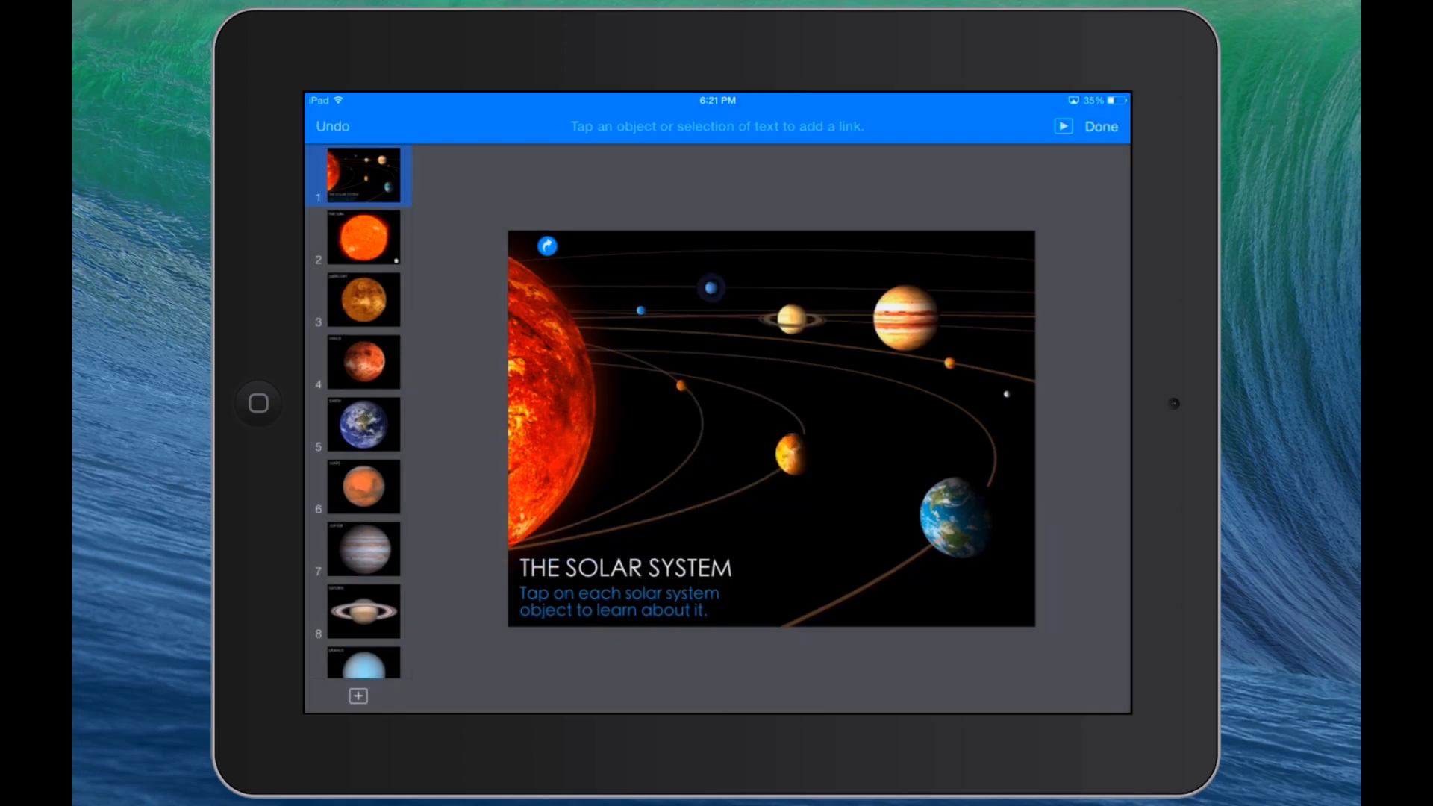
# Link the Mercury and next planet areas to their matching slides, then finish editing links.
pyautogui.click(681, 386)
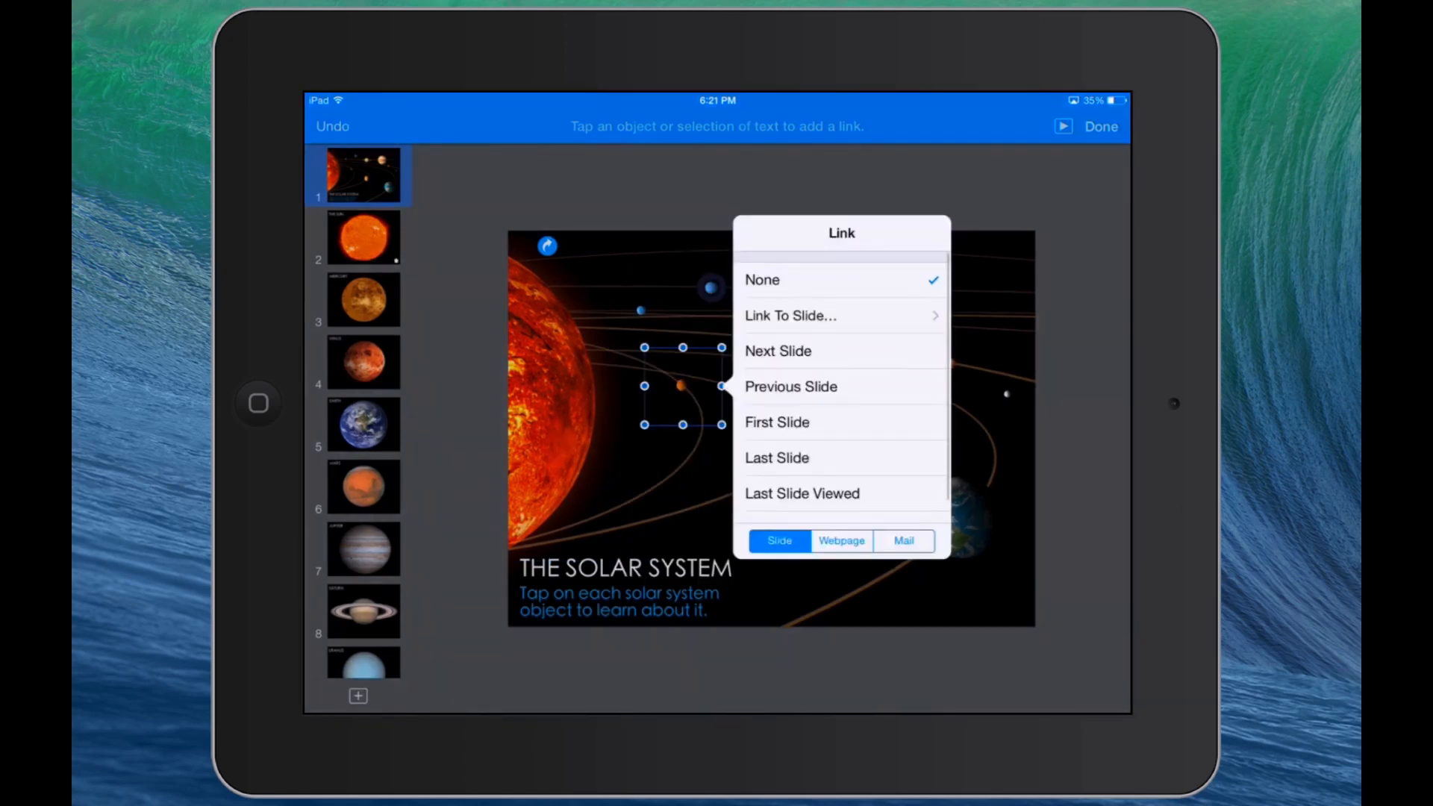
pyautogui.click(791, 315)
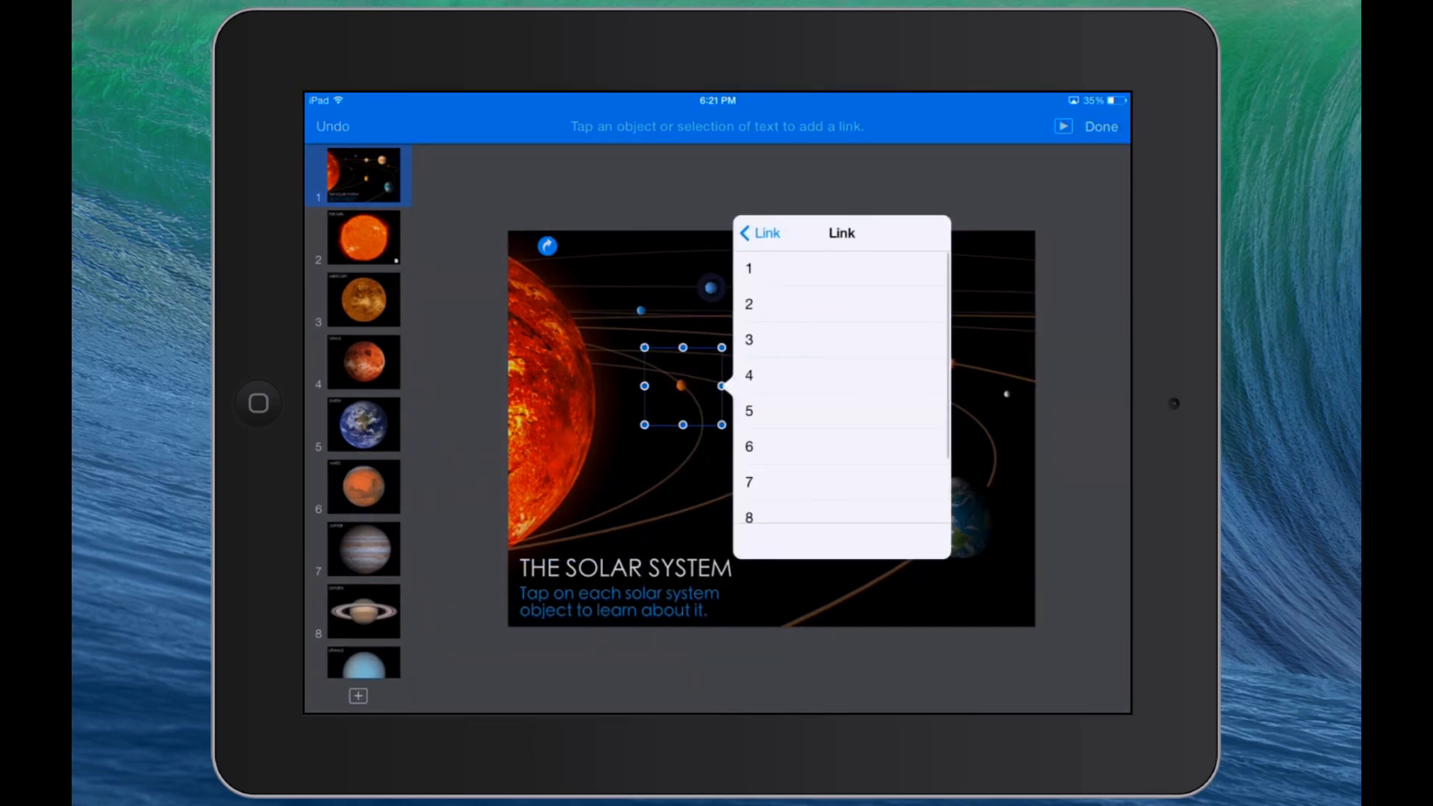
pyautogui.click(759, 233)
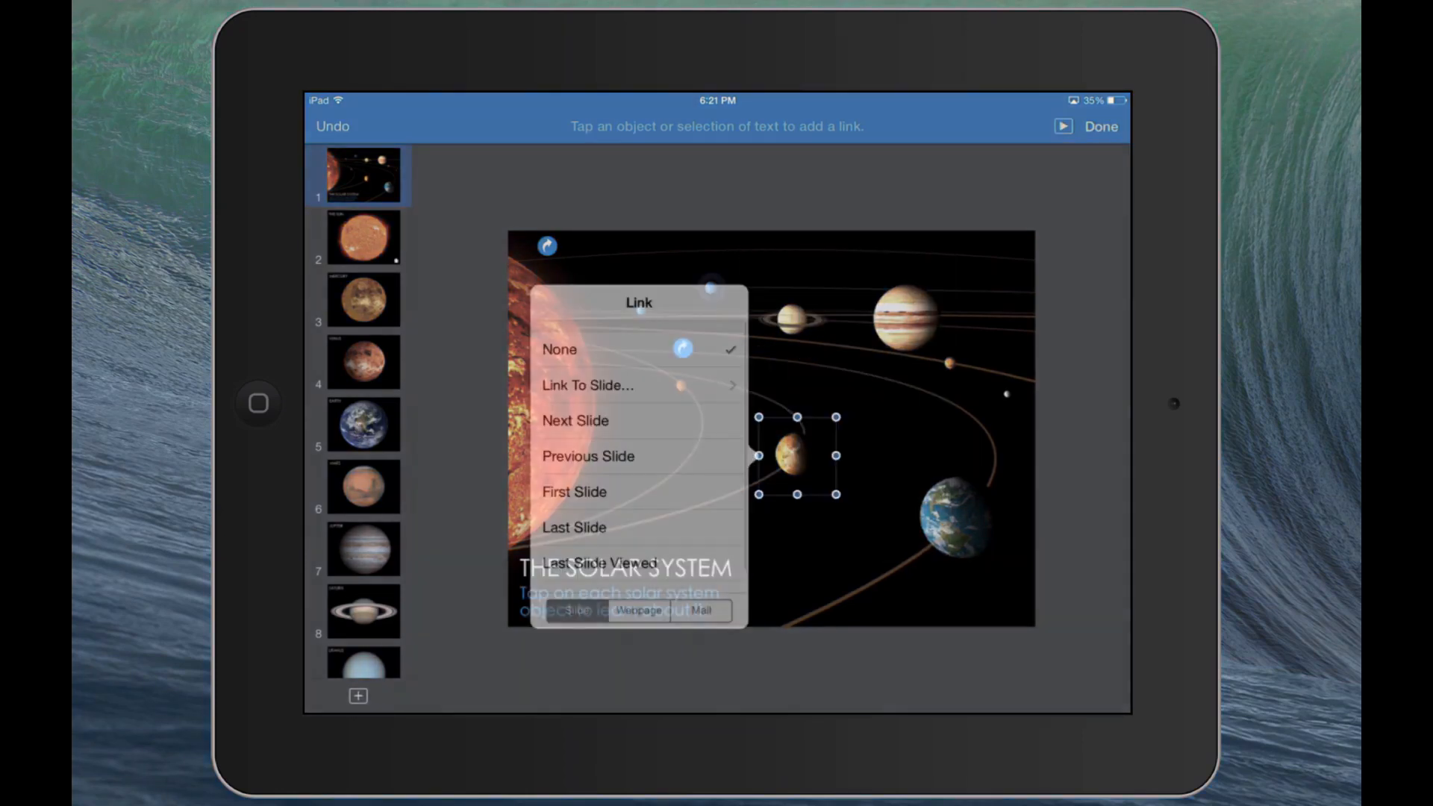
pyautogui.click(588, 385)
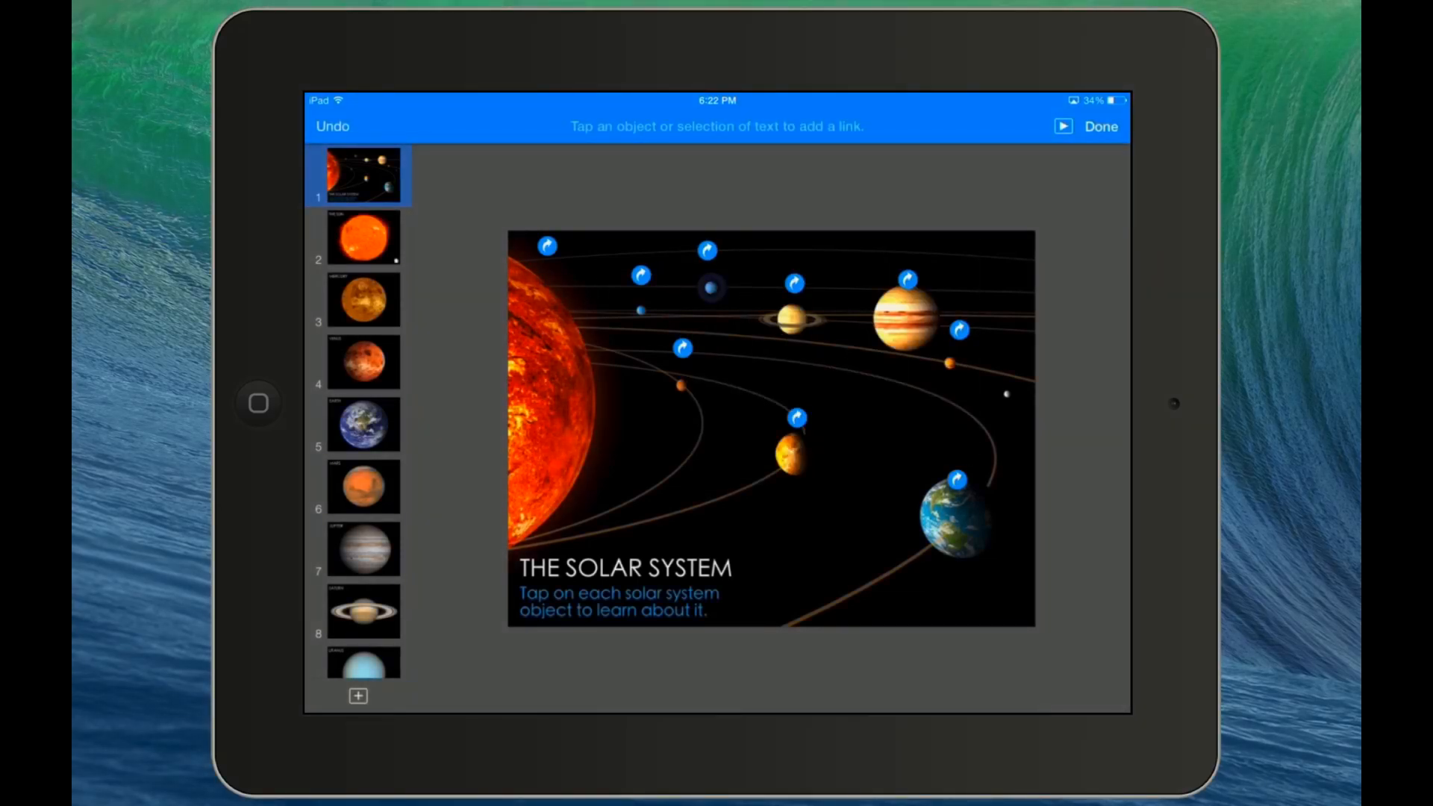
pyautogui.click(1100, 127)
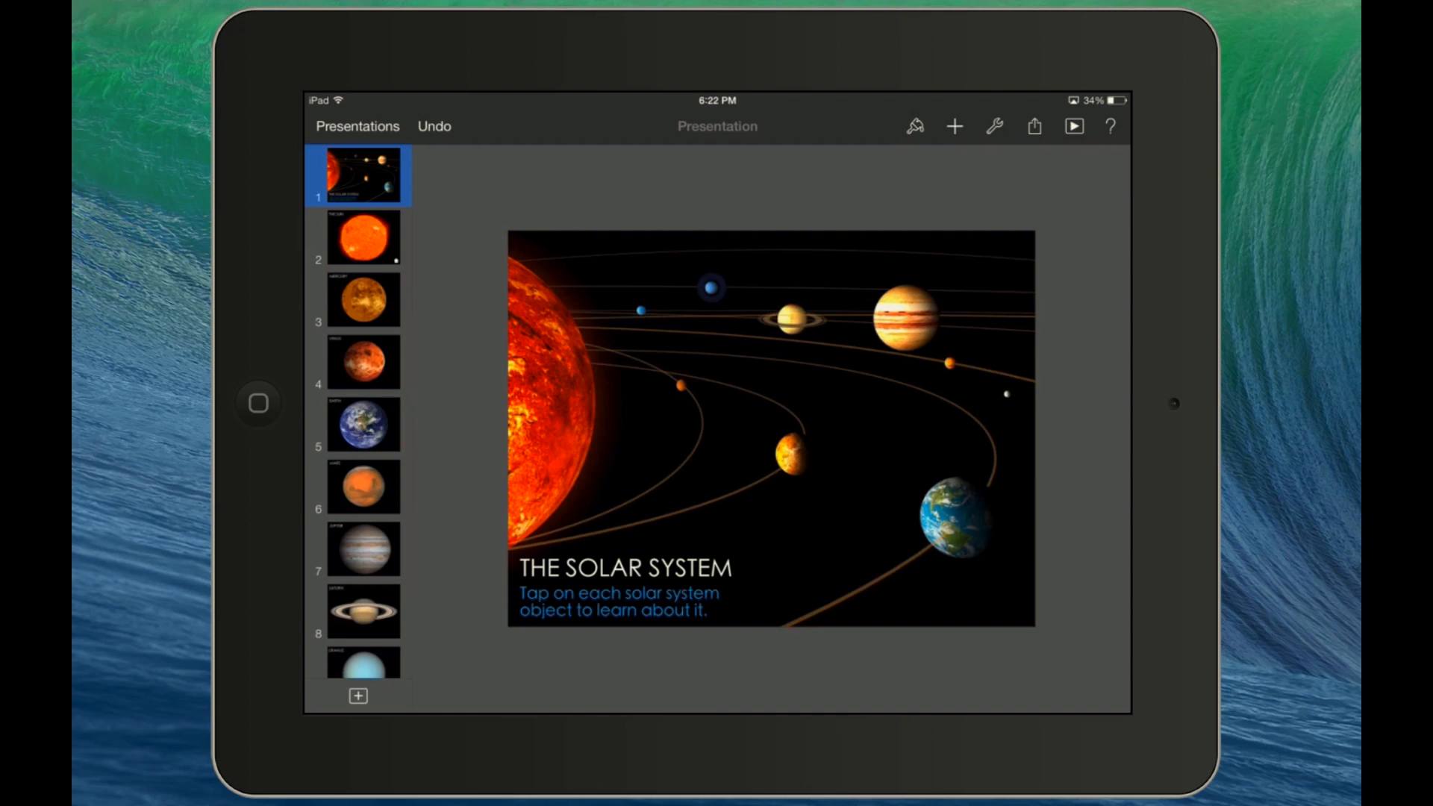
# Set the presentation type to Links Only.
pyautogui.click(995, 126)
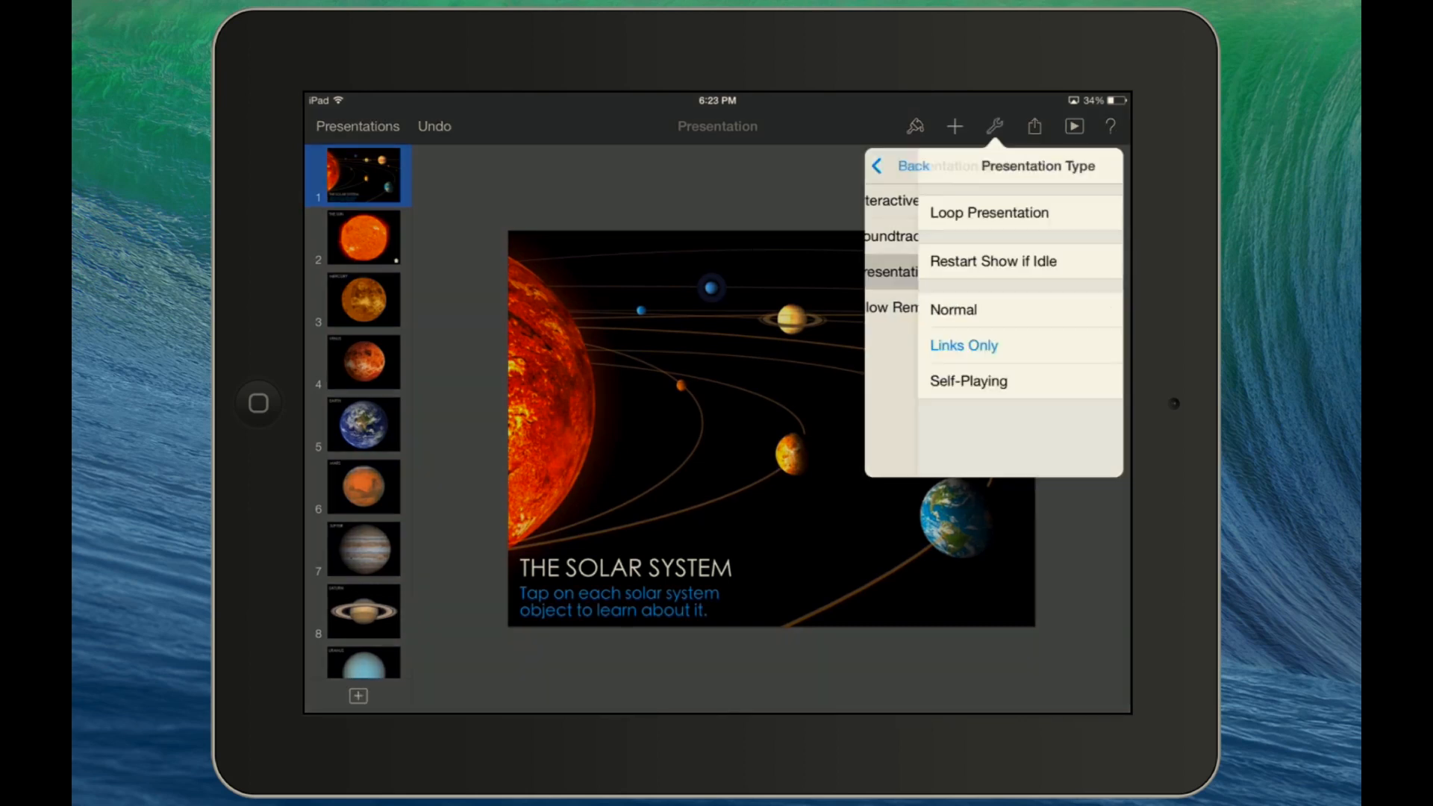
pyautogui.click(964, 345)
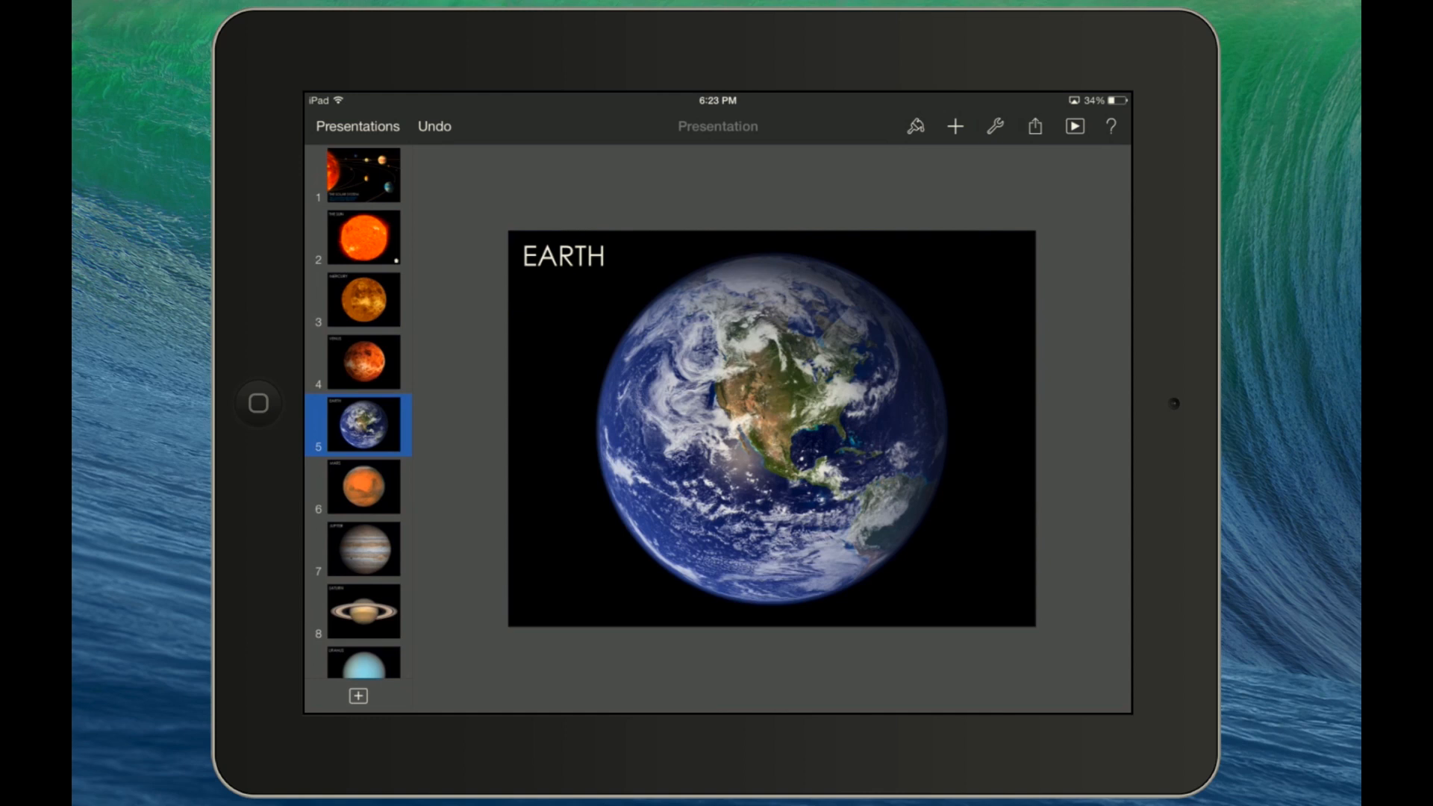
# Make the home icon on the Sun slide an interactive link back to the title slide.
pyautogui.click(364, 237)
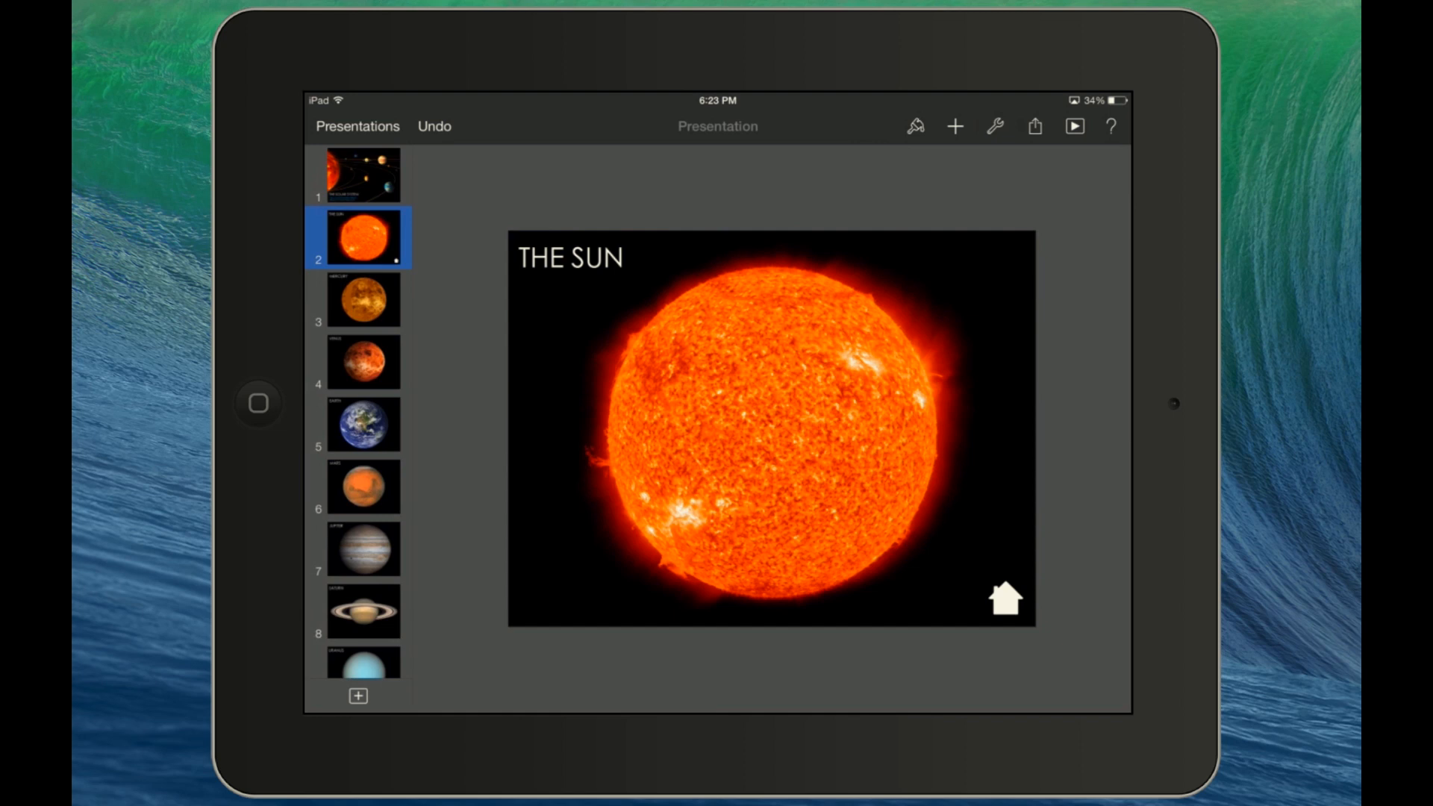
pyautogui.click(994, 126)
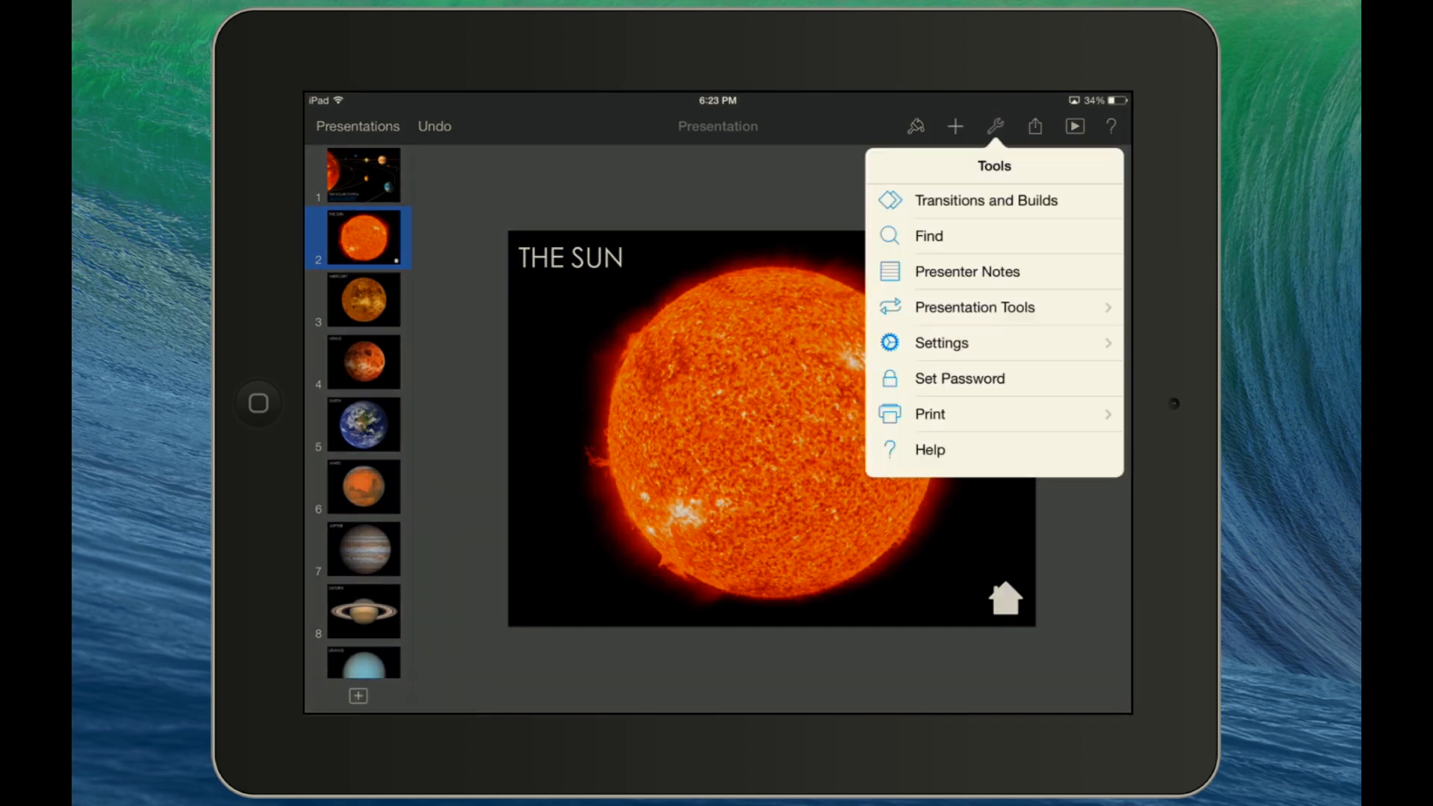
pyautogui.click(975, 306)
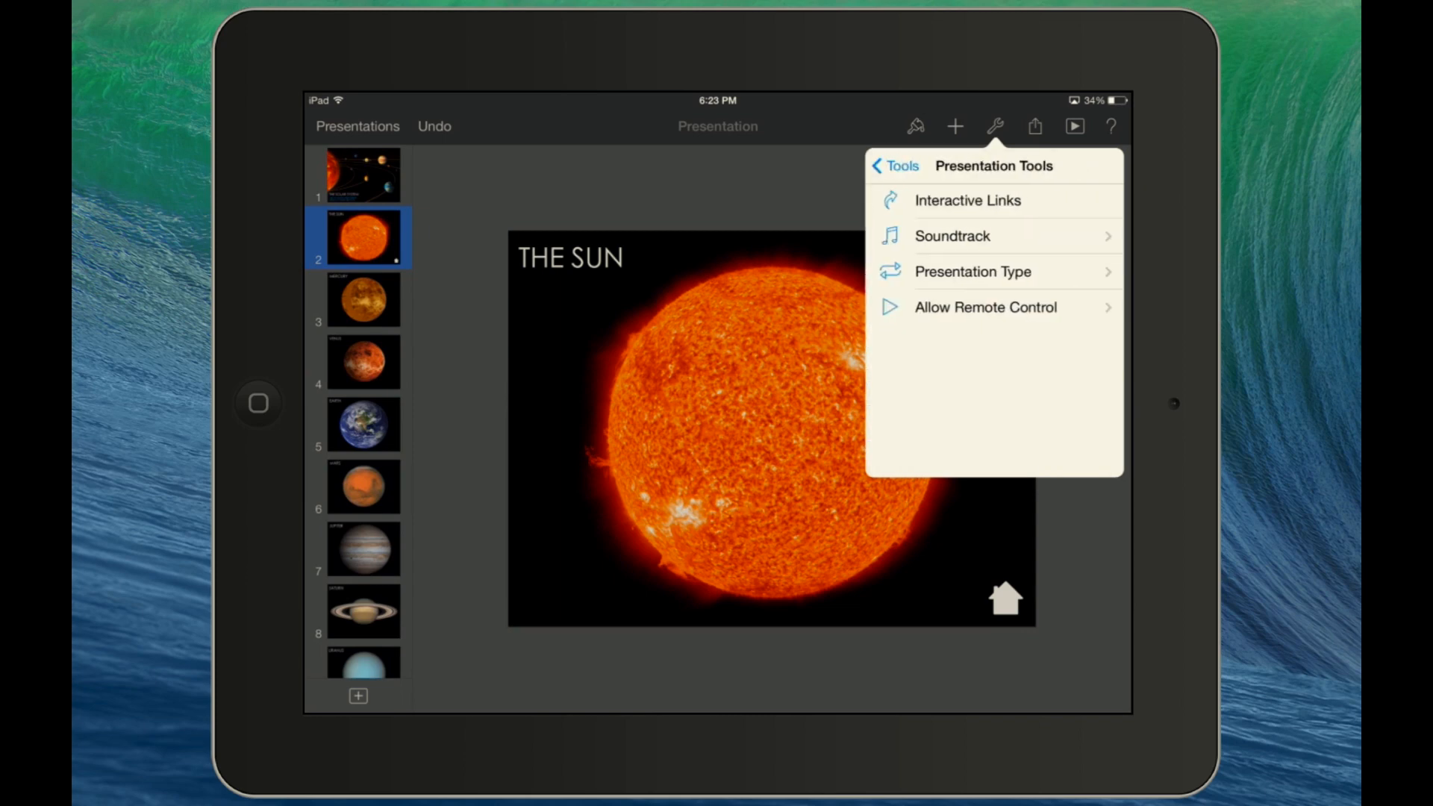
pyautogui.click(968, 200)
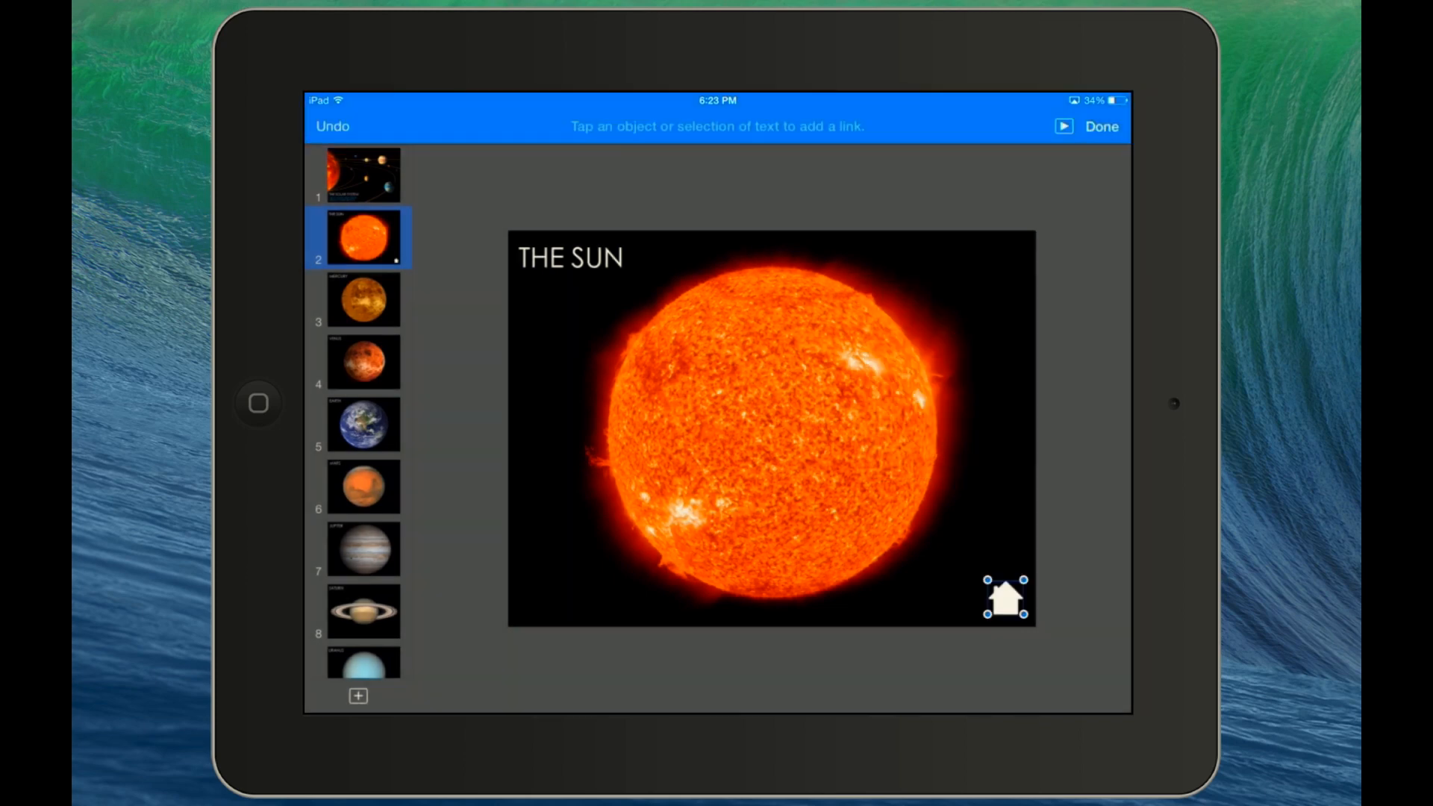
pyautogui.click(1005, 599)
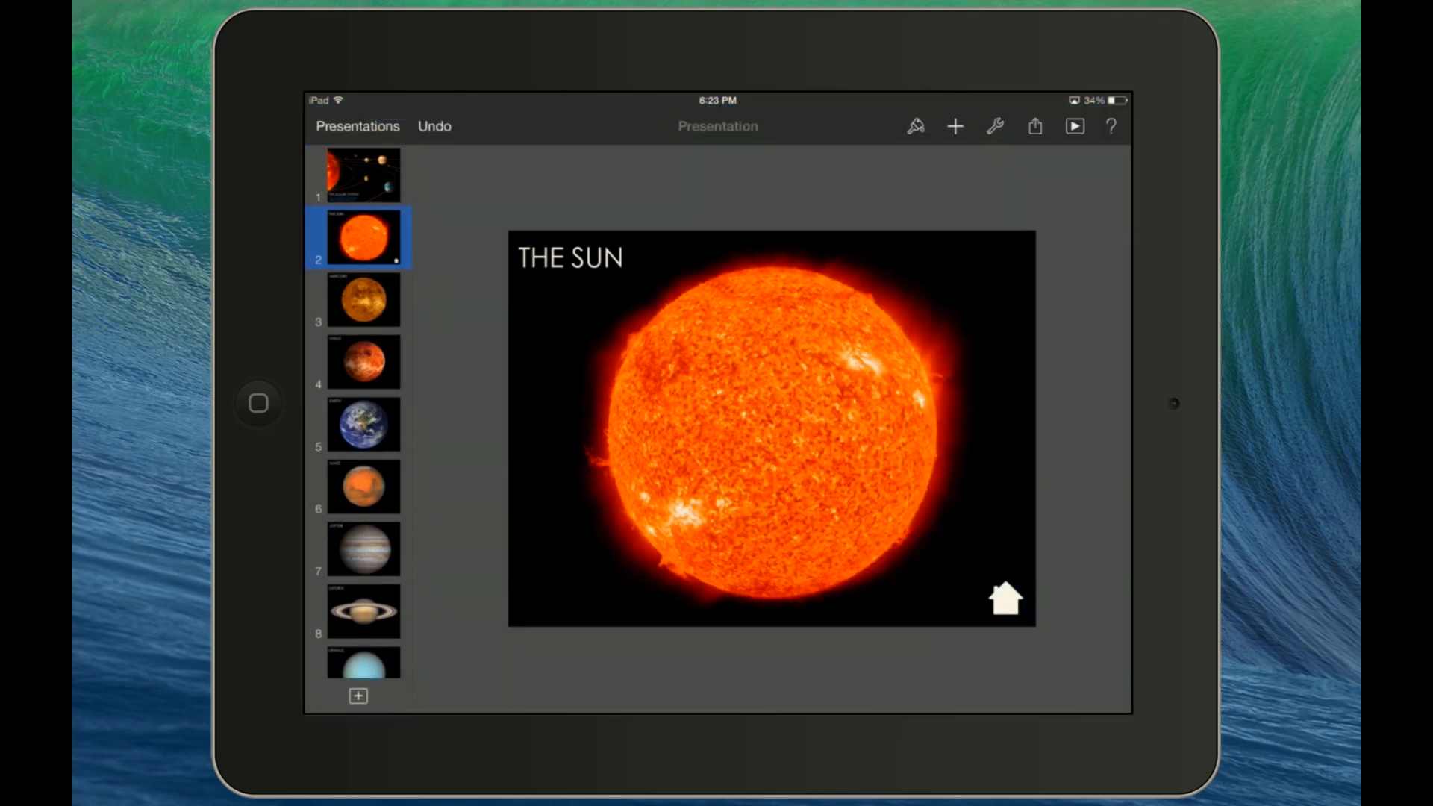
# Copy the linked home icon and paste it onto the Mercury slide.
pyautogui.click(1005, 599)
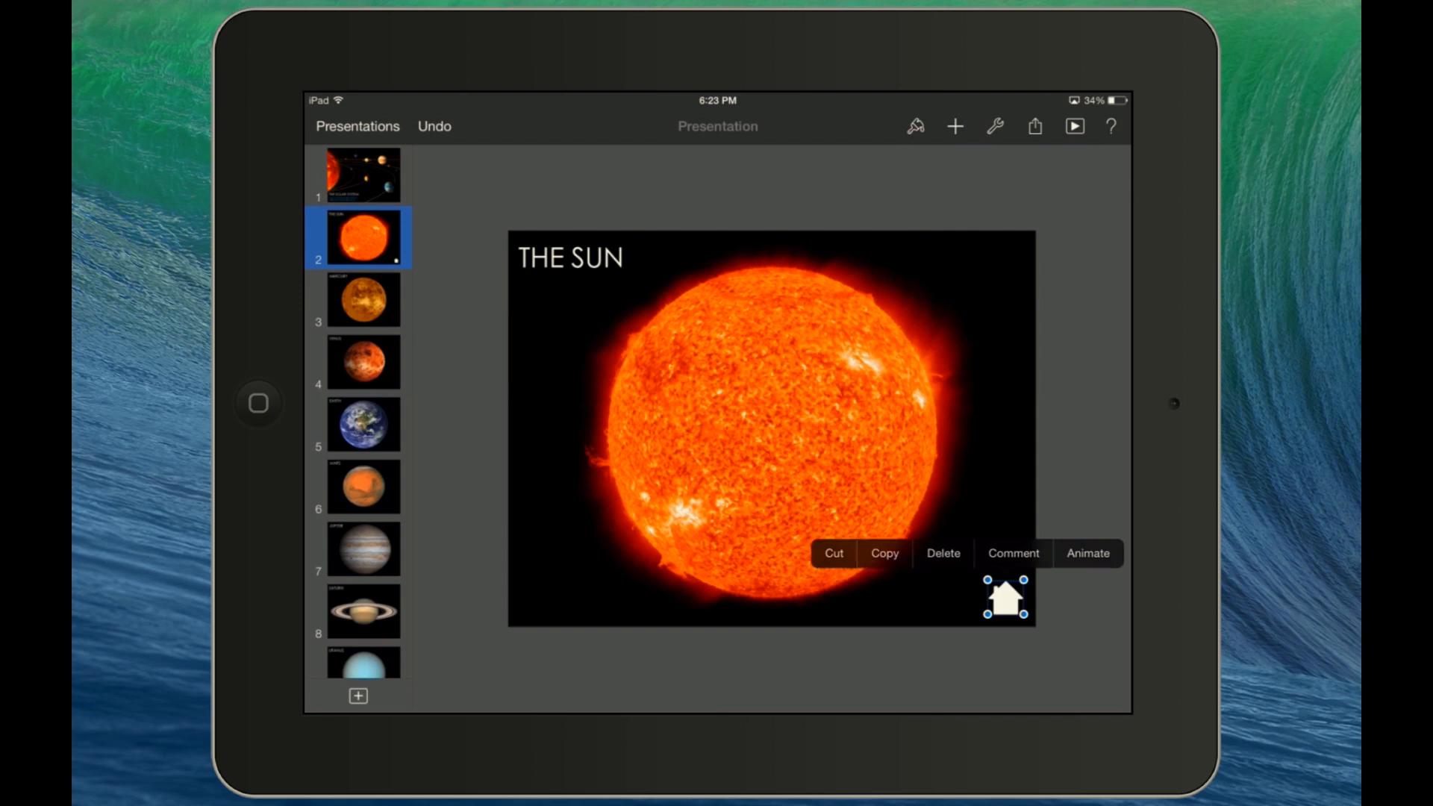
pyautogui.click(361, 301)
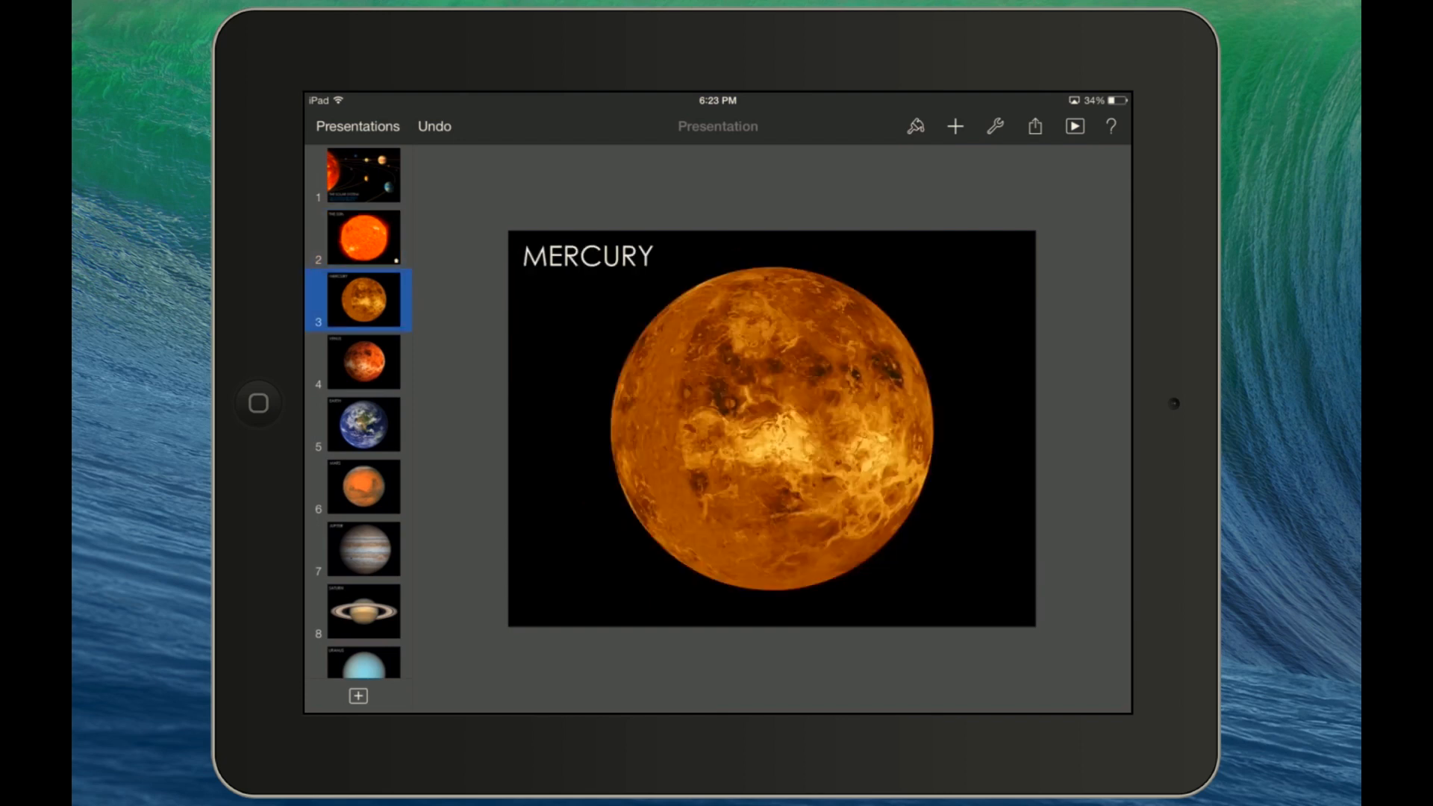
pyautogui.click(363, 363)
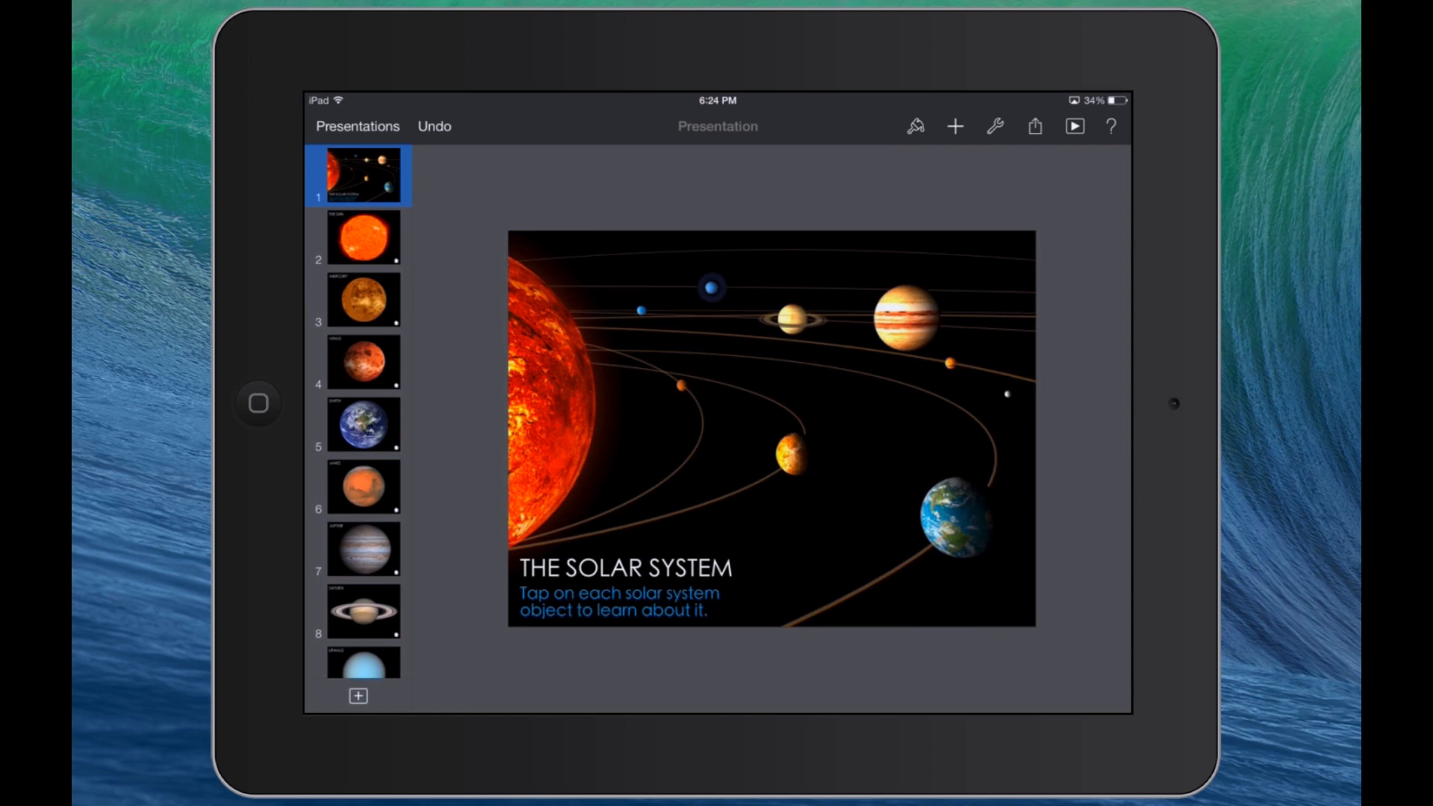
# Exit Keynote to the iPad home screen.
pyautogui.click(1074, 127)
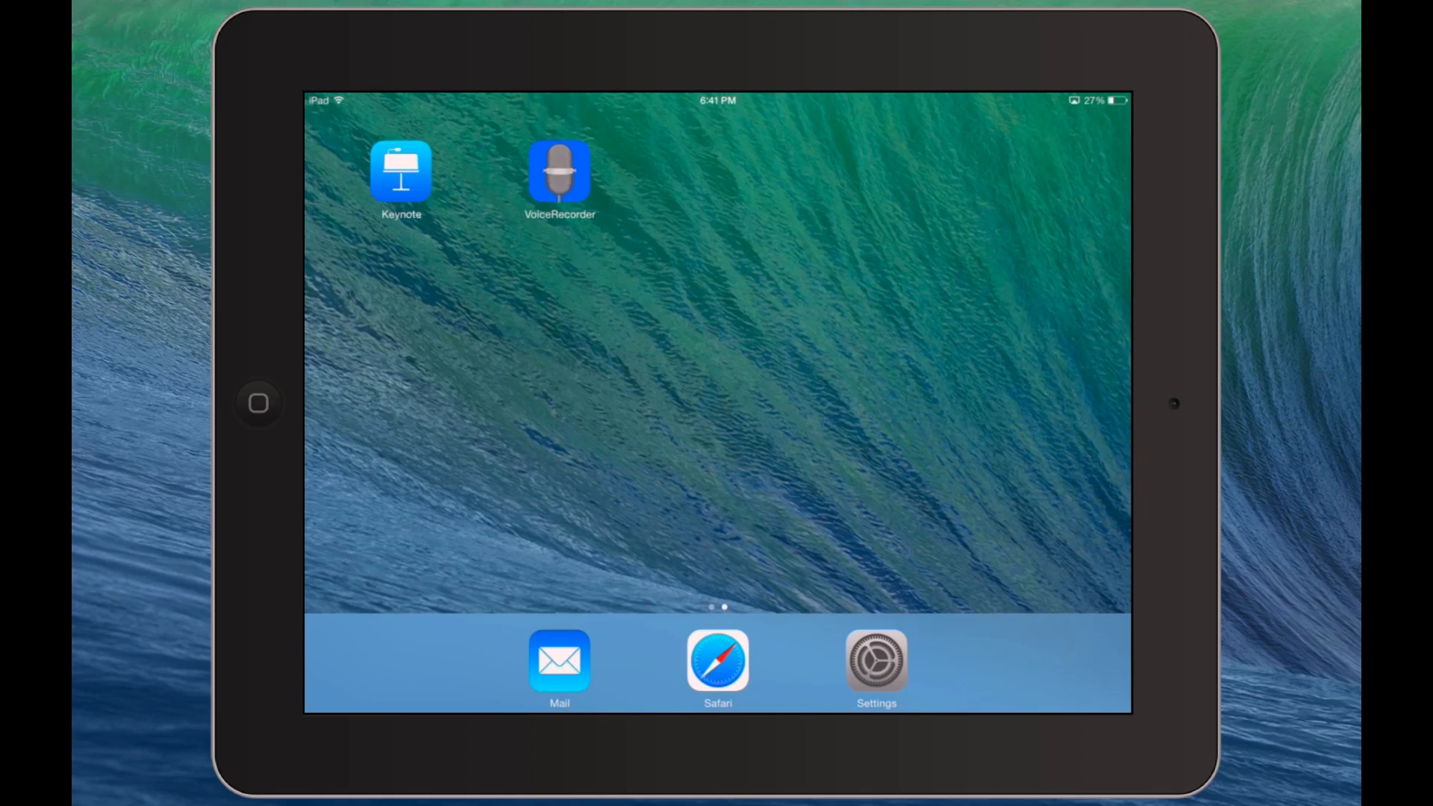
# Launch the VoiceRecorder app to its recordings list.
pyautogui.click(559, 172)
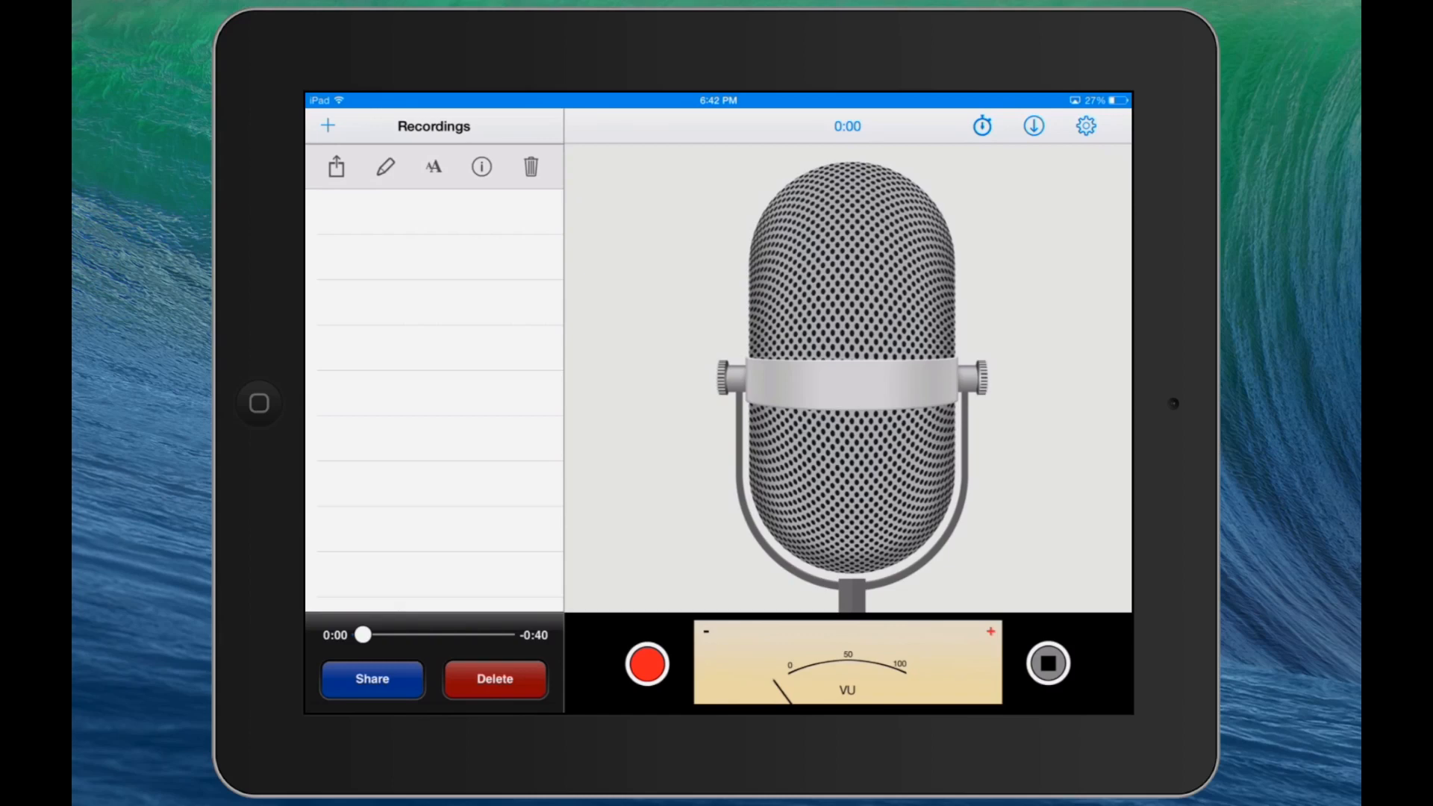
# Rename the first recording from its timestamp to 'Sun'.
pyautogui.click(482, 167)
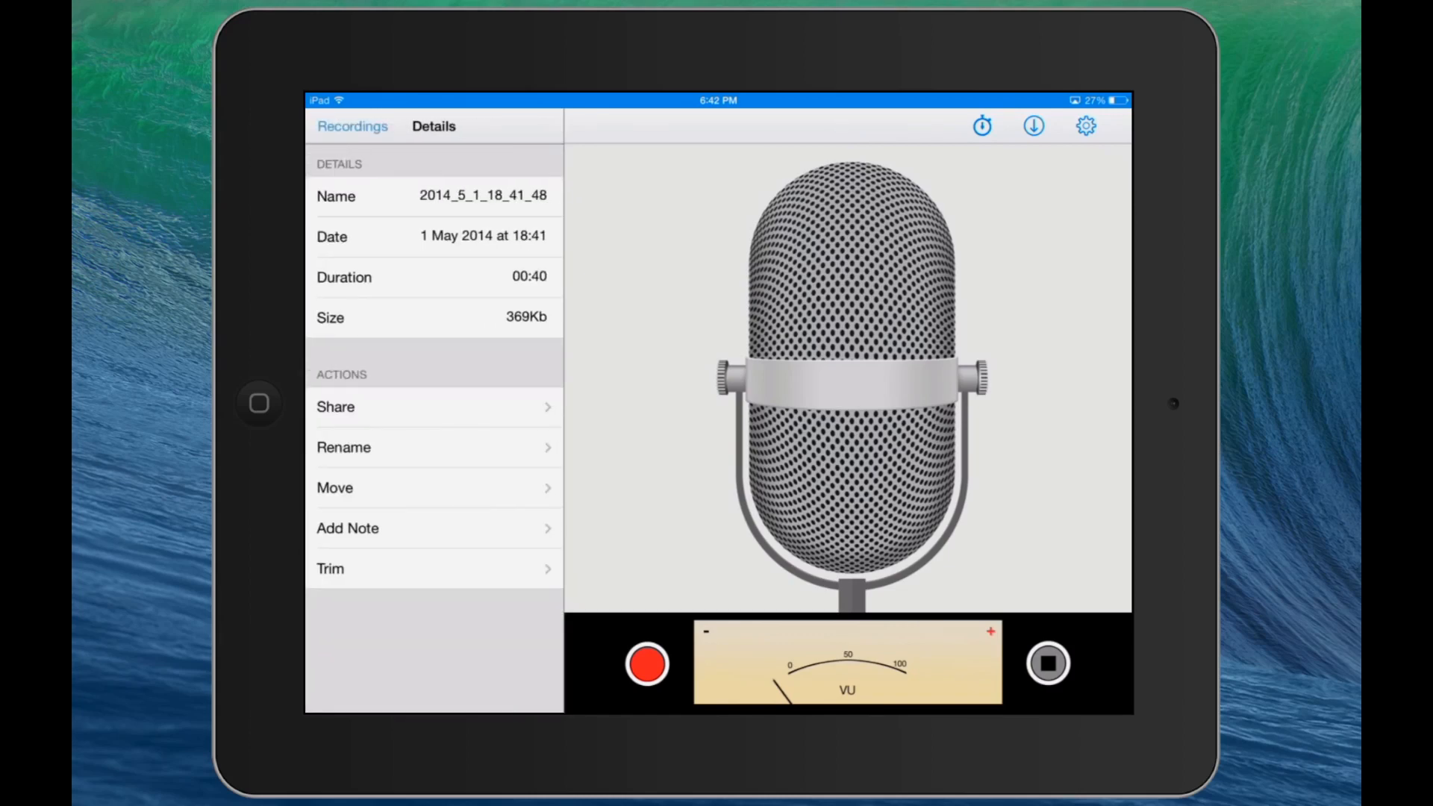
pyautogui.click(343, 447)
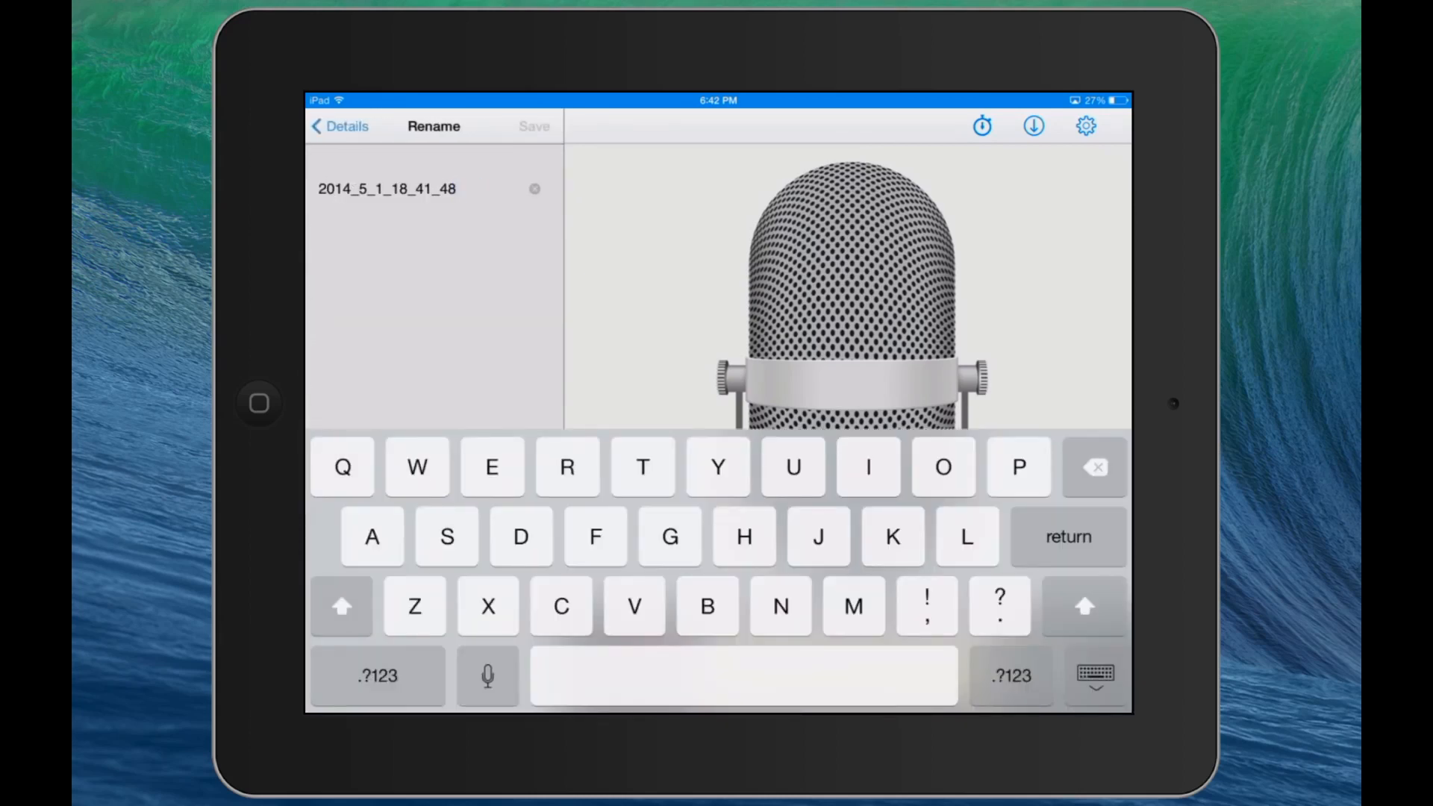
pyautogui.click(534, 189)
pyautogui.write('Sun')
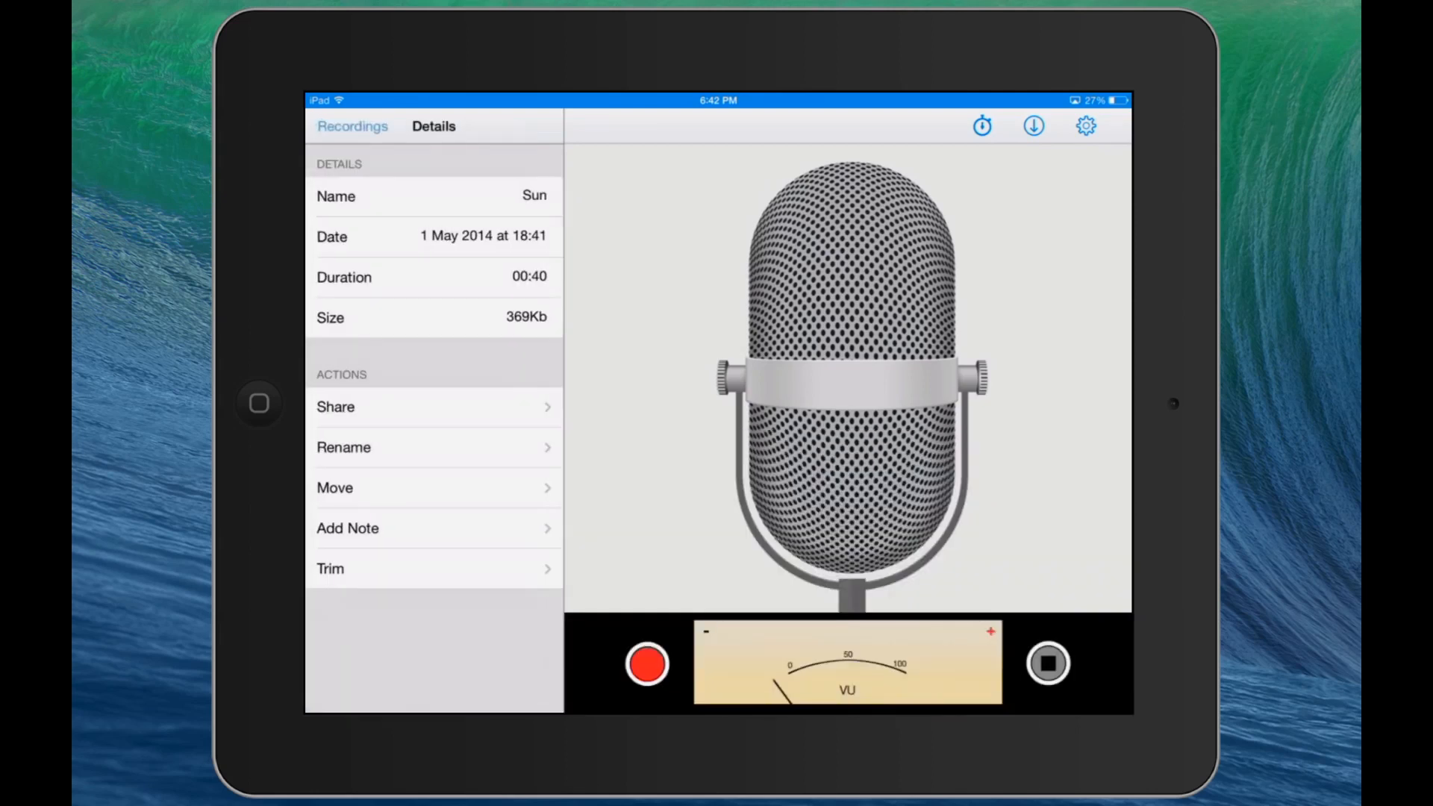
pyautogui.click(352, 127)
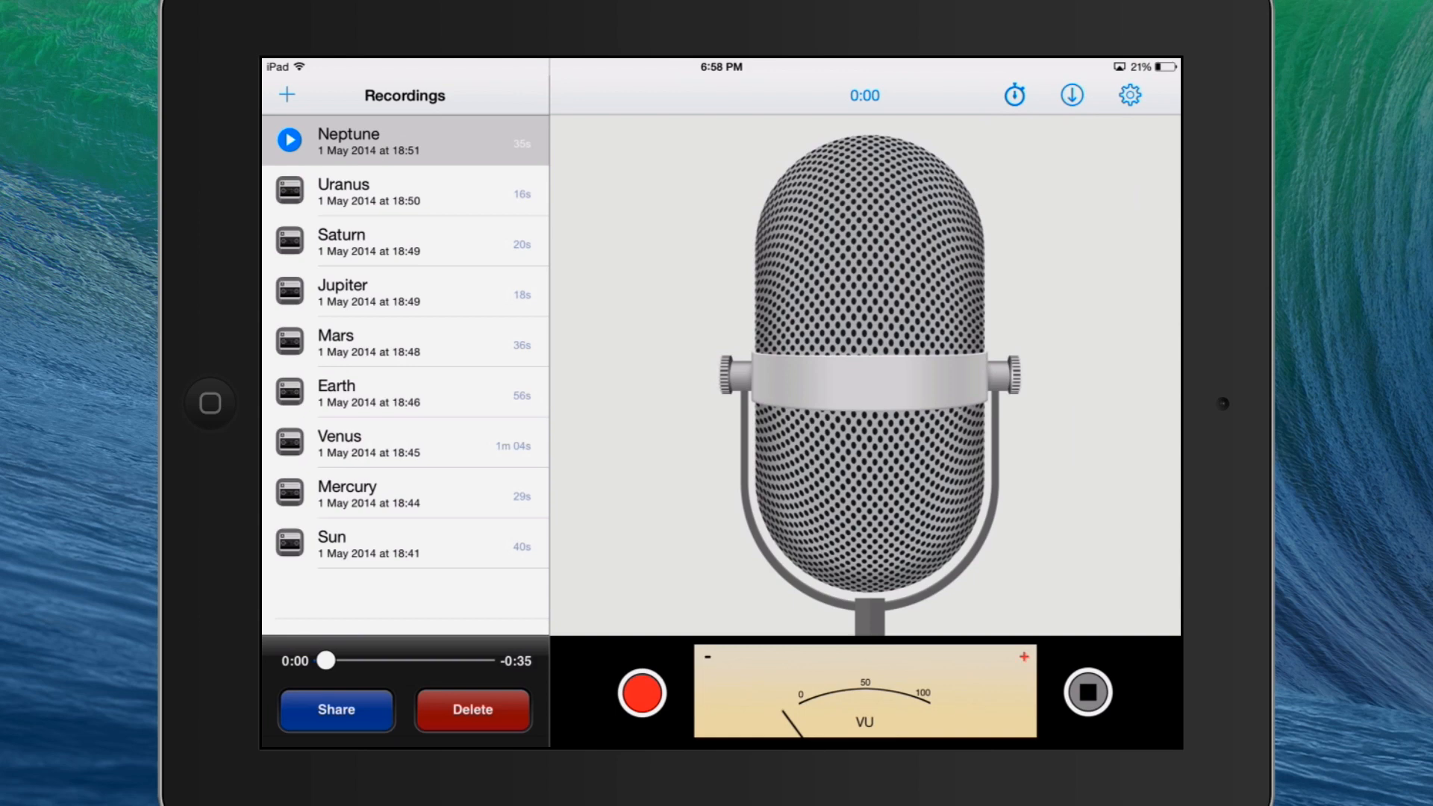
# Play the start of the Neptune recording, then pause it.
pyautogui.click(289, 139)
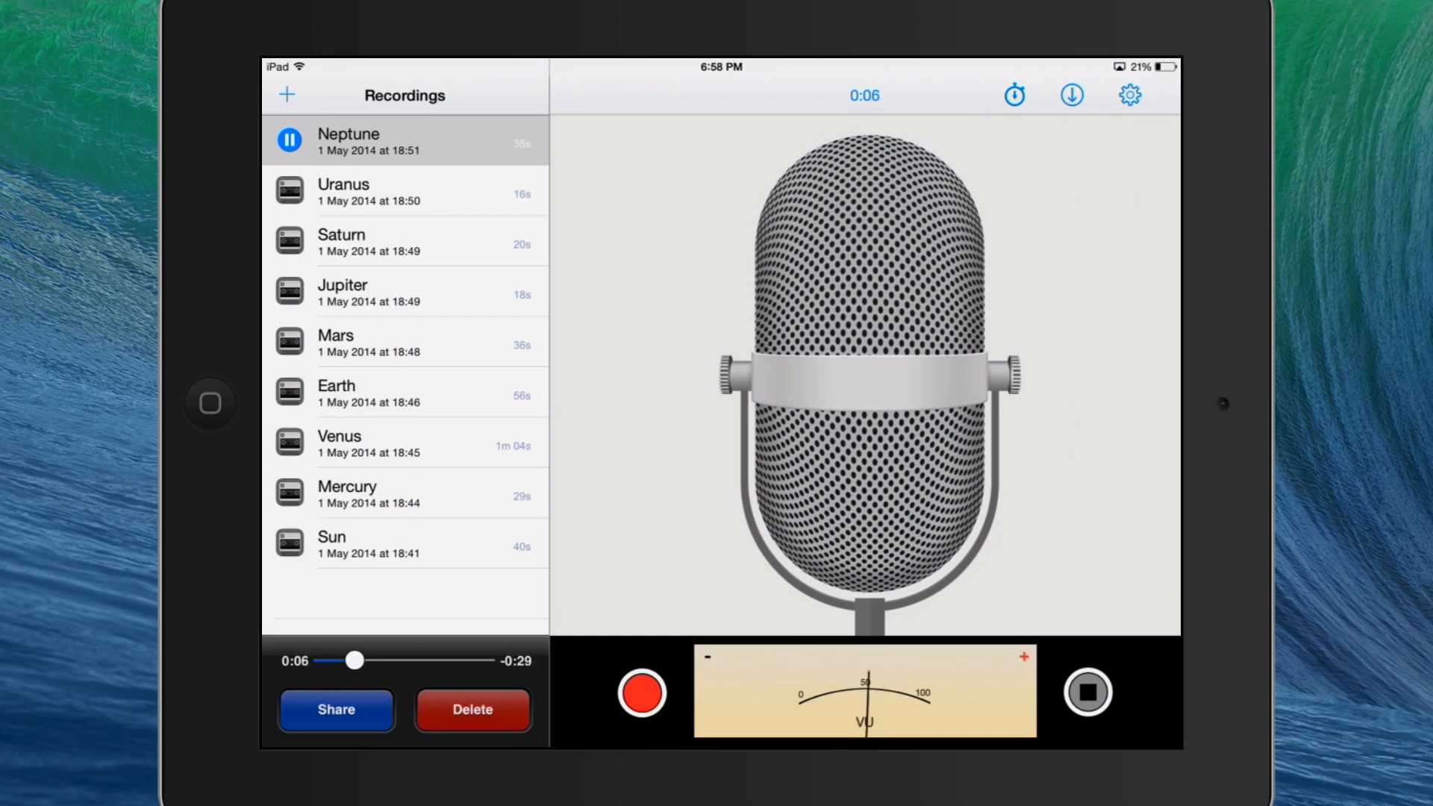
pyautogui.click(289, 139)
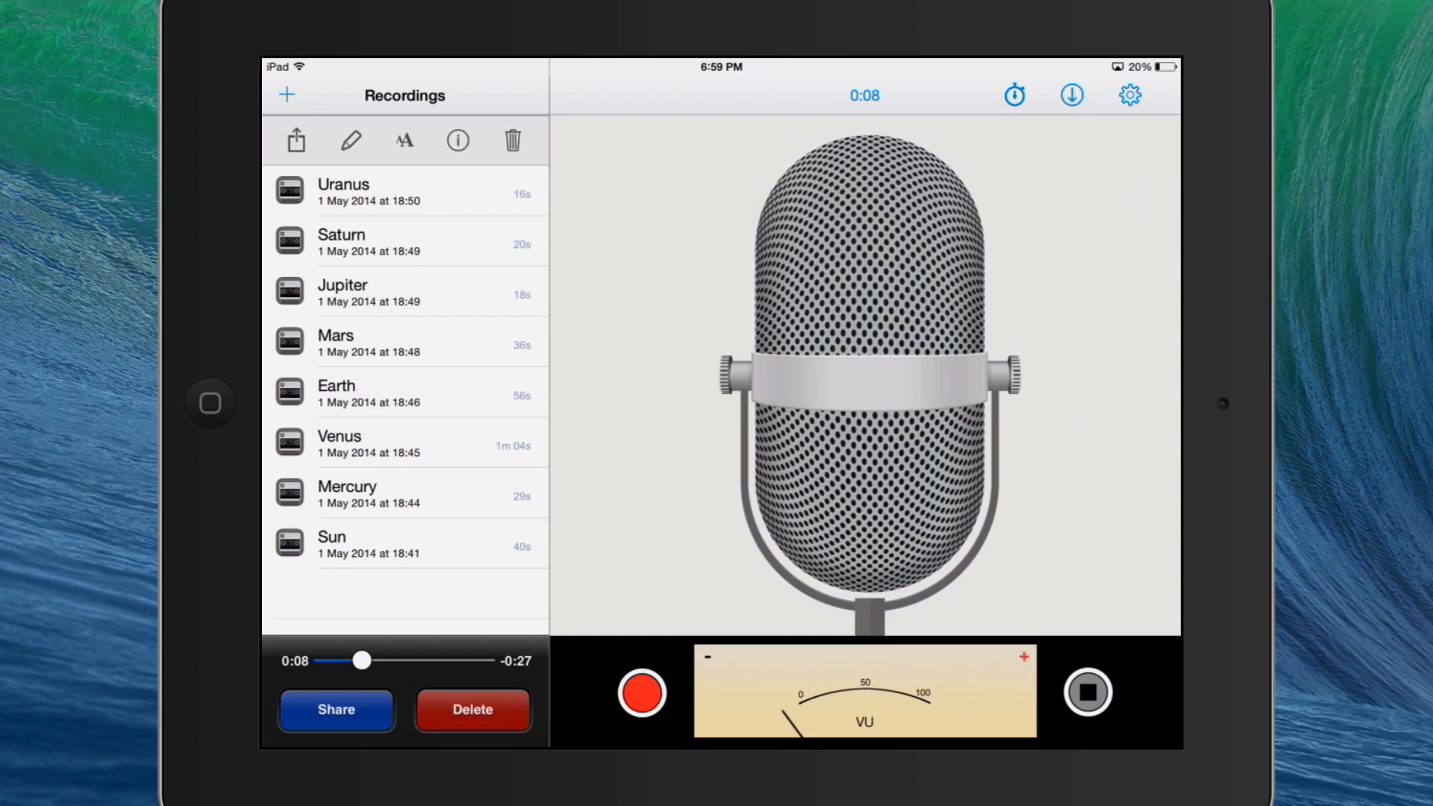
# Save the Neptune recording and the next narration recordings to Photos as videos.
pyautogui.click(334, 710)
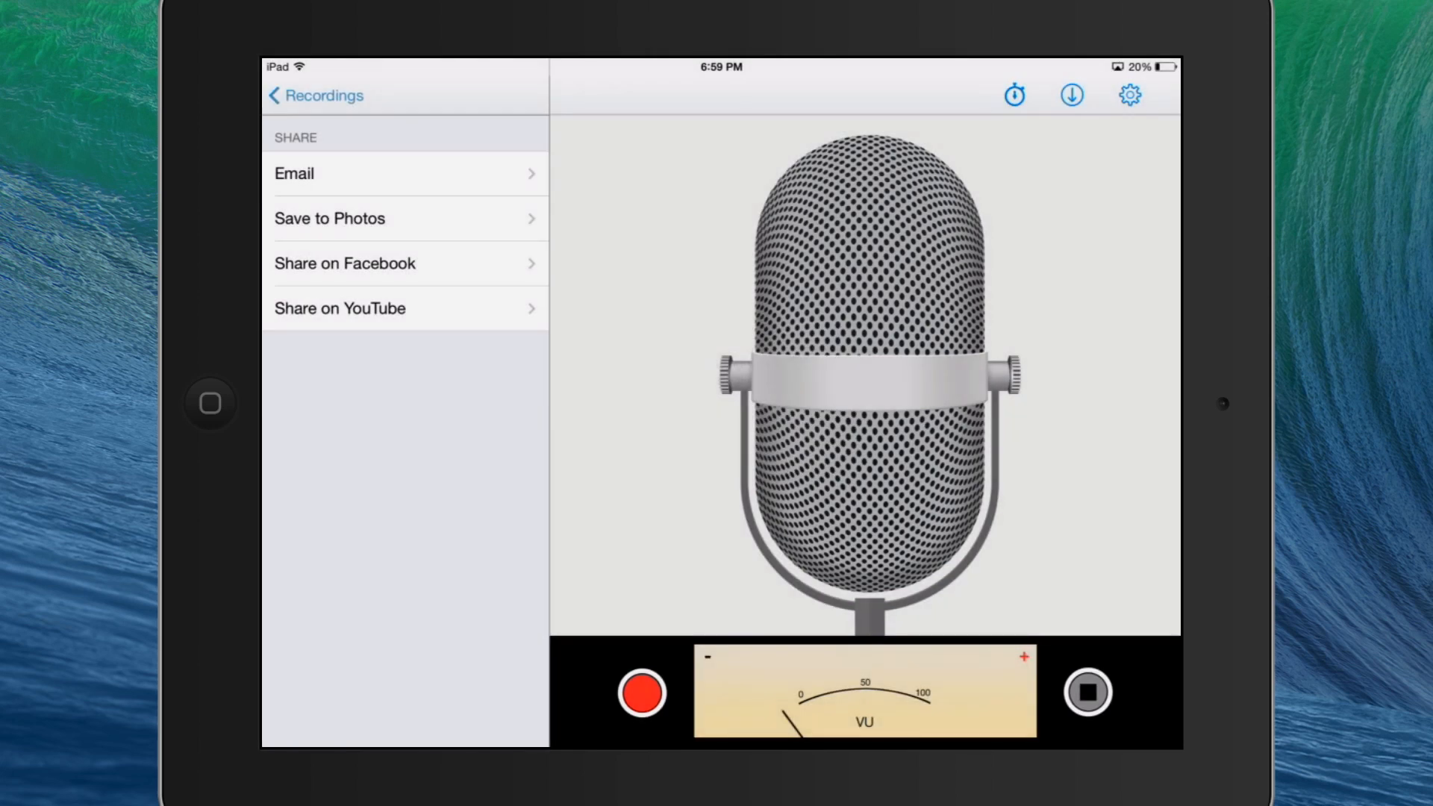
pyautogui.click(315, 95)
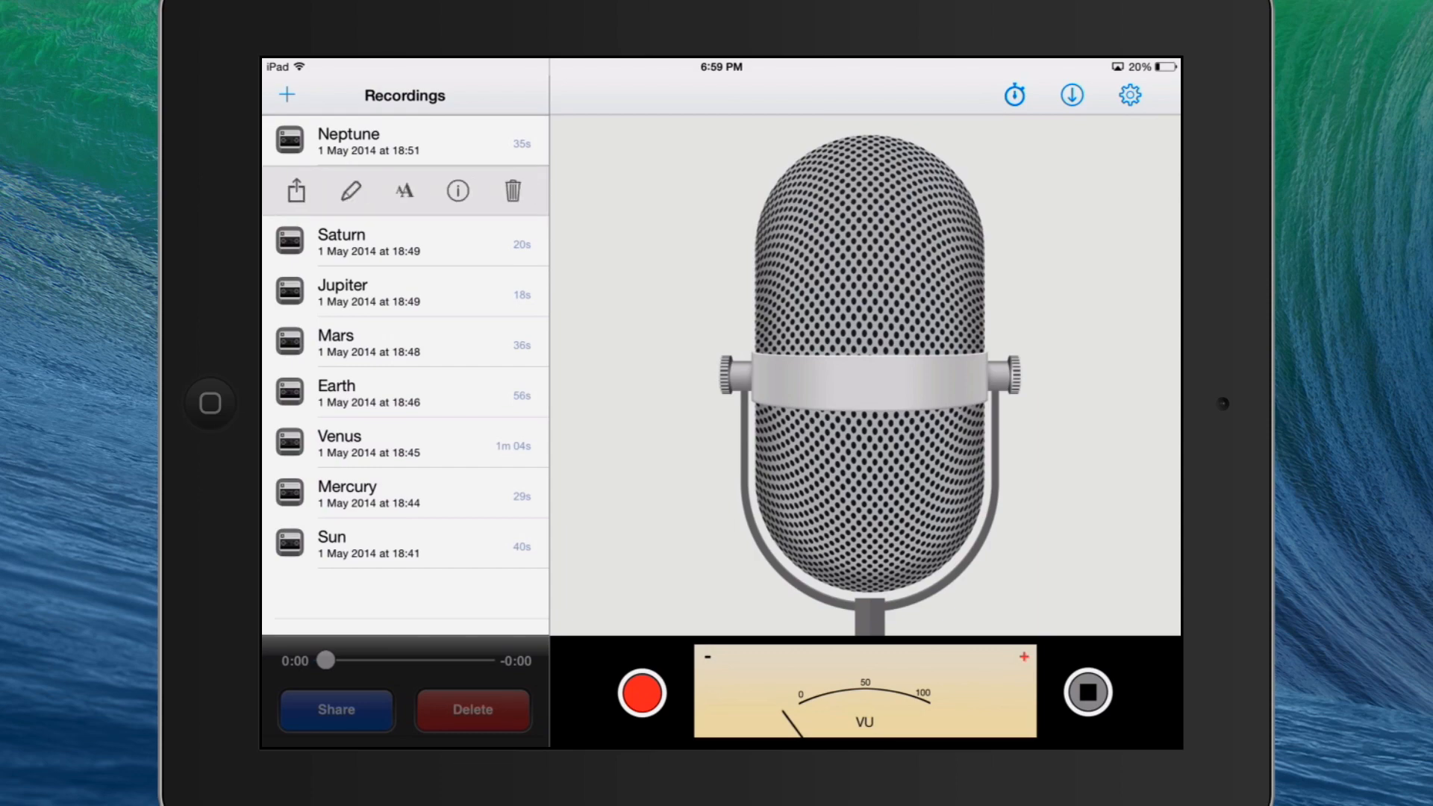
pyautogui.click(335, 709)
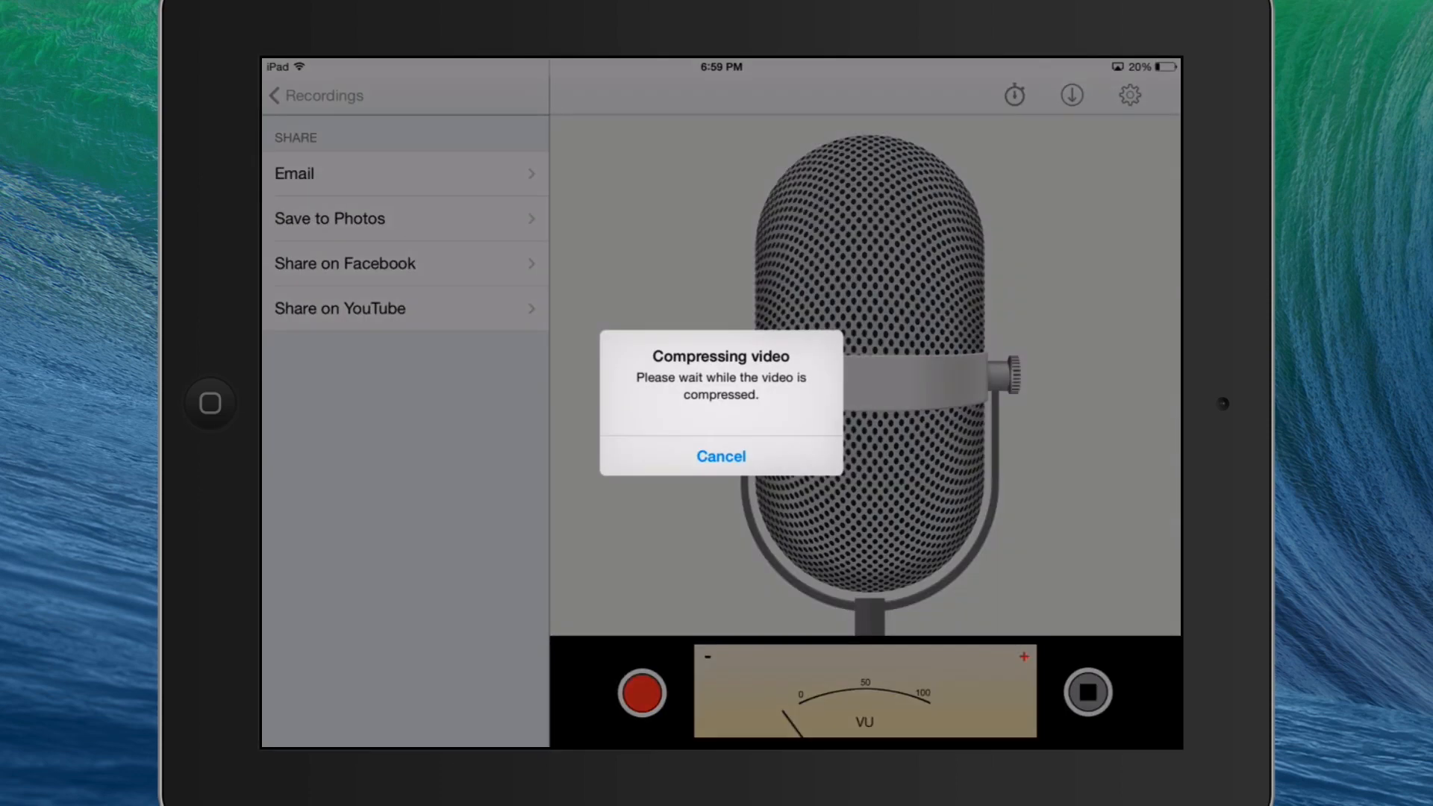
pyautogui.click(721, 457)
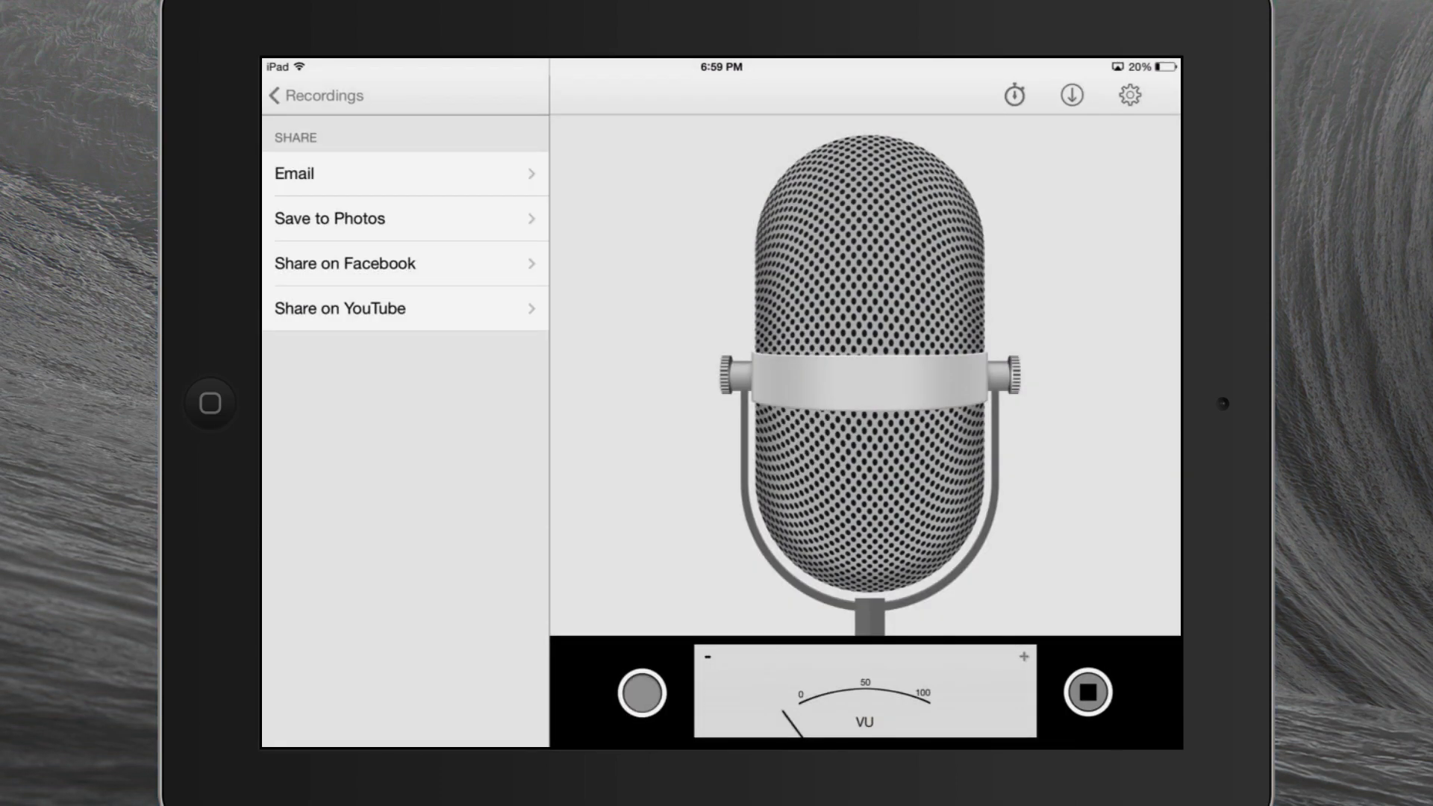
pyautogui.click(279, 95)
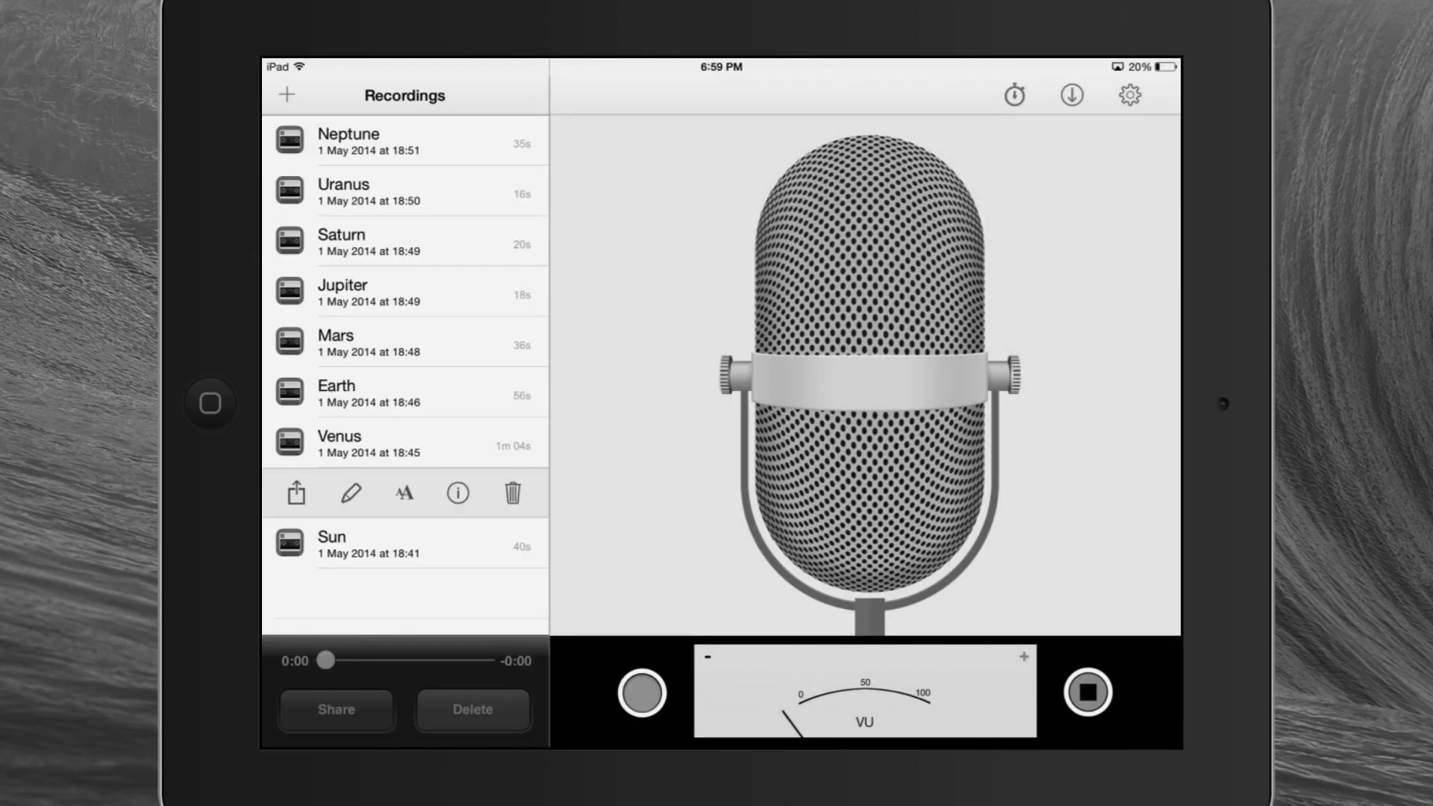
pyautogui.click(642, 693)
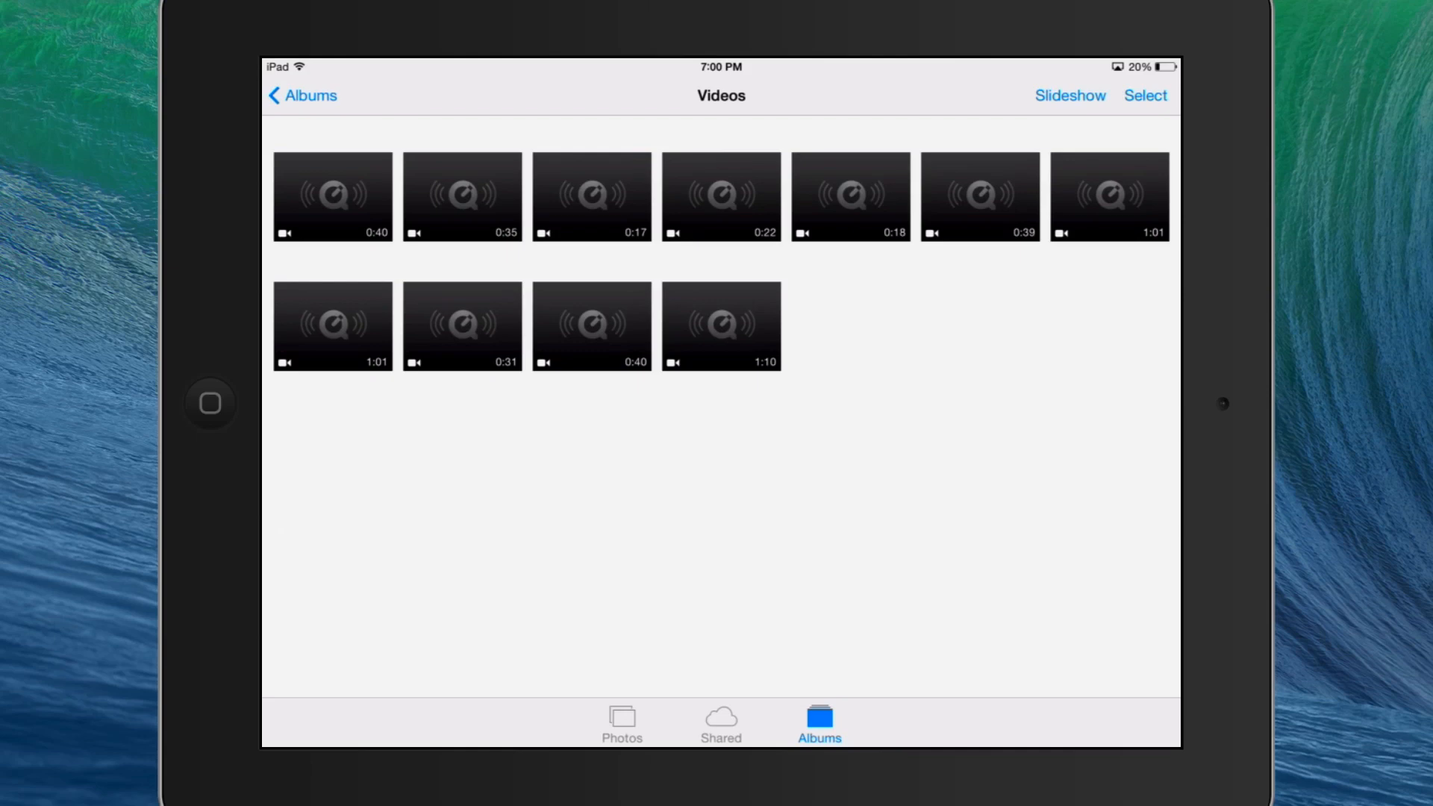
# Switch back from Photos to the solar system presentation in Keynote.
pyautogui.click(209, 404)
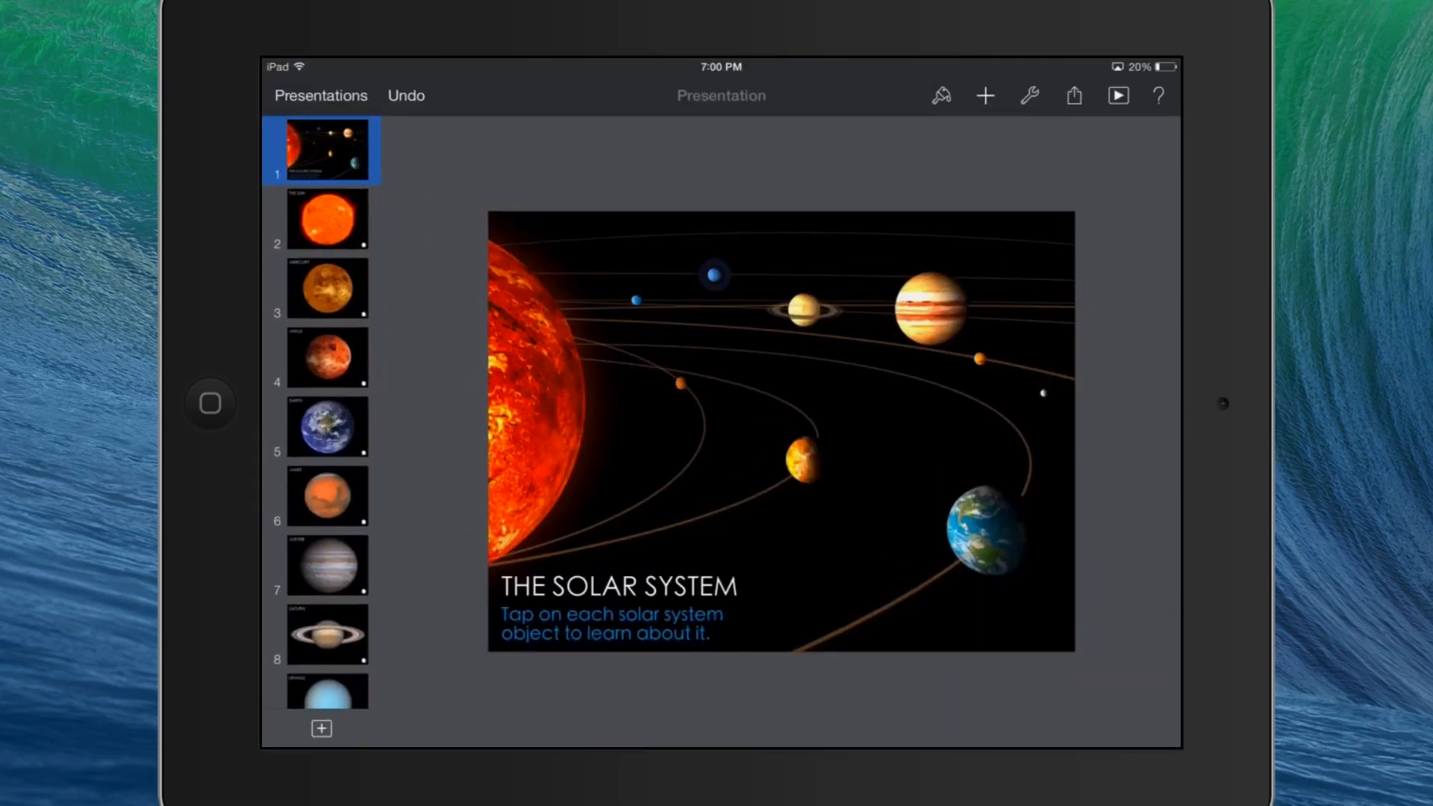
# Select THE SUN slide, briefly check VoiceRecorder, and come back to the slide.
pyautogui.click(326, 220)
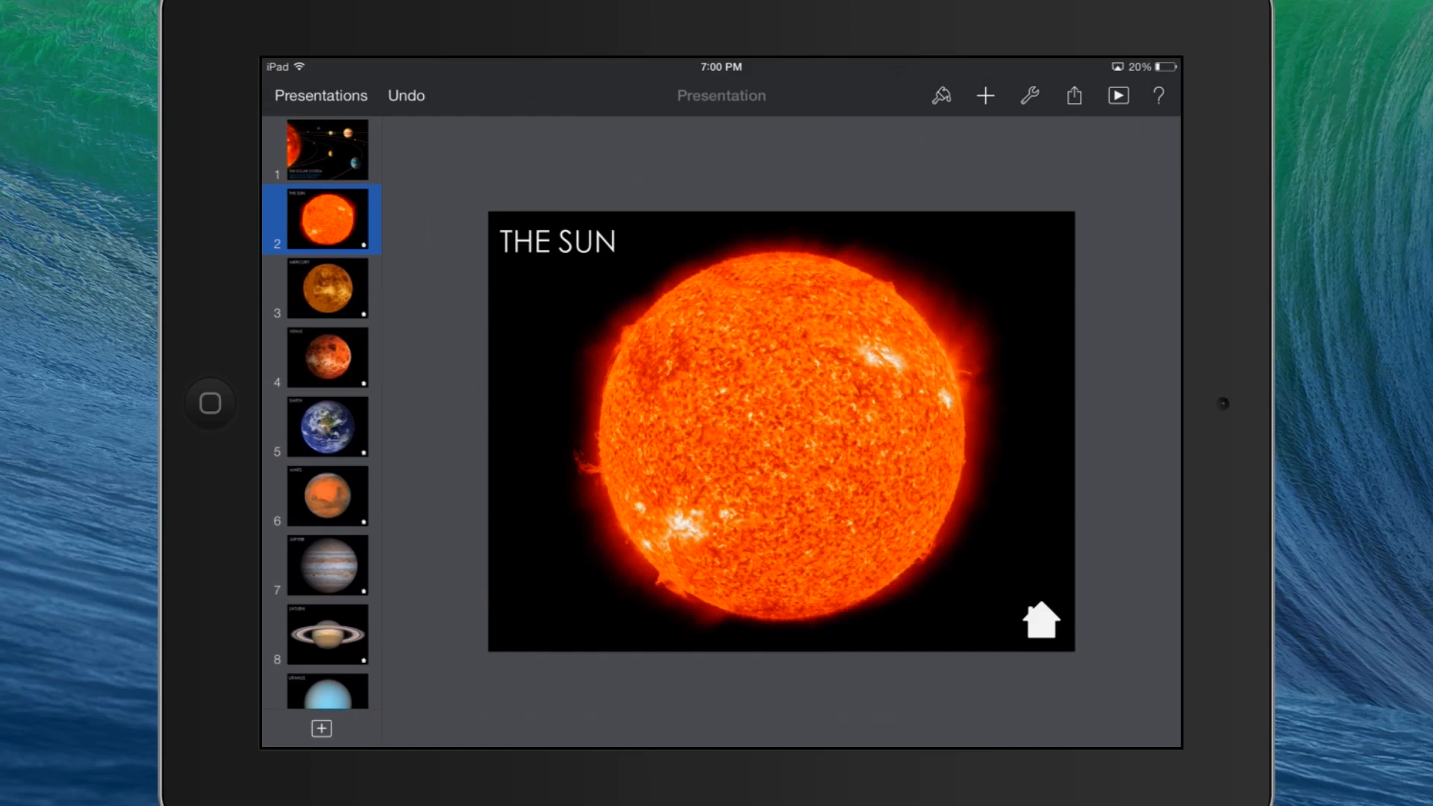
pyautogui.click(985, 95)
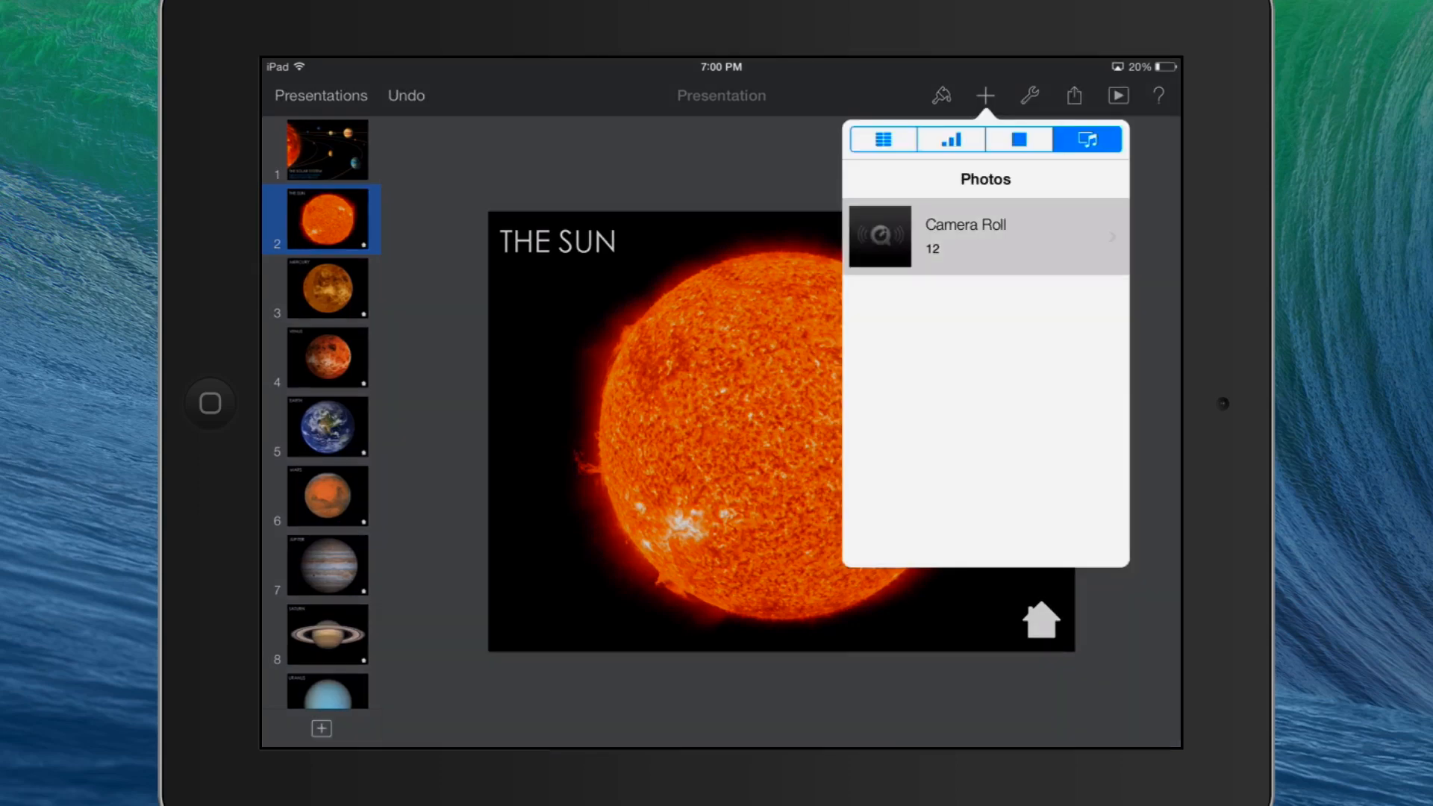
pyautogui.click(984, 236)
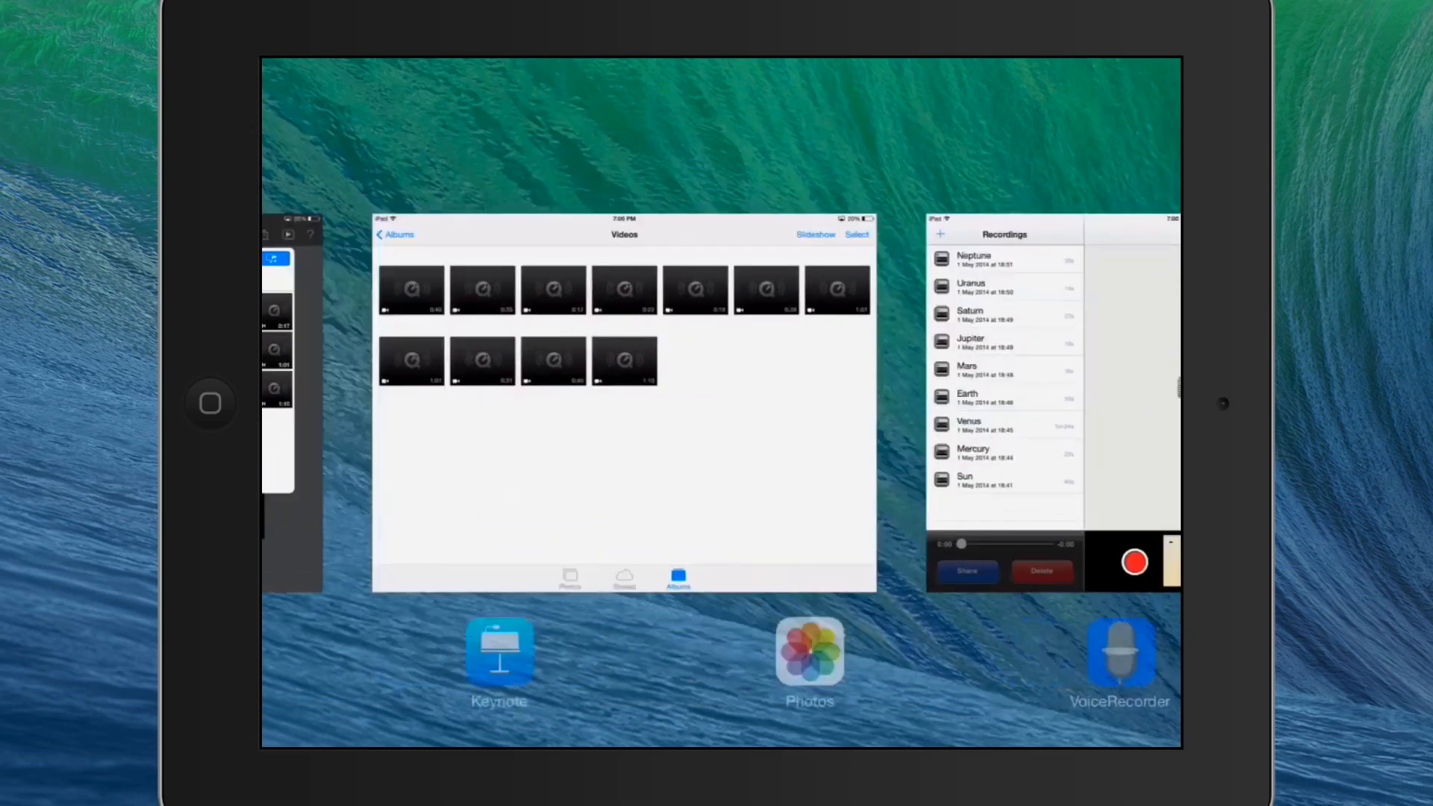
pyautogui.click(1119, 656)
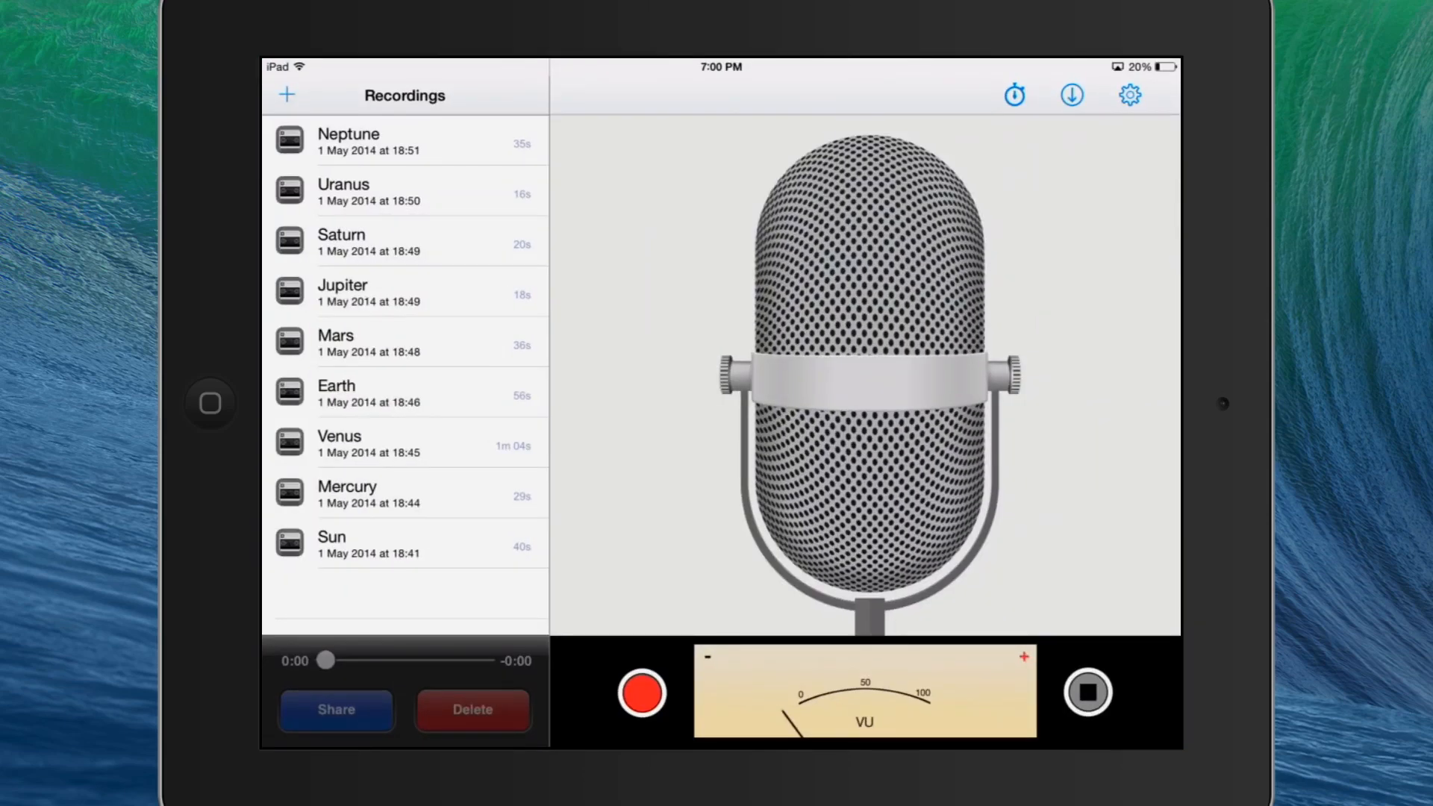
pyautogui.click(403, 543)
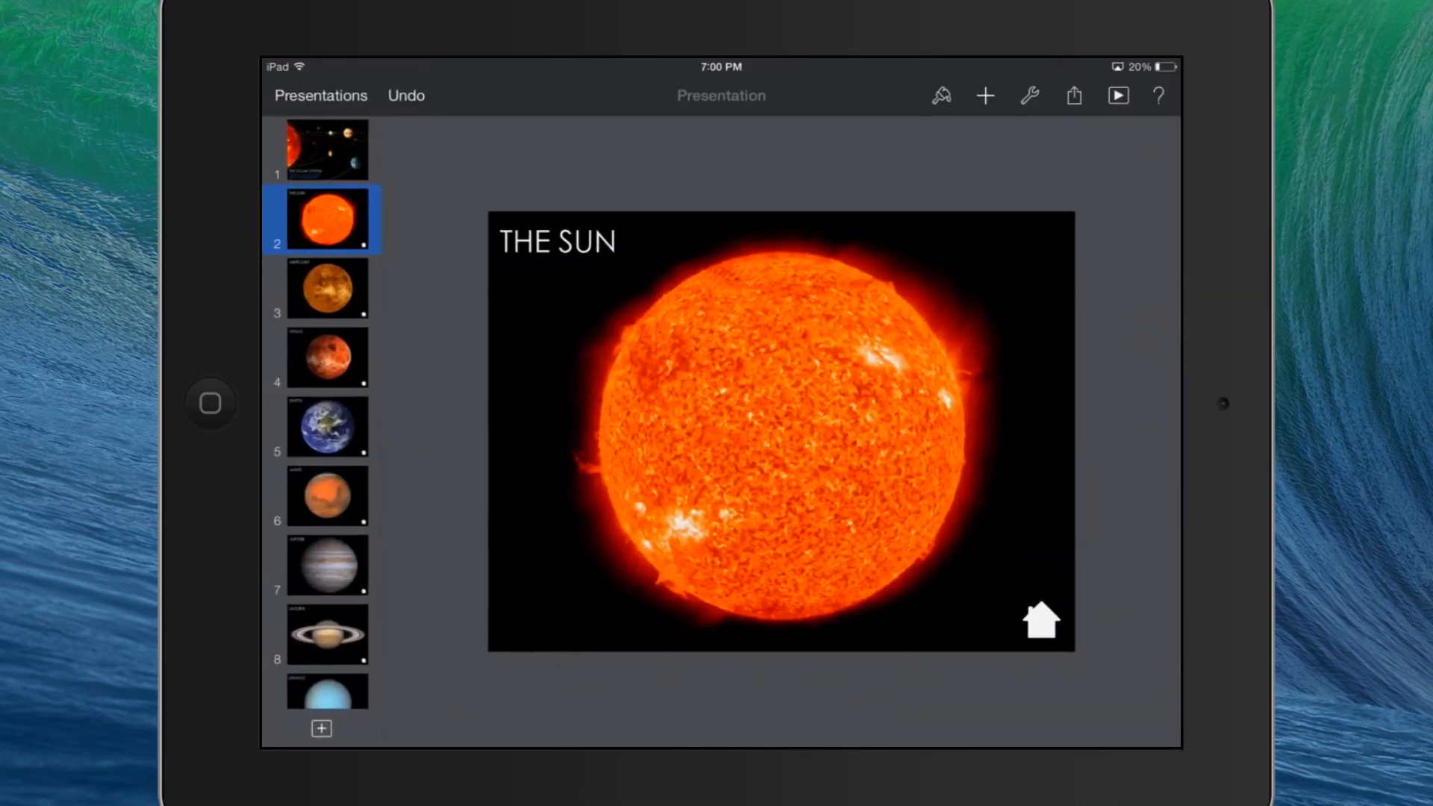
# Insert the Sun narration video from the Camera Roll after previewing it.
pyautogui.click(985, 95)
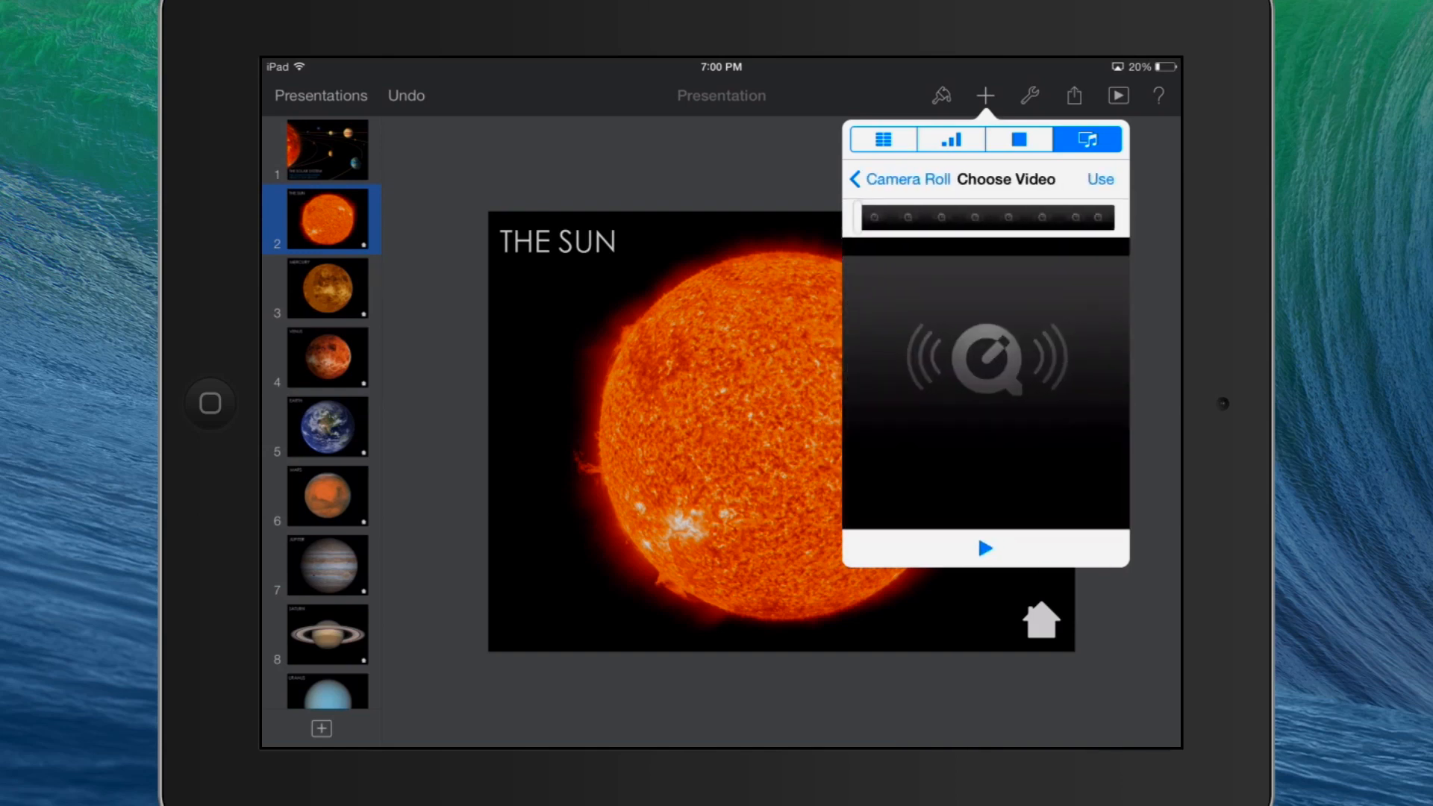
pyautogui.click(985, 549)
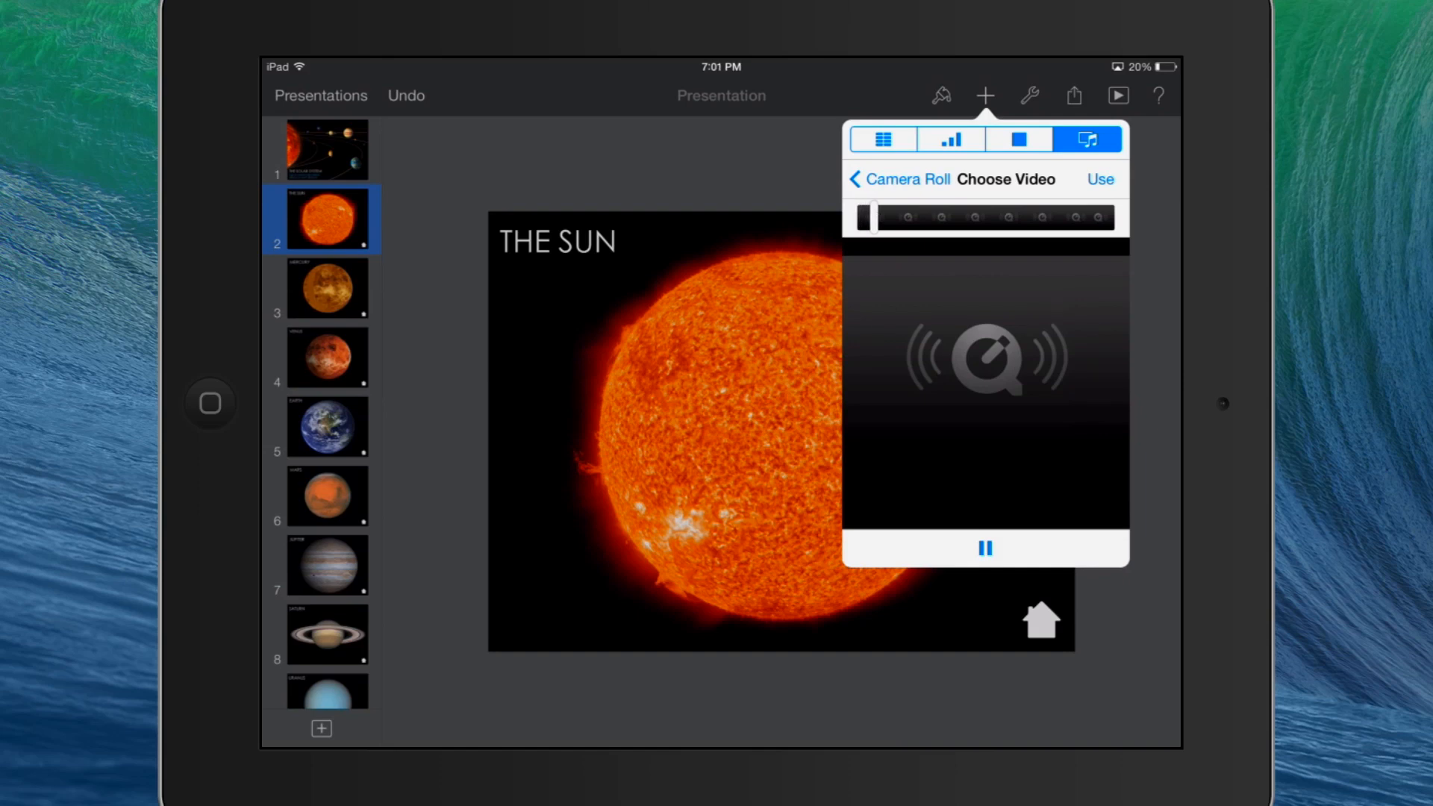
pyautogui.click(985, 549)
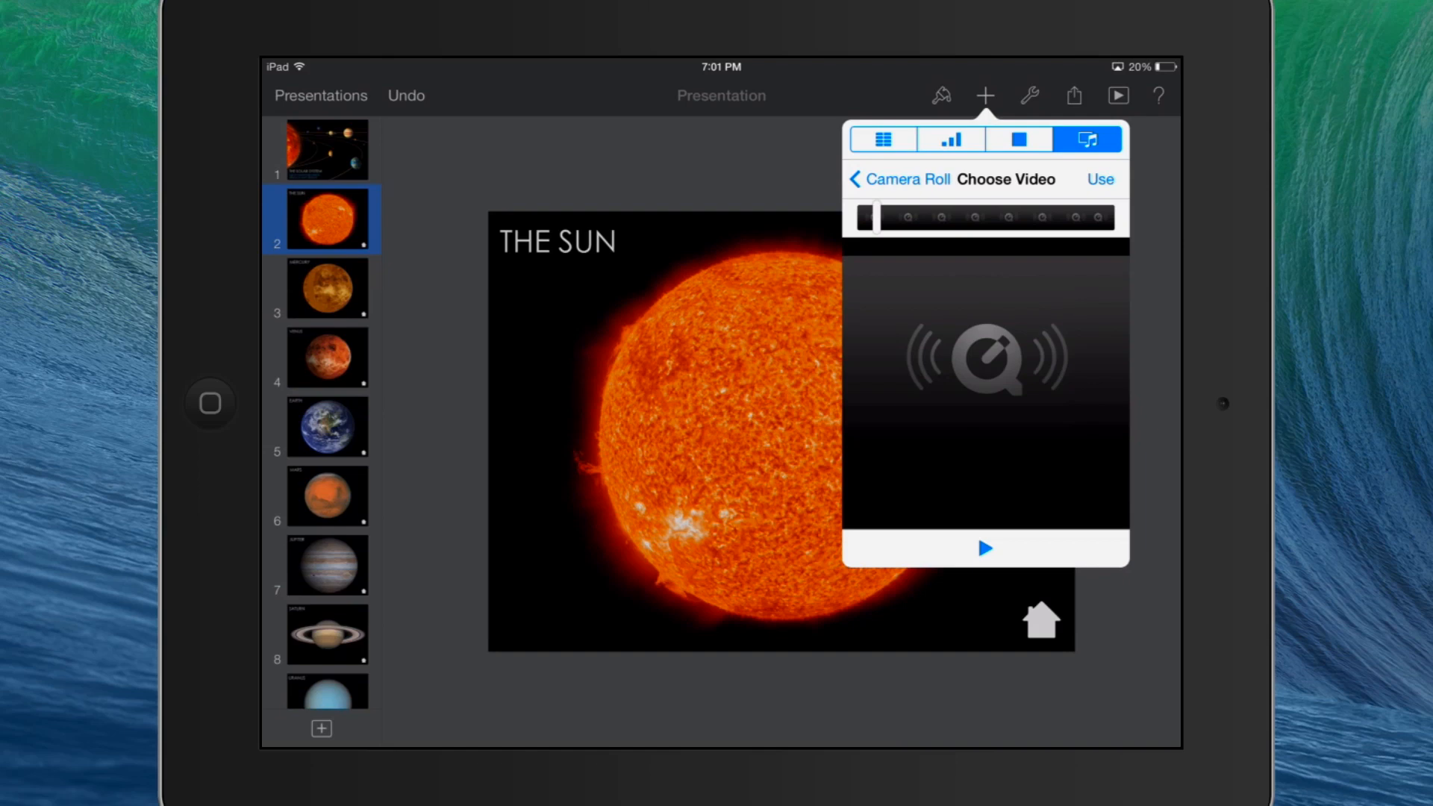
pyautogui.click(1100, 179)
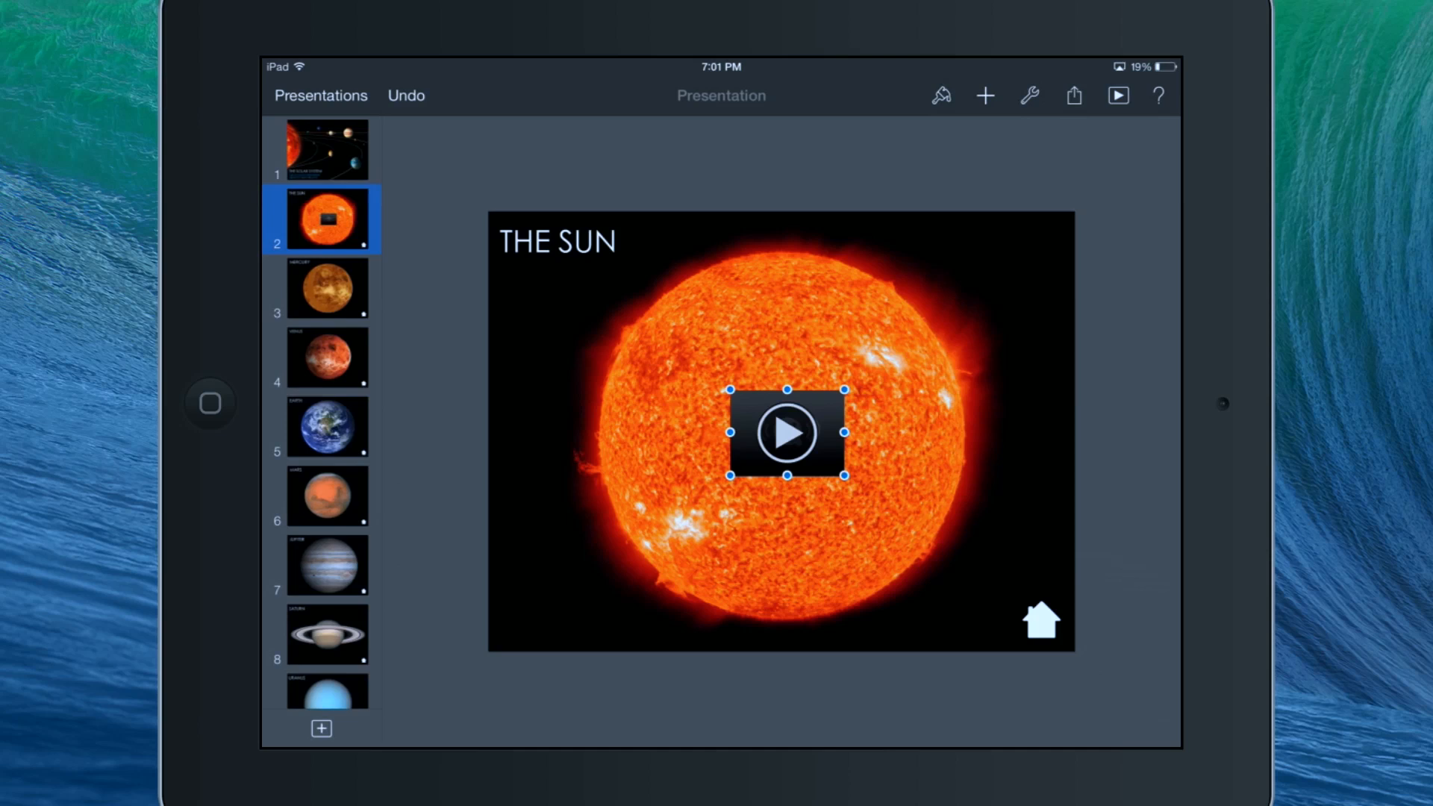
# Give the Sun clip a Start Movie build-in with its start timing set.
pyautogui.click(941, 95)
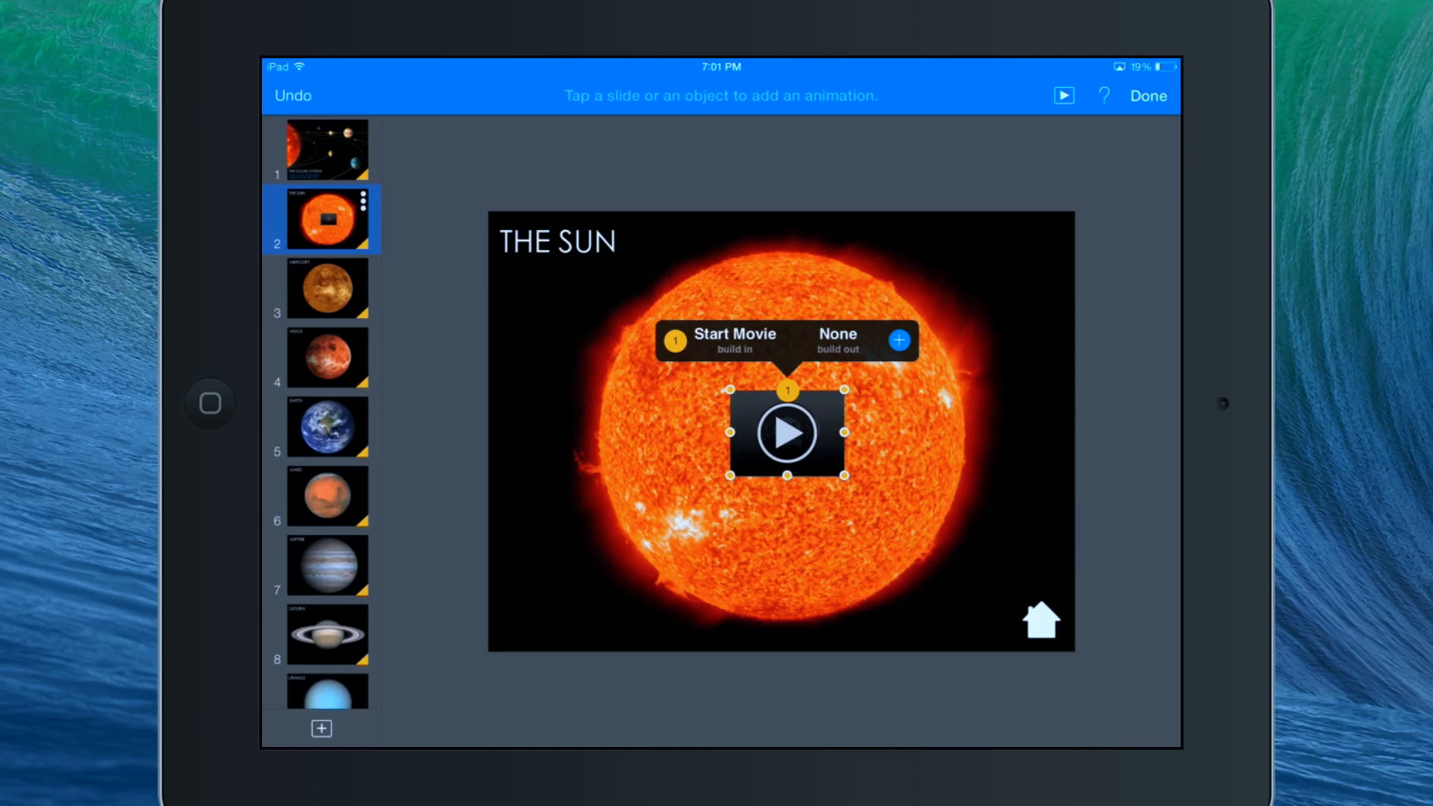
pyautogui.click(720, 340)
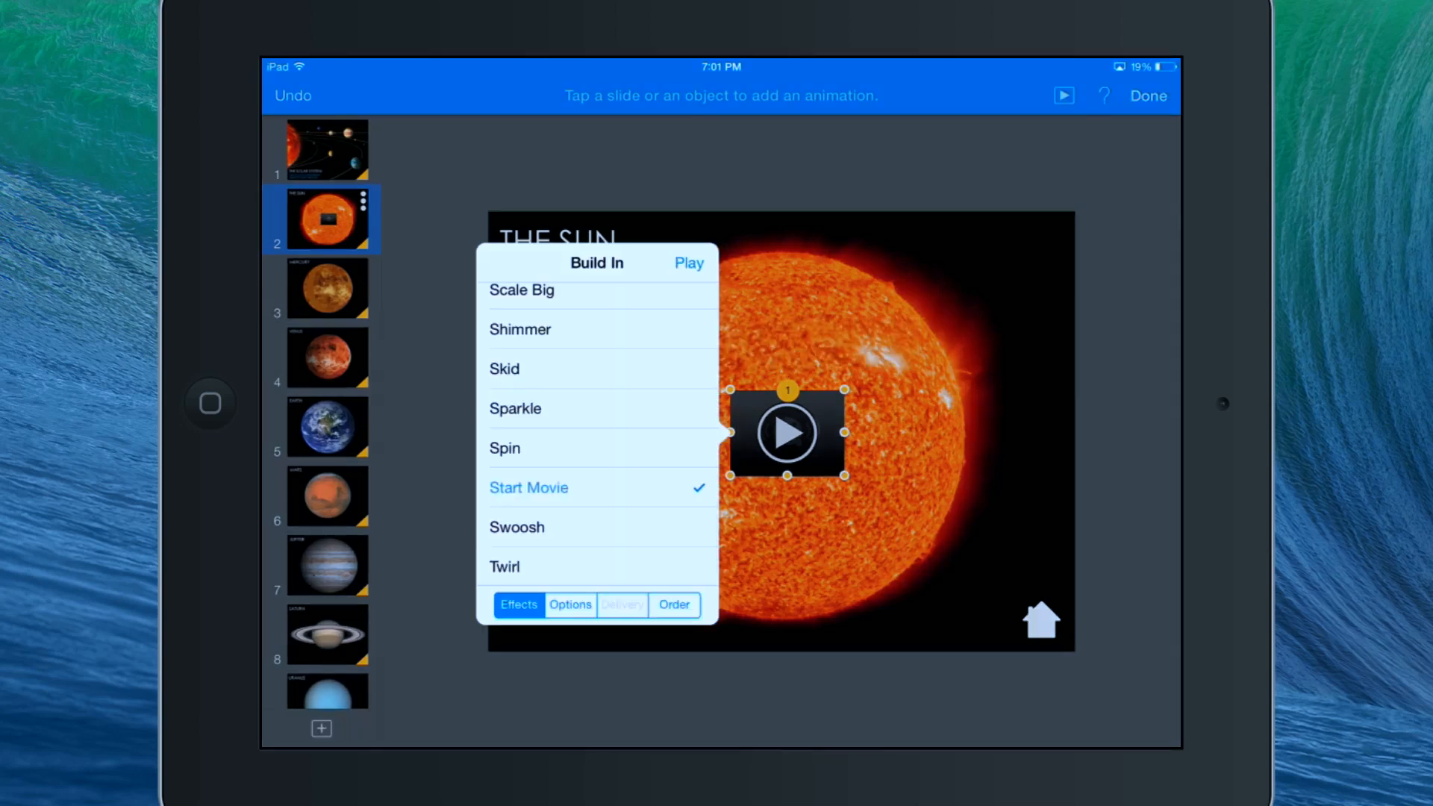
pyautogui.click(569, 606)
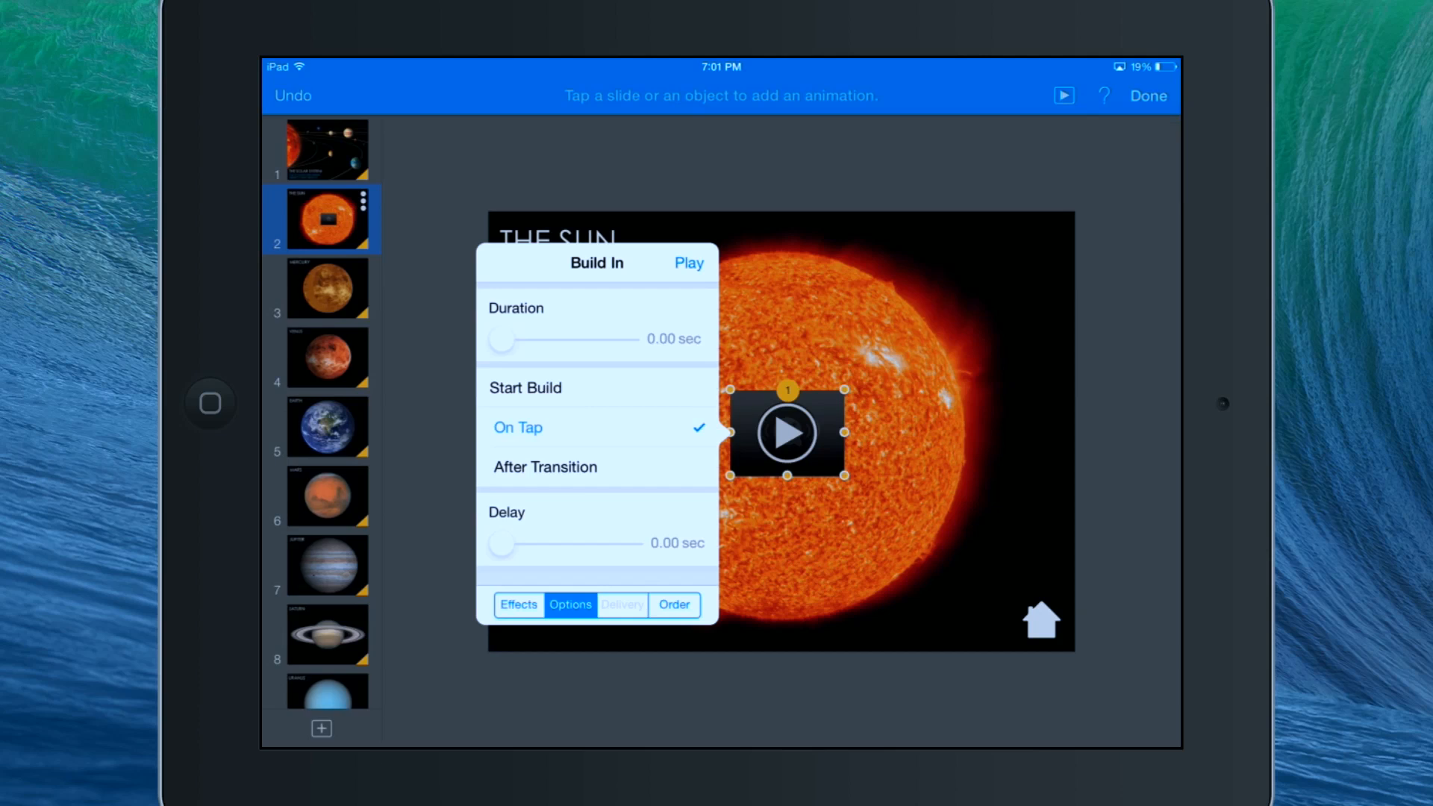
pyautogui.click(545, 468)
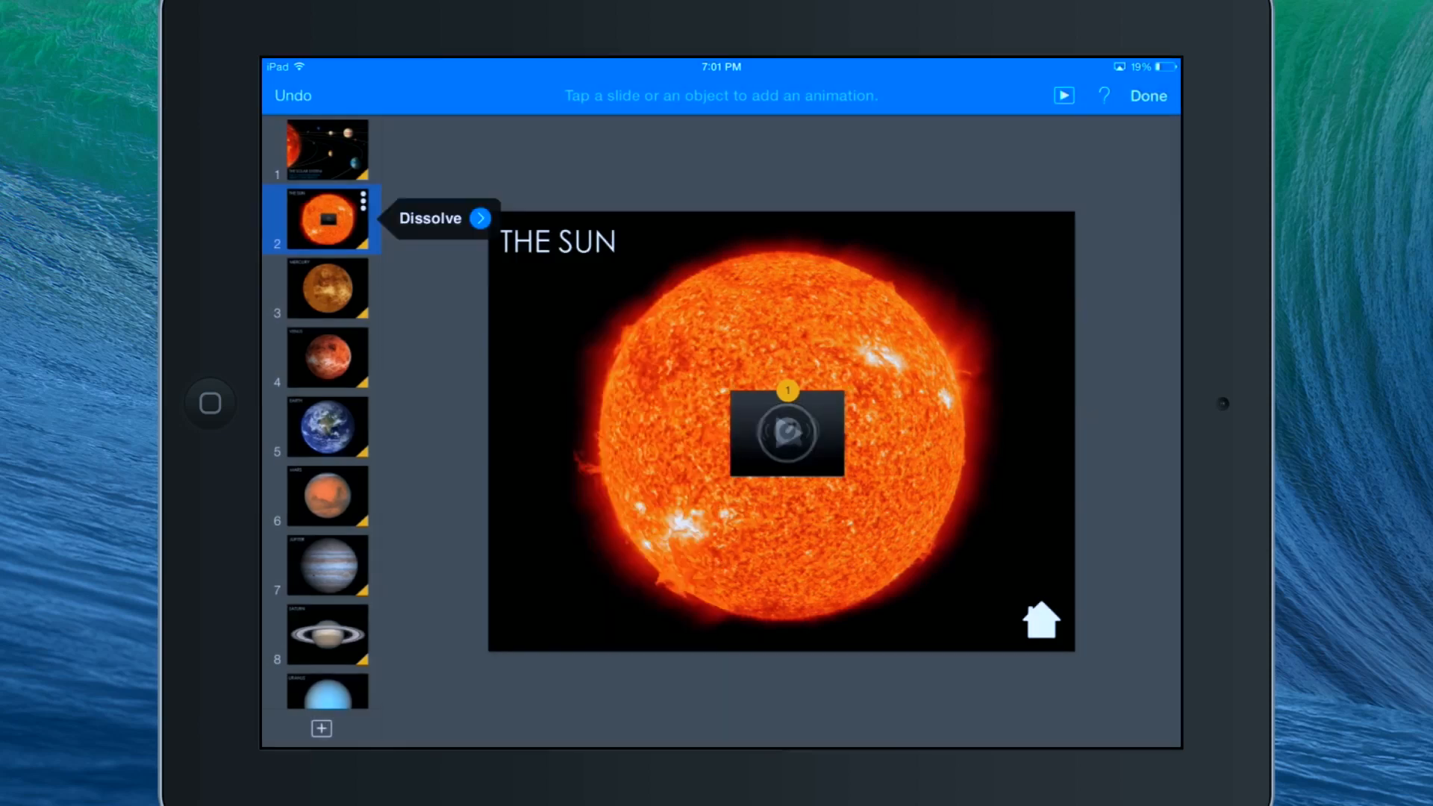
pyautogui.click(1146, 94)
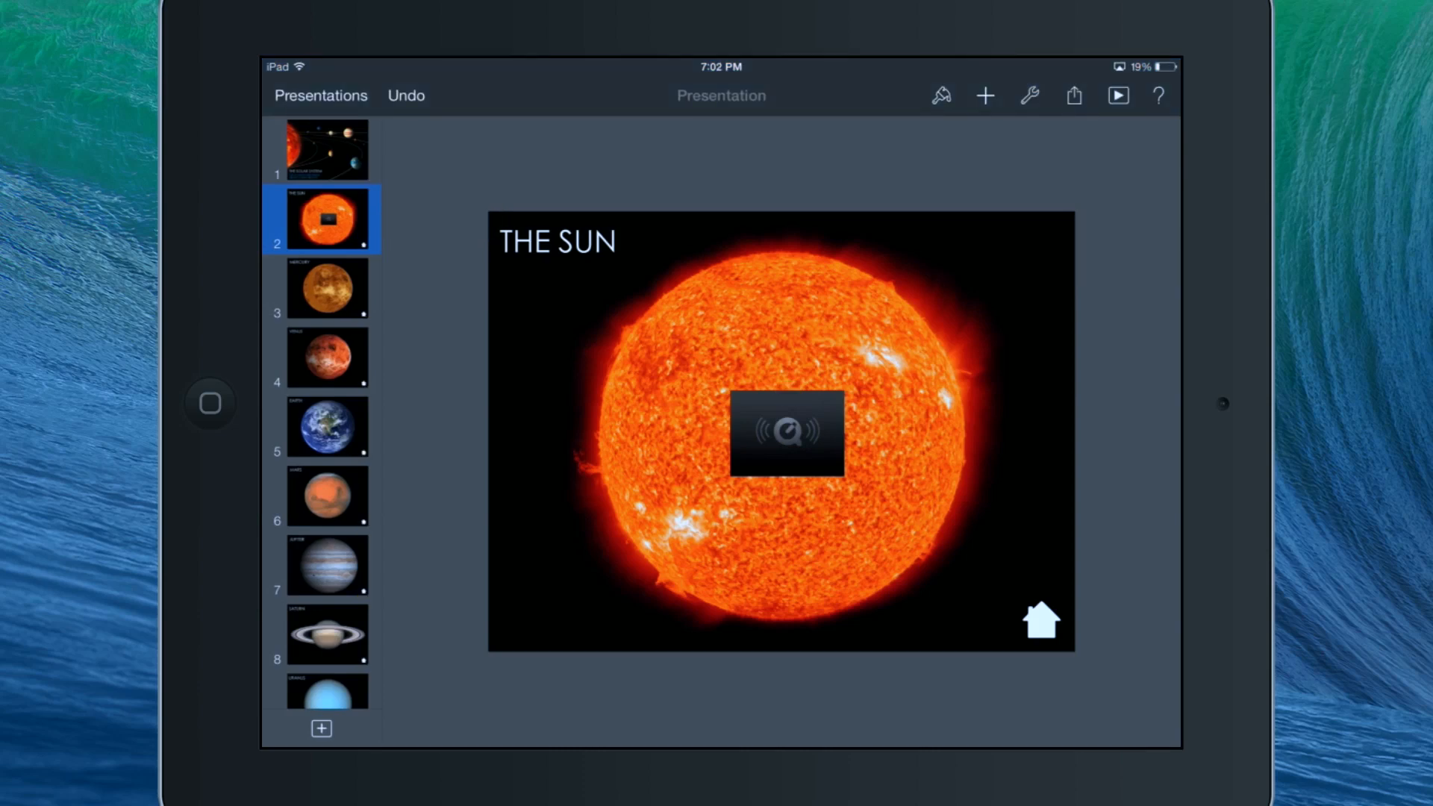
# Recheck the build and transition, then remove the clip from view on the slide.
pyautogui.click(1117, 95)
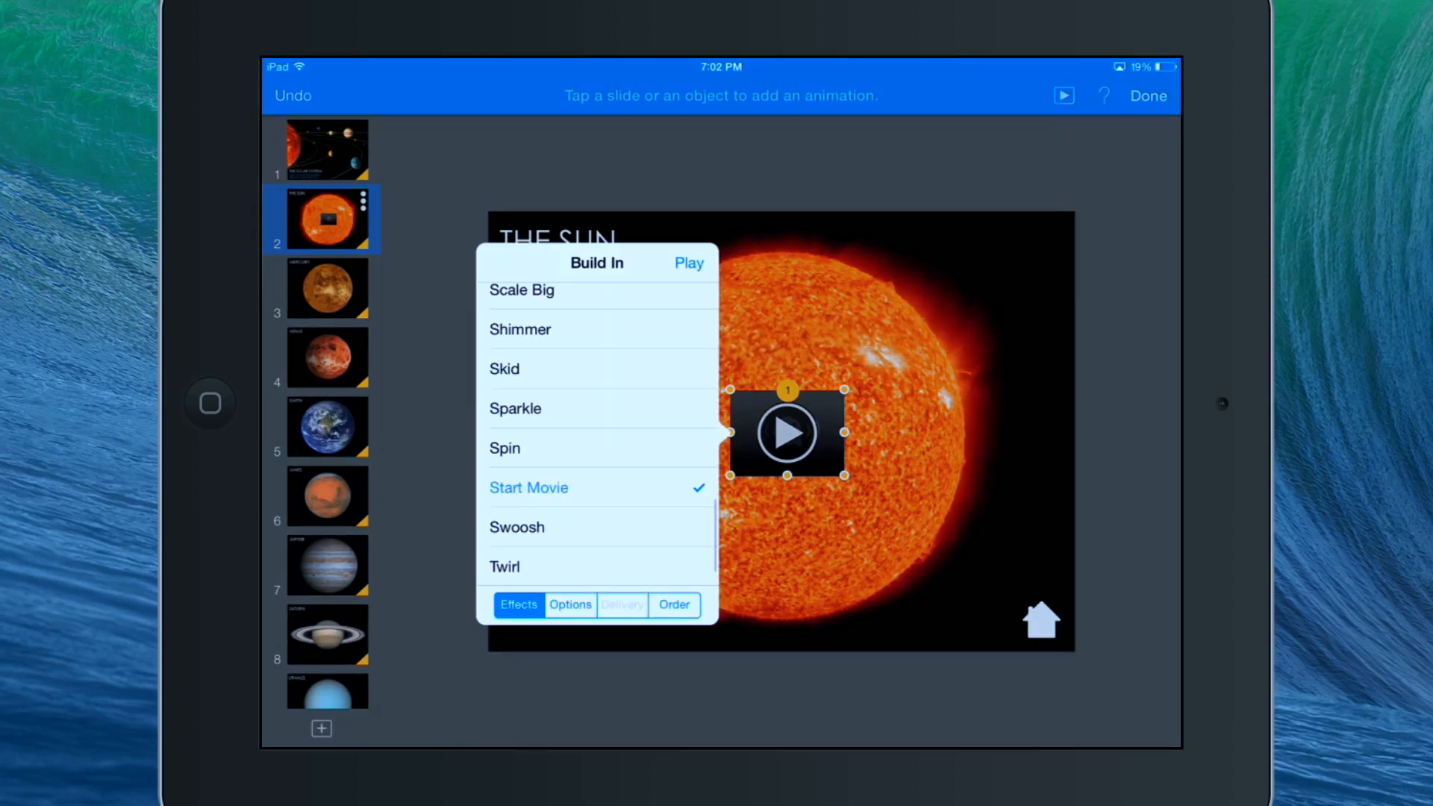
pyautogui.click(570, 605)
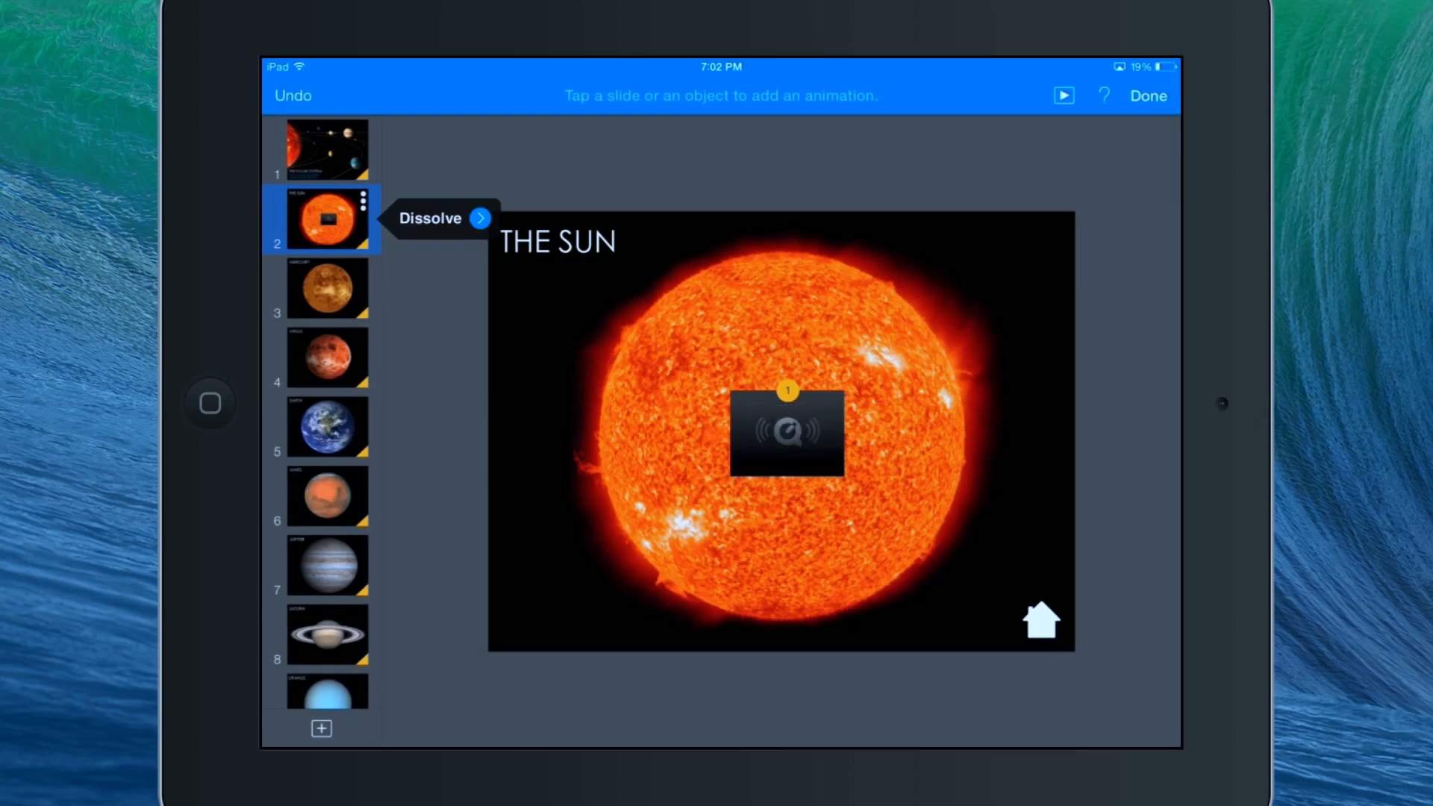
pyautogui.click(1149, 95)
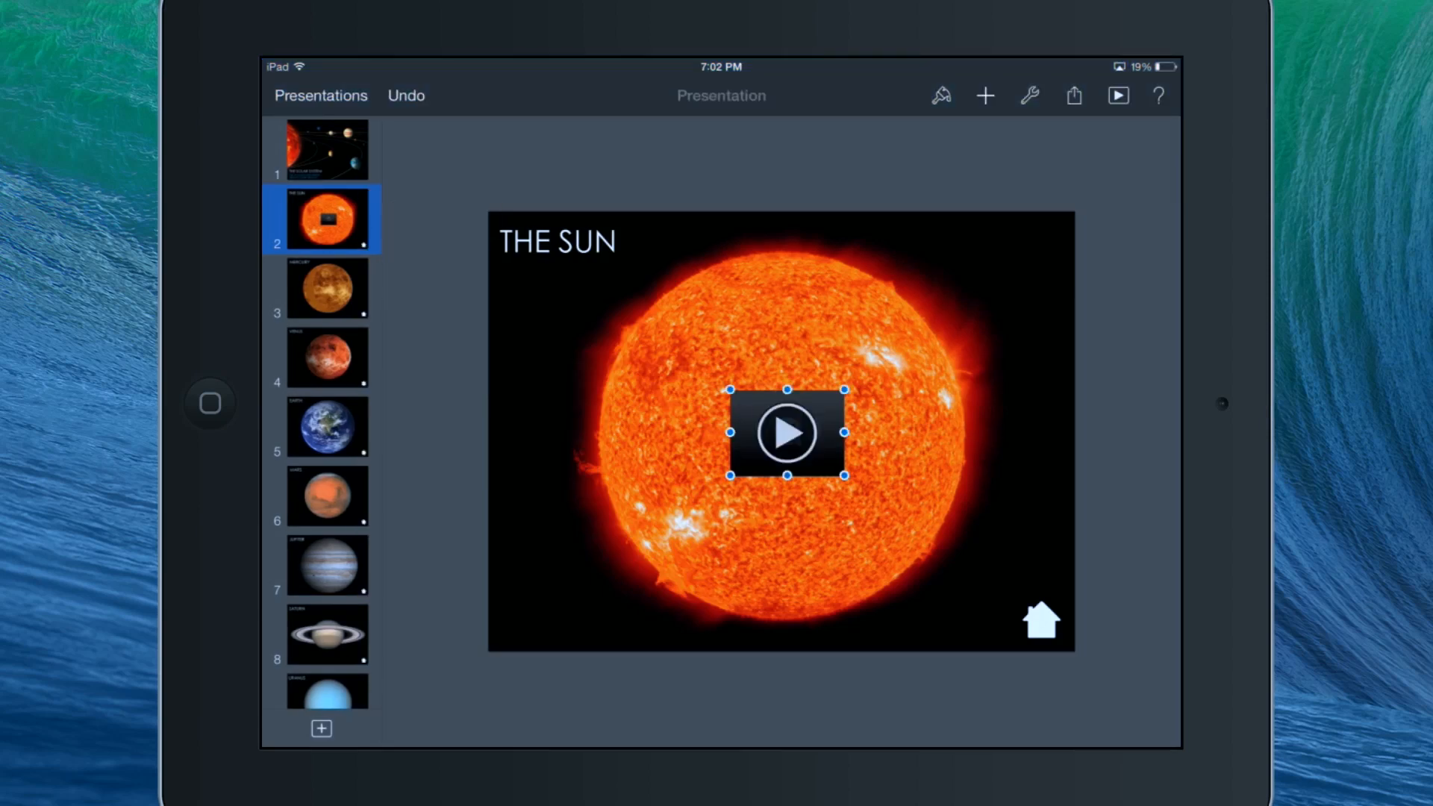
pyautogui.click(784, 433)
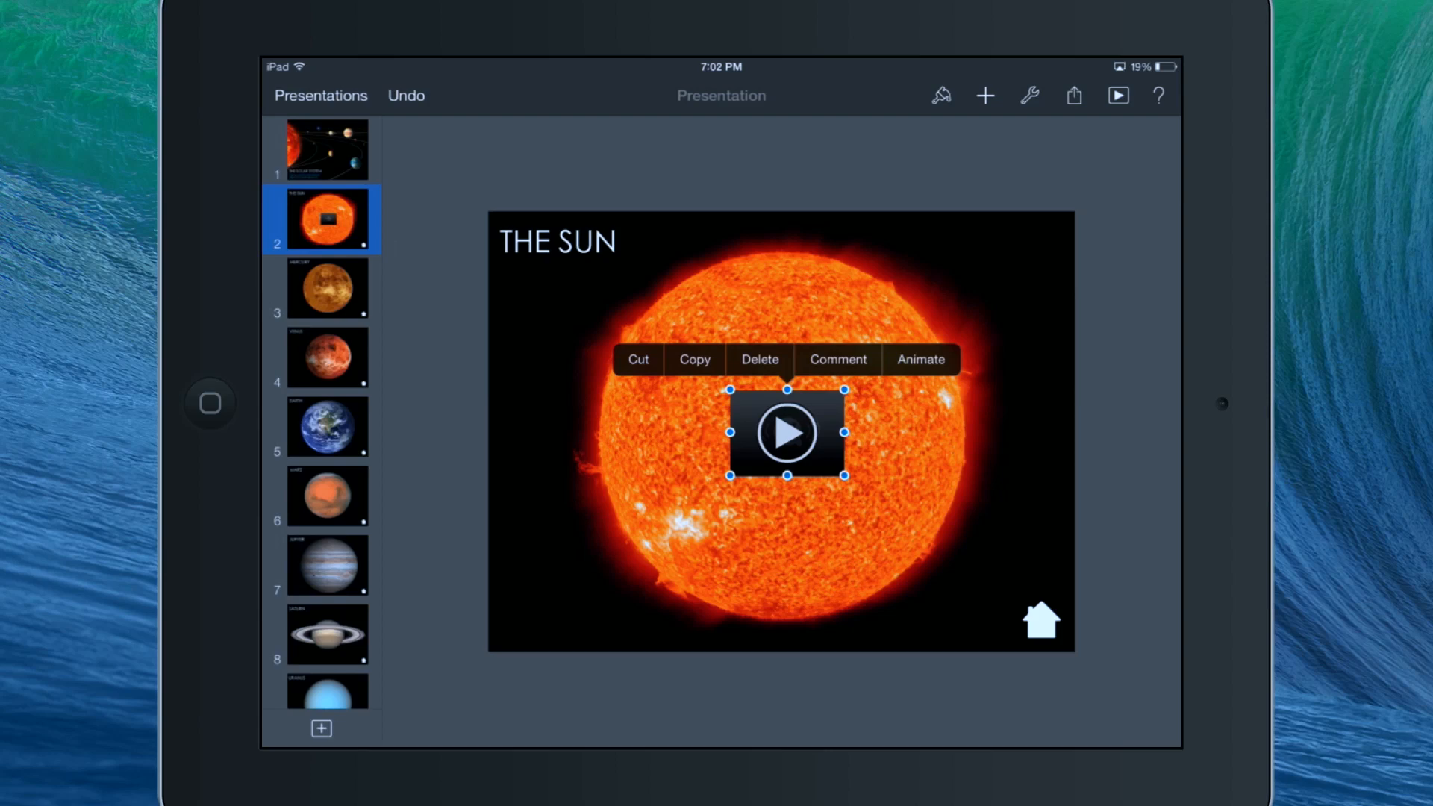
pyautogui.click(940, 95)
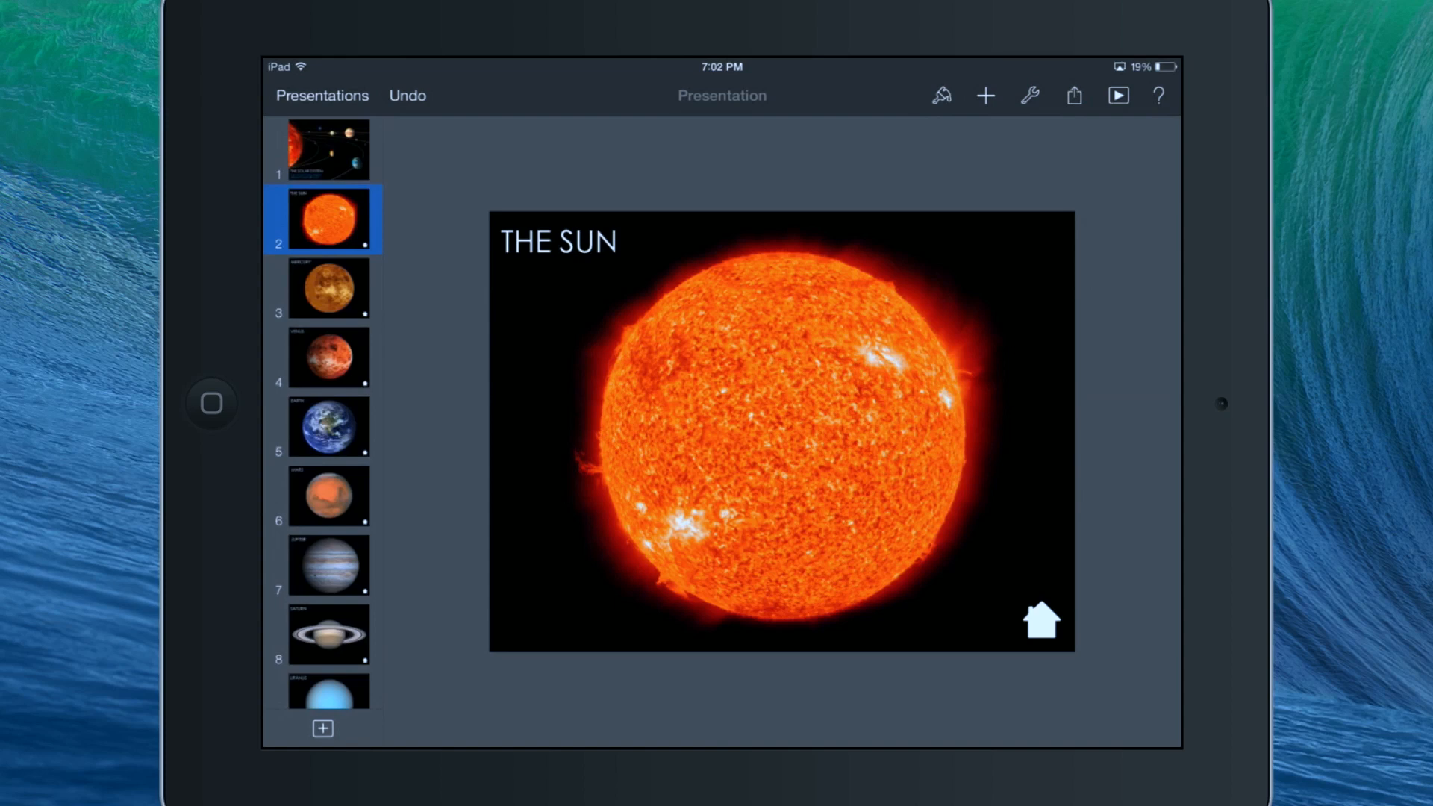
# Insert the Mercury narration video from the Camera Roll onto the MERCURY slide.
pyautogui.click(326, 288)
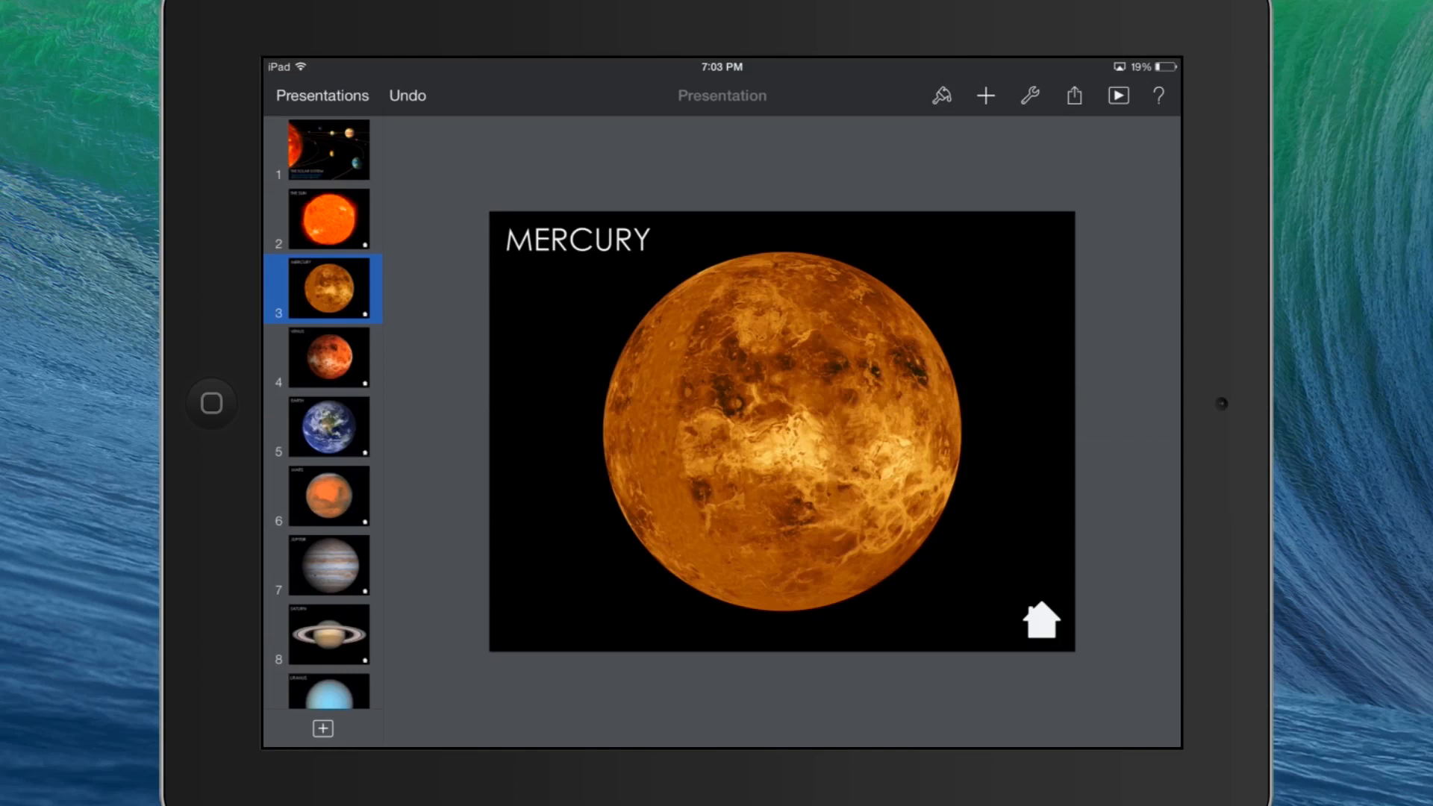
pyautogui.click(986, 95)
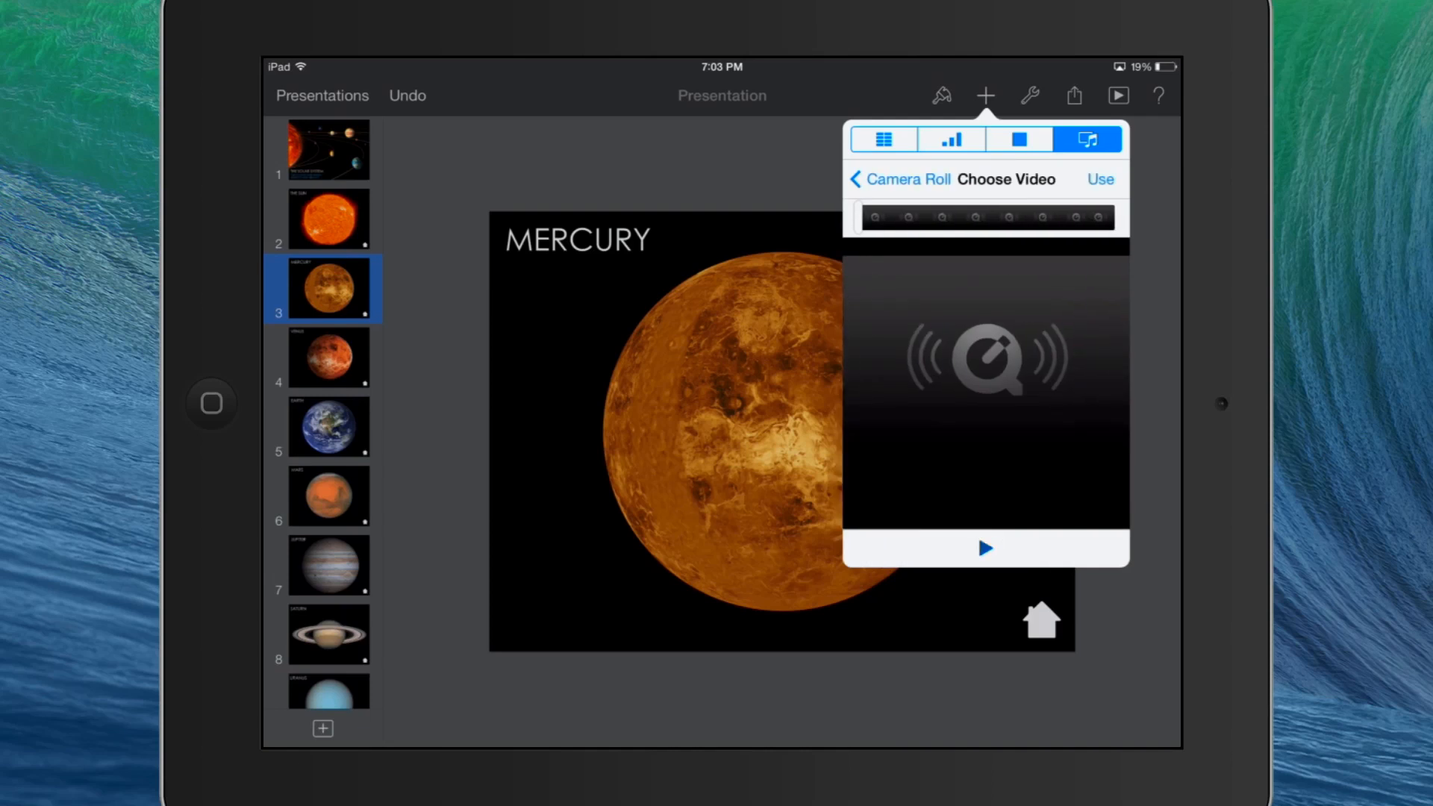
pyautogui.click(985, 548)
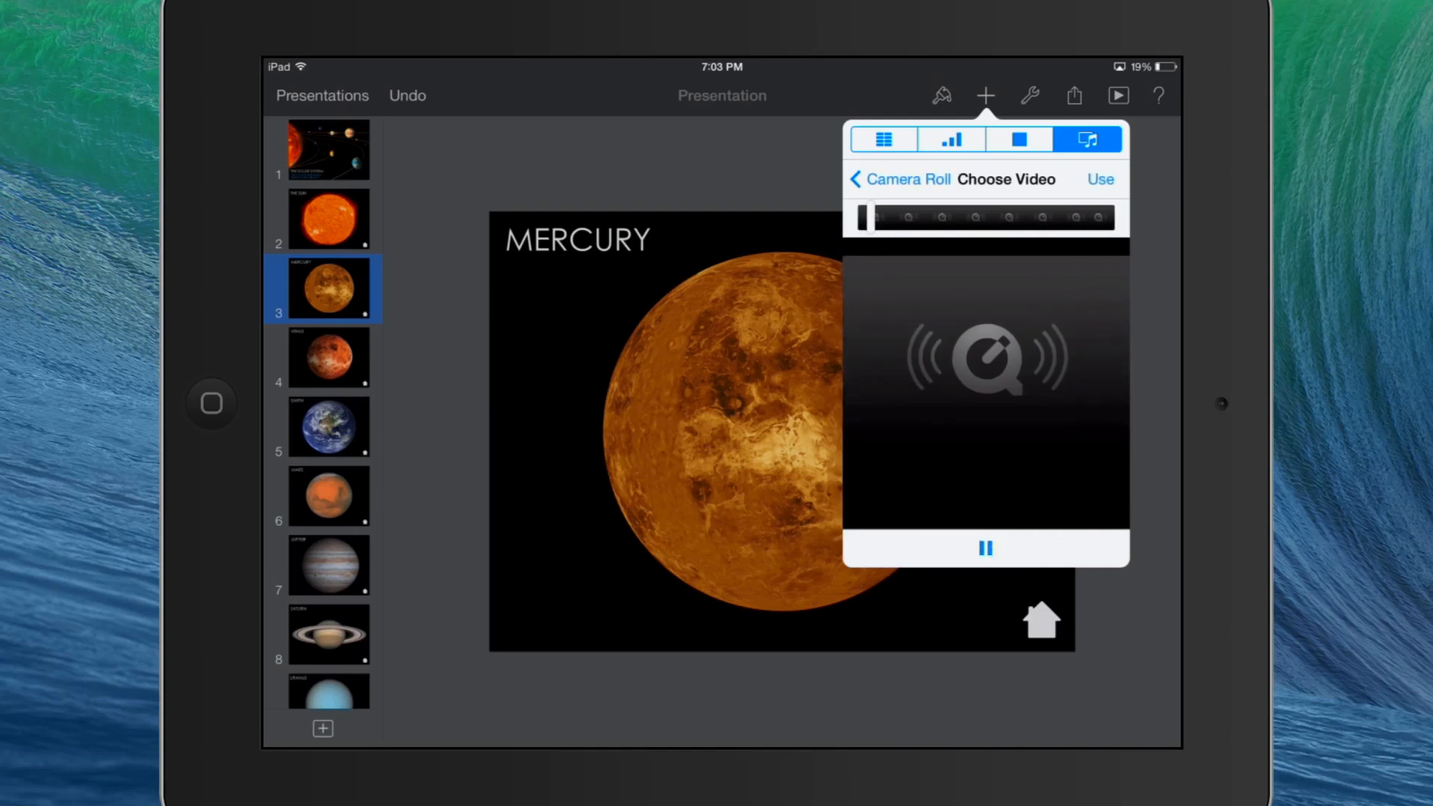
pyautogui.click(1101, 179)
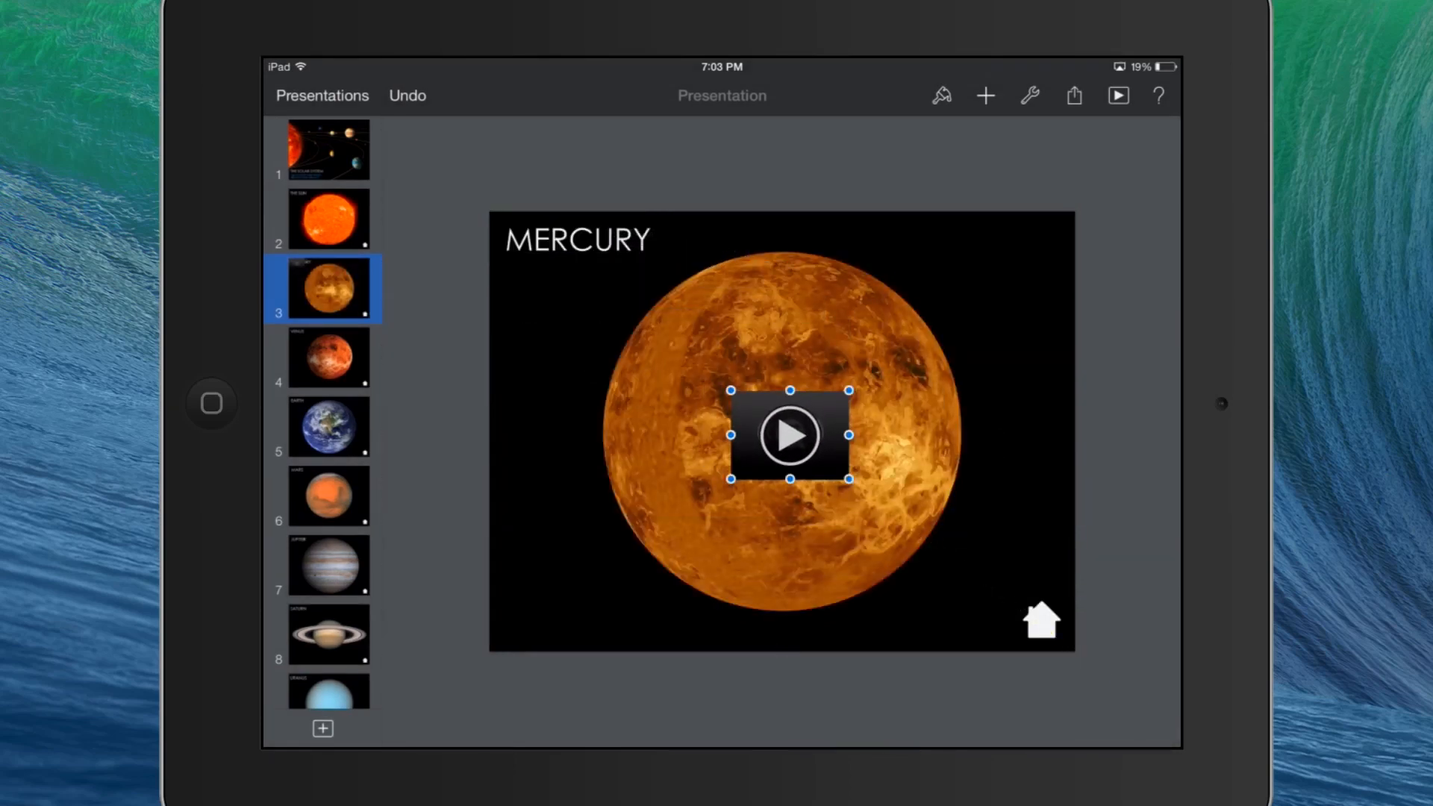
# Give the Mercury clip a Start Movie build-in with its start timing set.
pyautogui.click(940, 95)
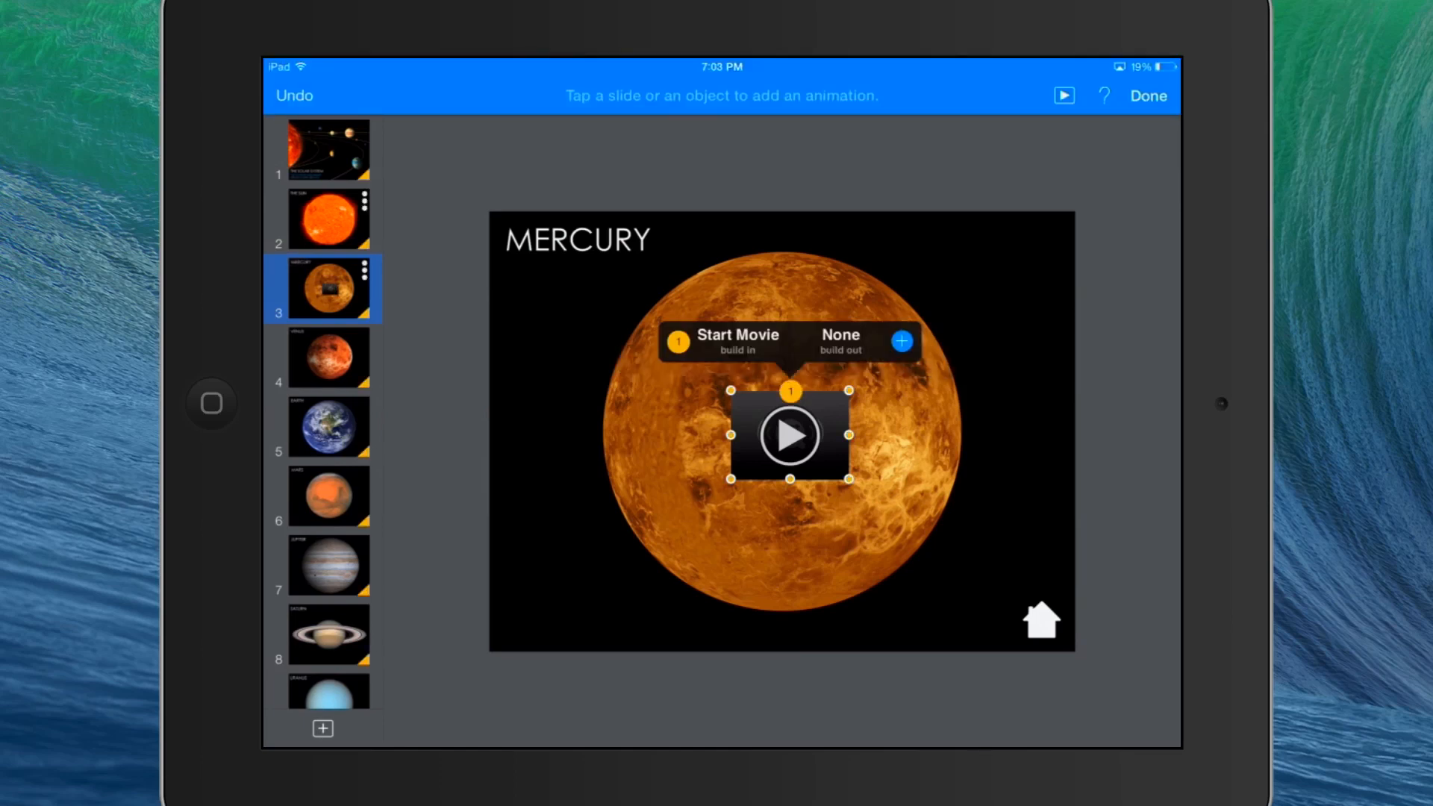
pyautogui.click(736, 343)
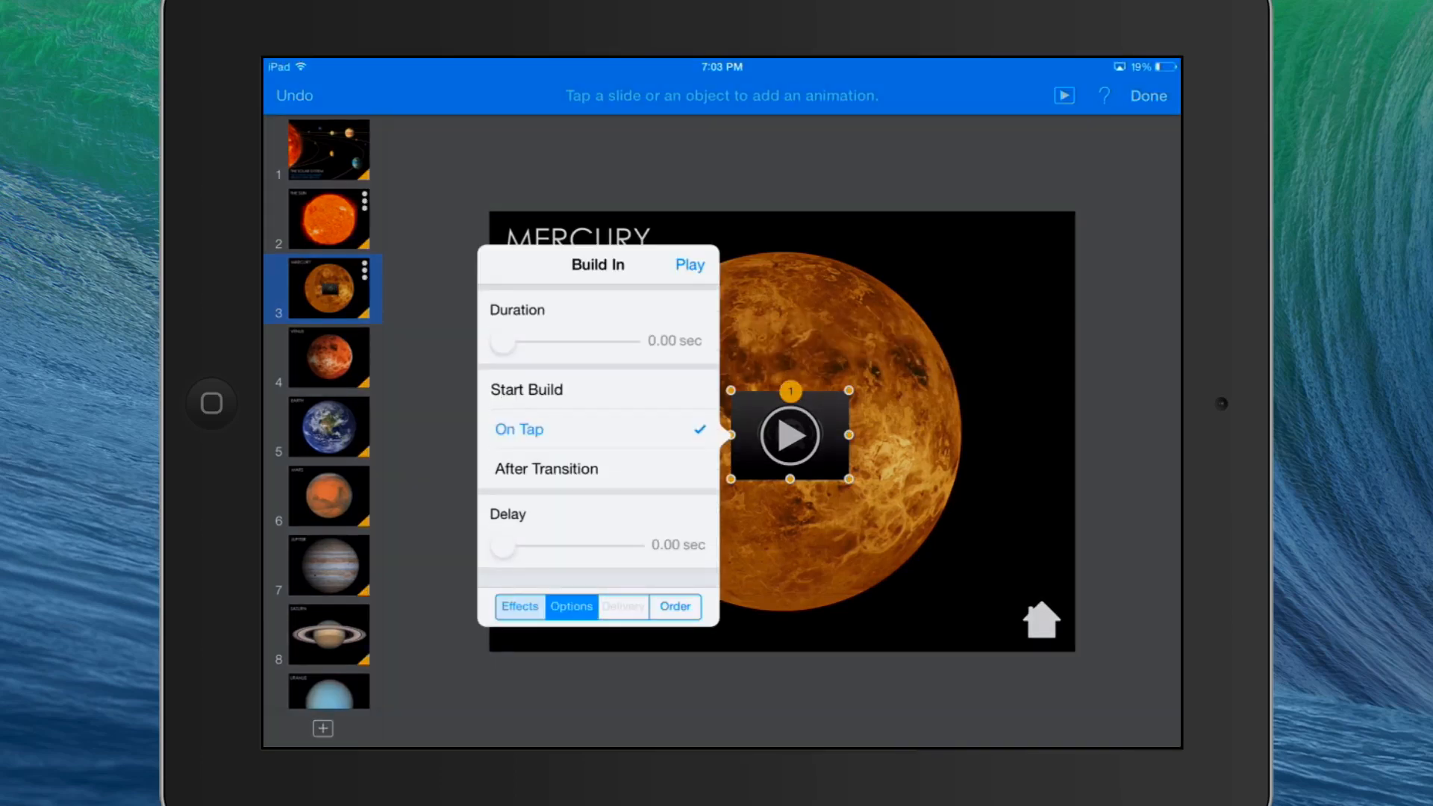
pyautogui.click(545, 469)
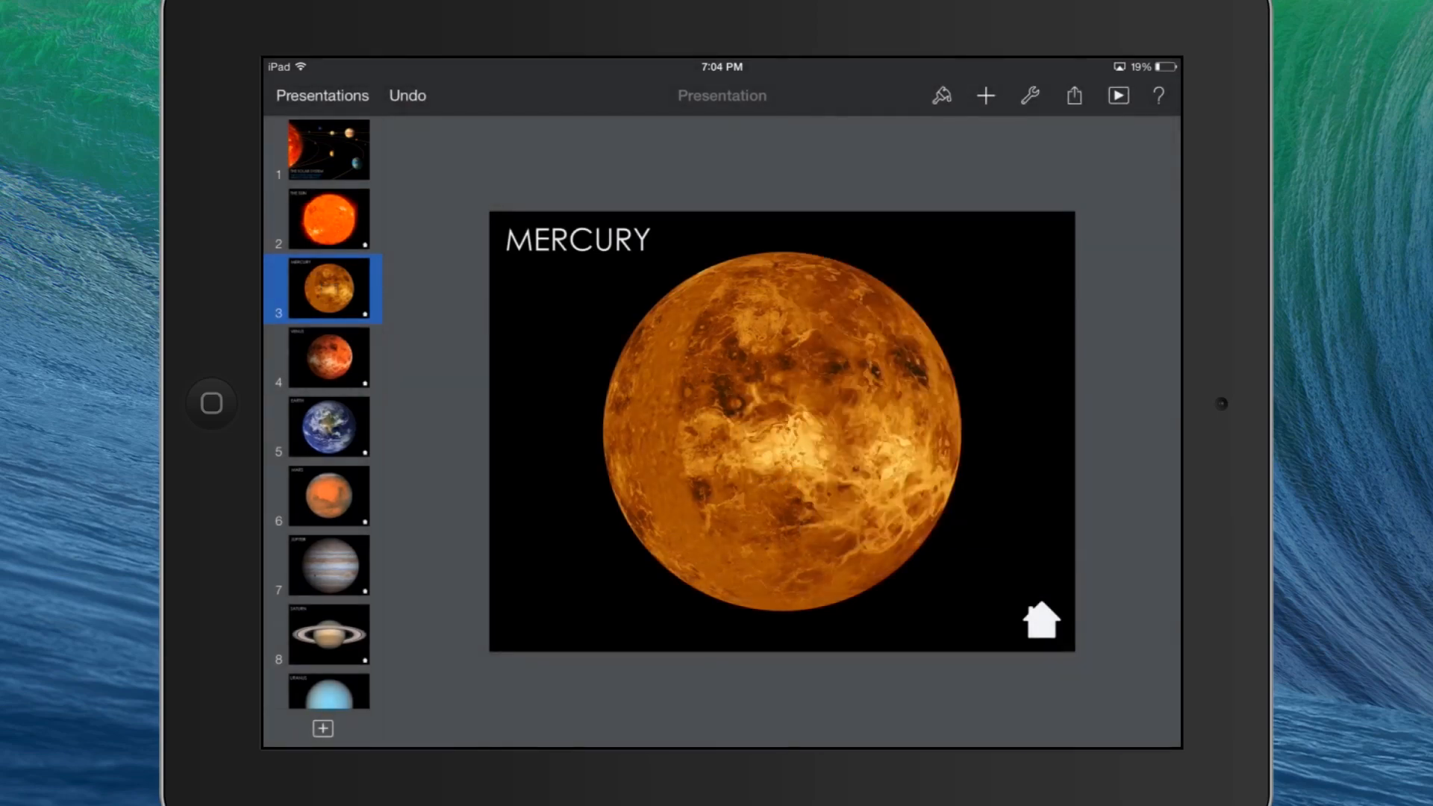
# Set Start Movie builds for the Earth, Saturn and Uranus clips and return to slide 1.
pyautogui.click(985, 94)
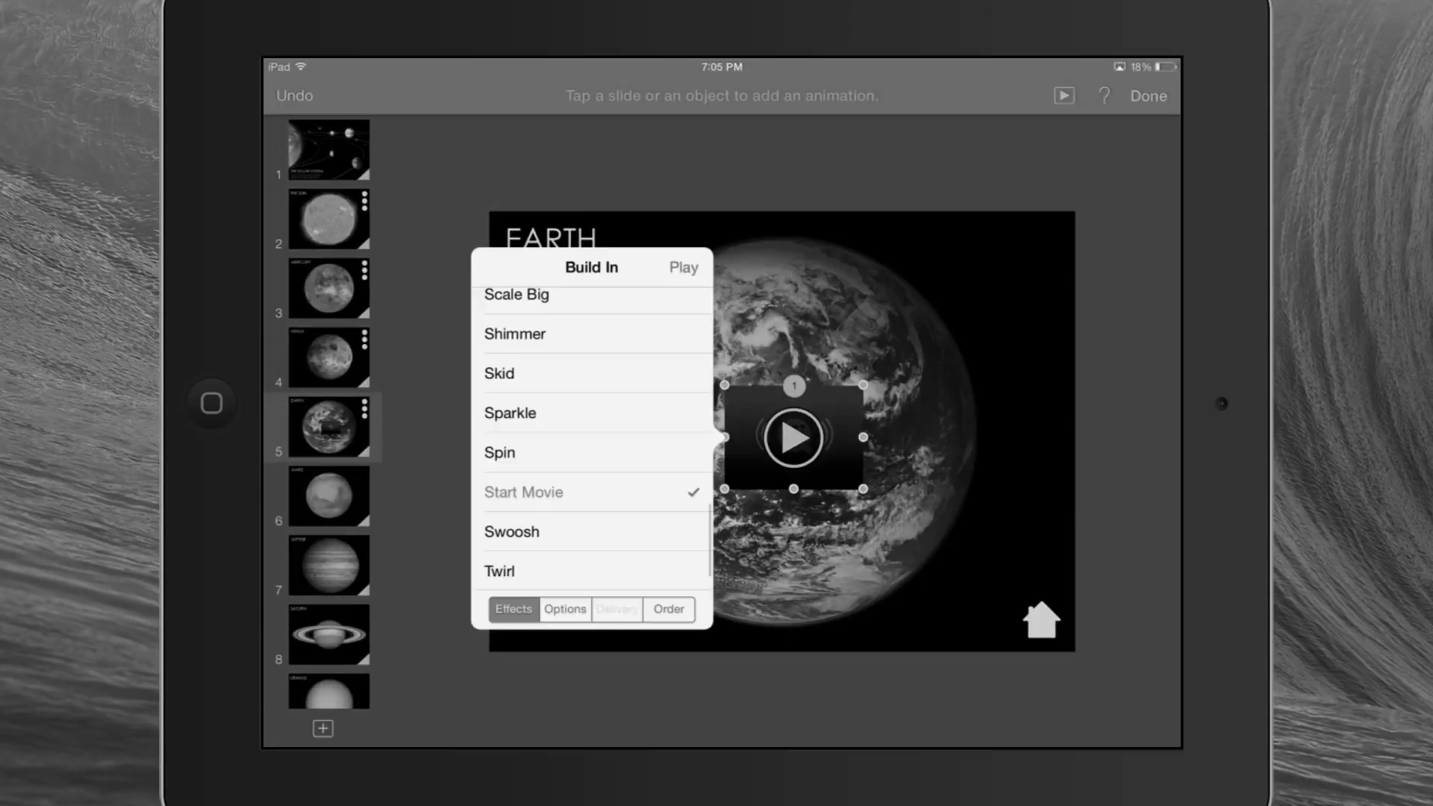
pyautogui.click(1146, 95)
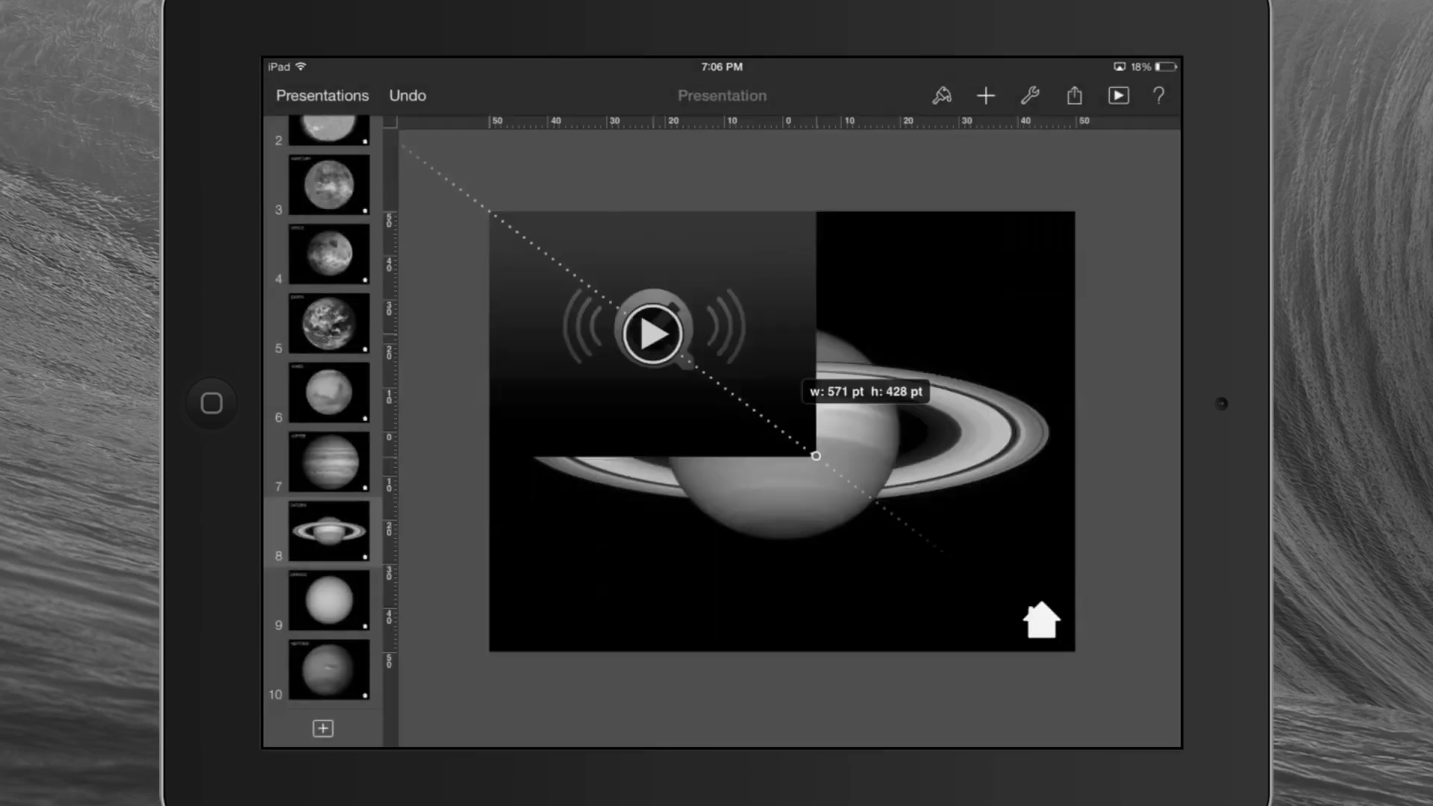
pyautogui.click(941, 95)
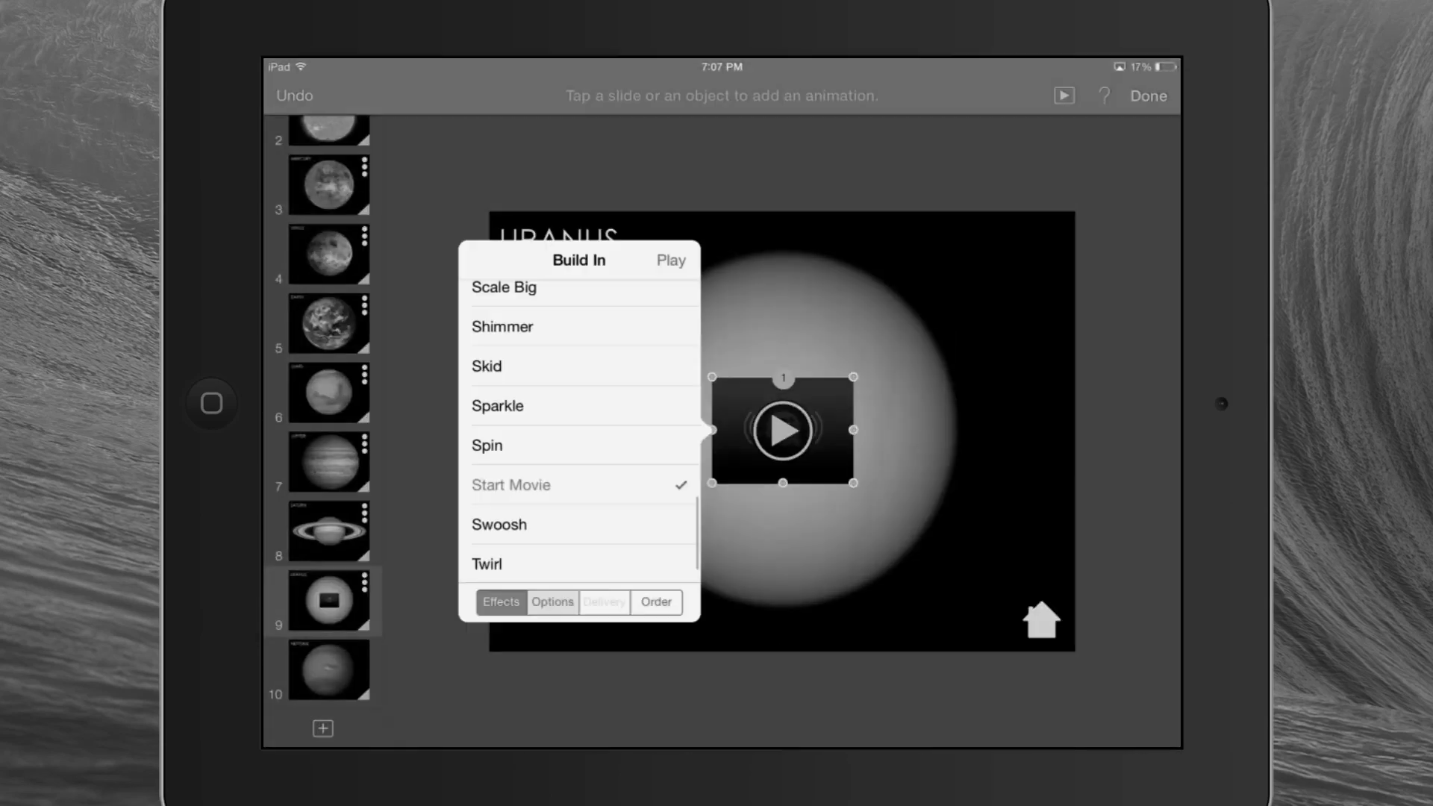
pyautogui.click(1147, 95)
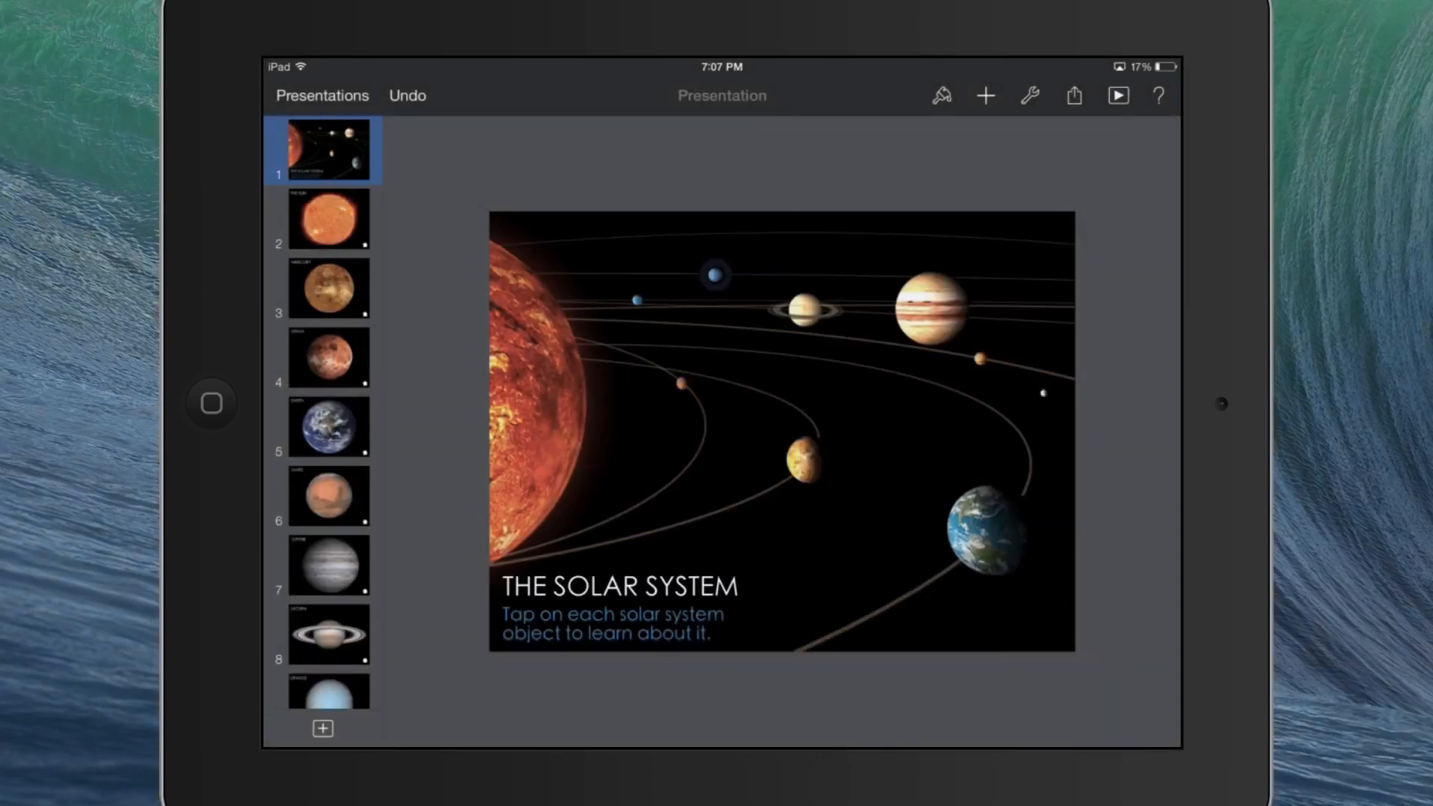